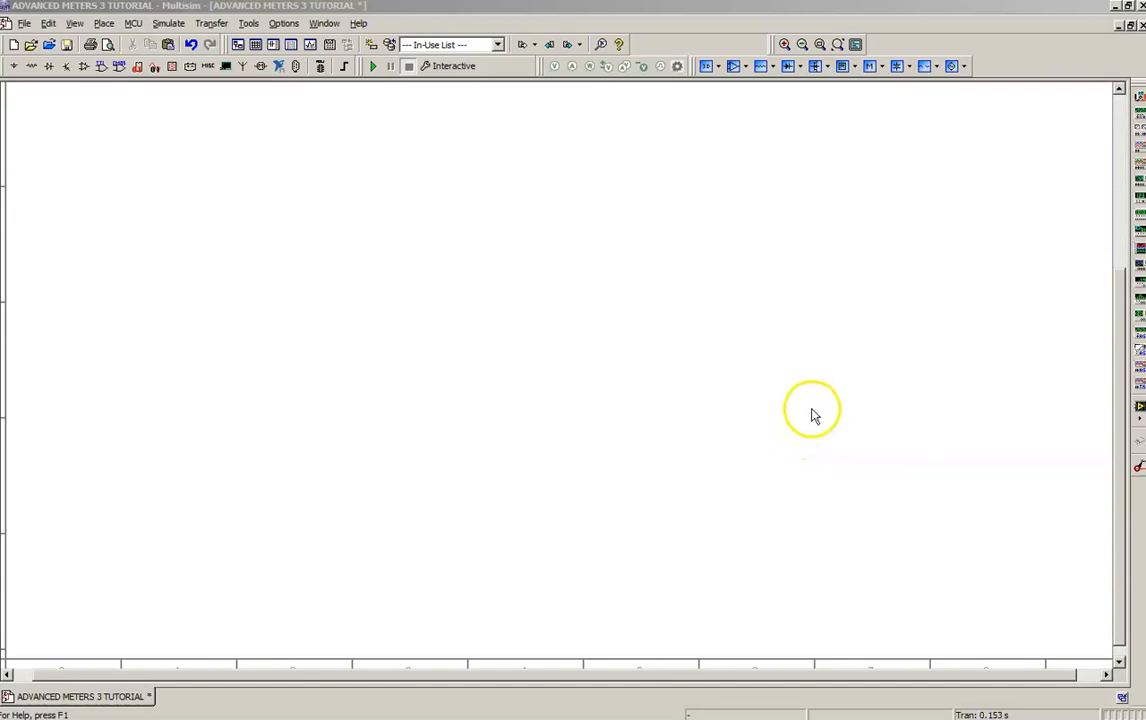
{"action": "mouse_move", "coordinate": [825, 390]}
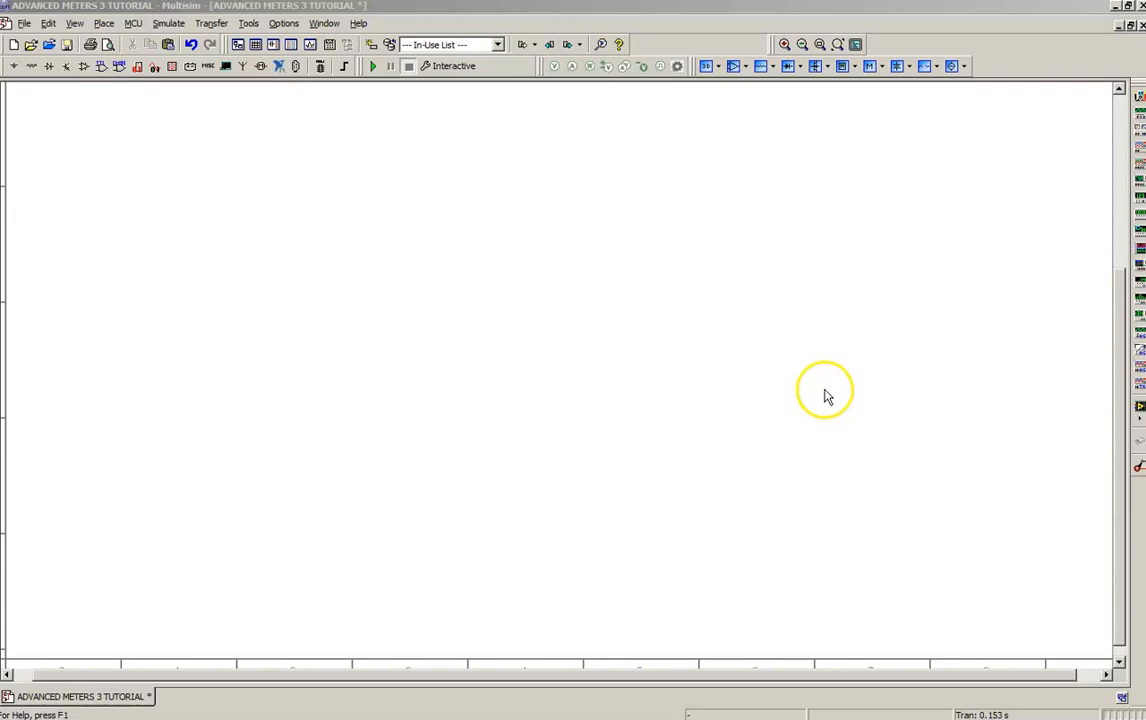
{"action": "mouse_move", "coordinate": [675, 475]}
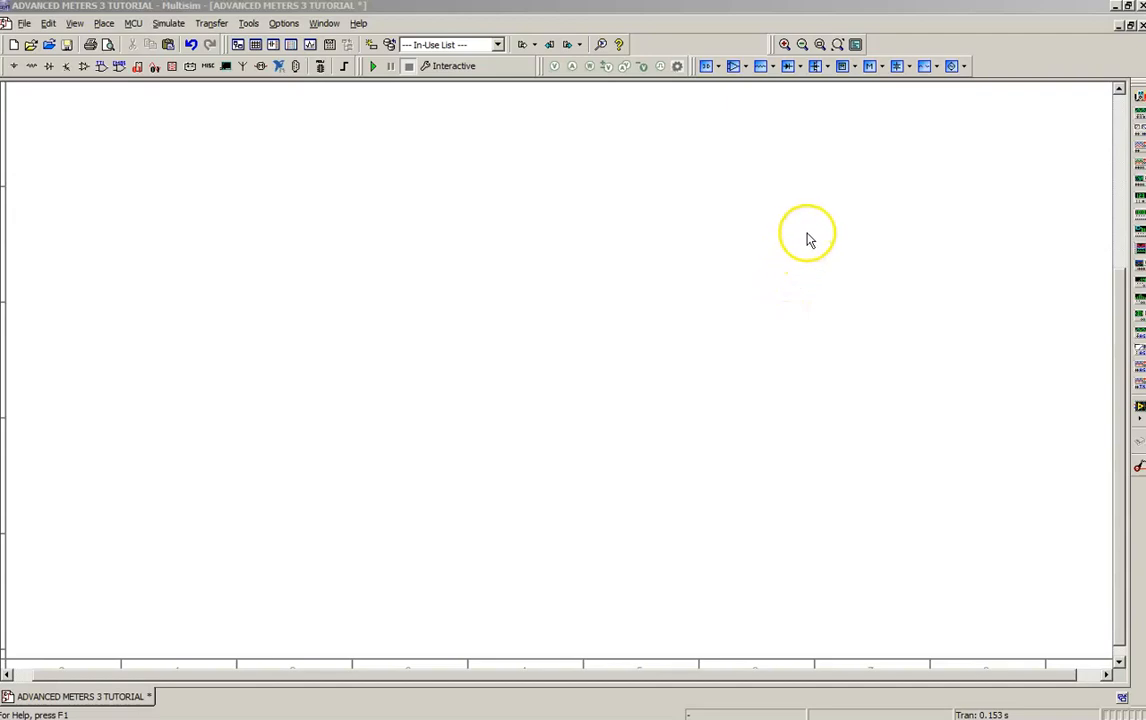
{"action": "mouse_move", "coordinate": [905, 80]}
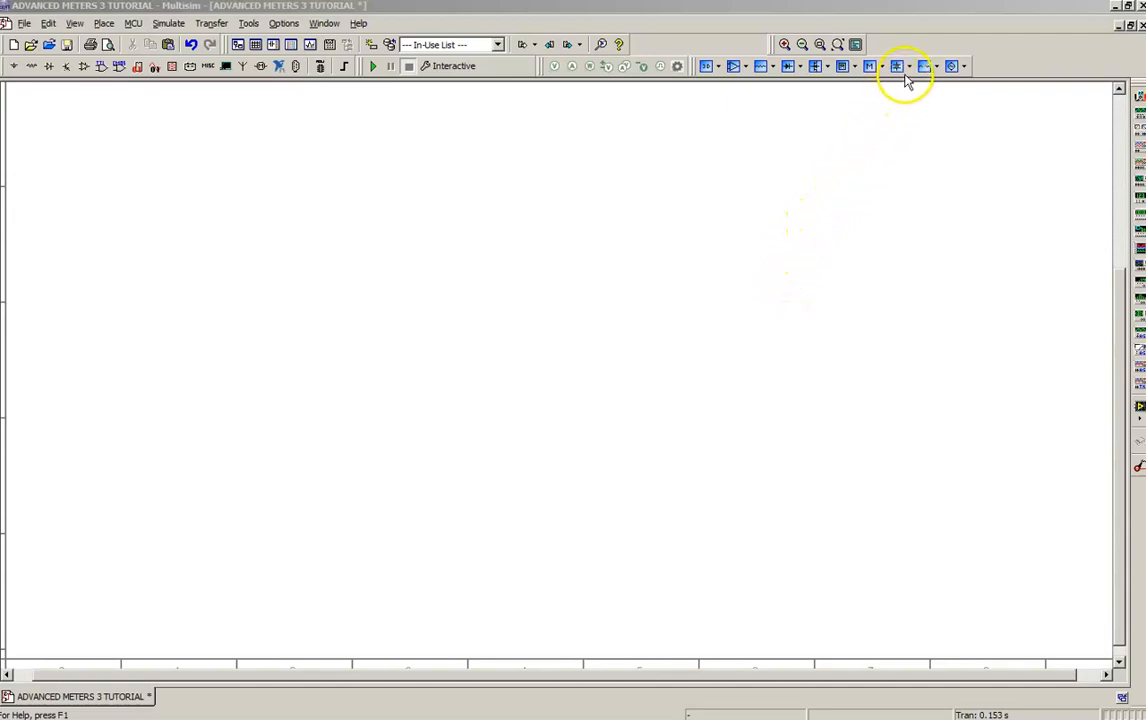
- Place three-phase wye source V1 (120 V, 60 Hz) and a ground symbol from the Power Source dropdown
{"action": "left_click", "coordinate": [908, 66]}
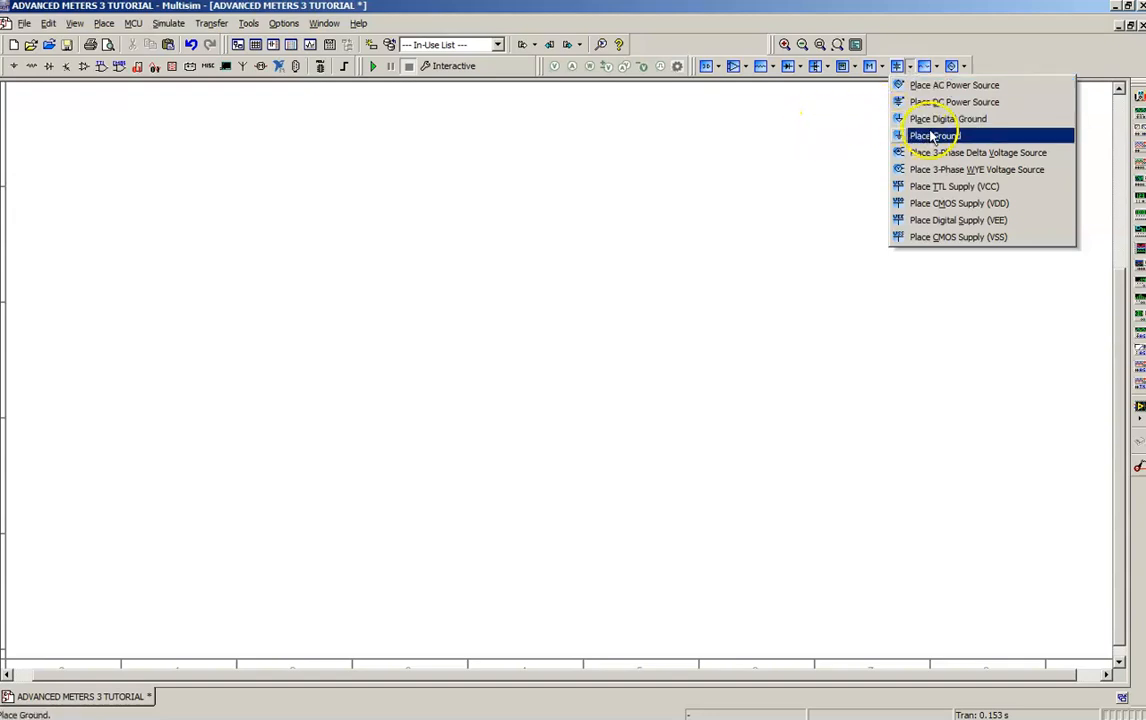
{"action": "mouse_move", "coordinate": [977, 152]}
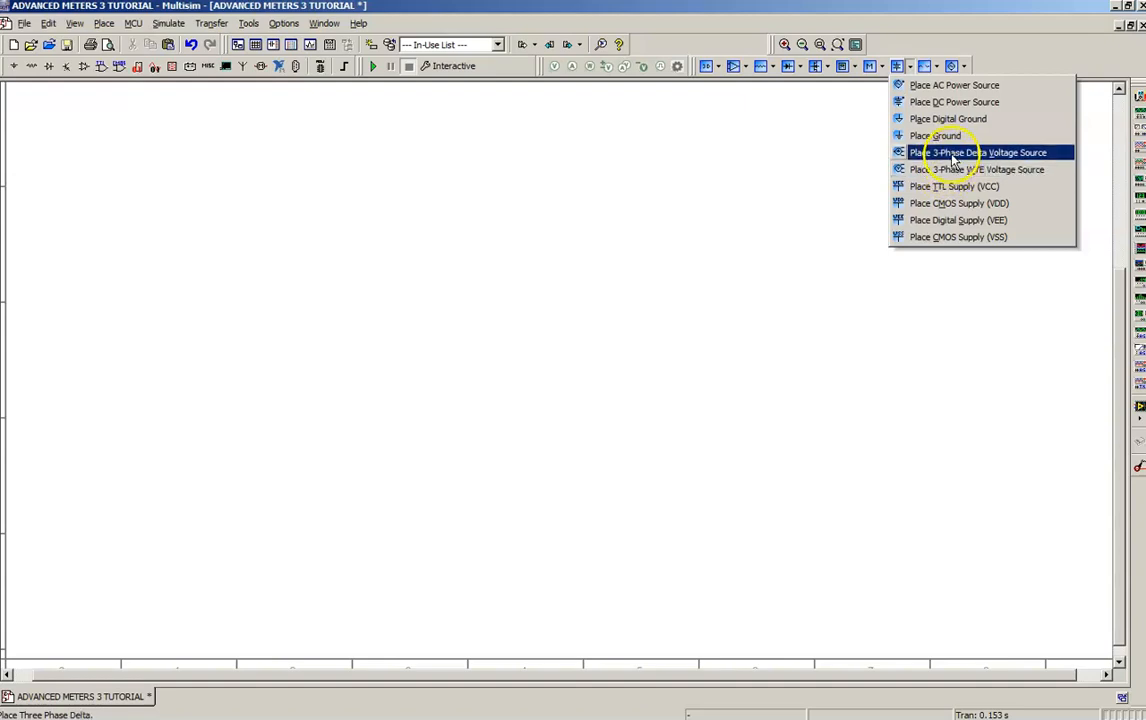
{"action": "mouse_move", "coordinate": [955, 169]}
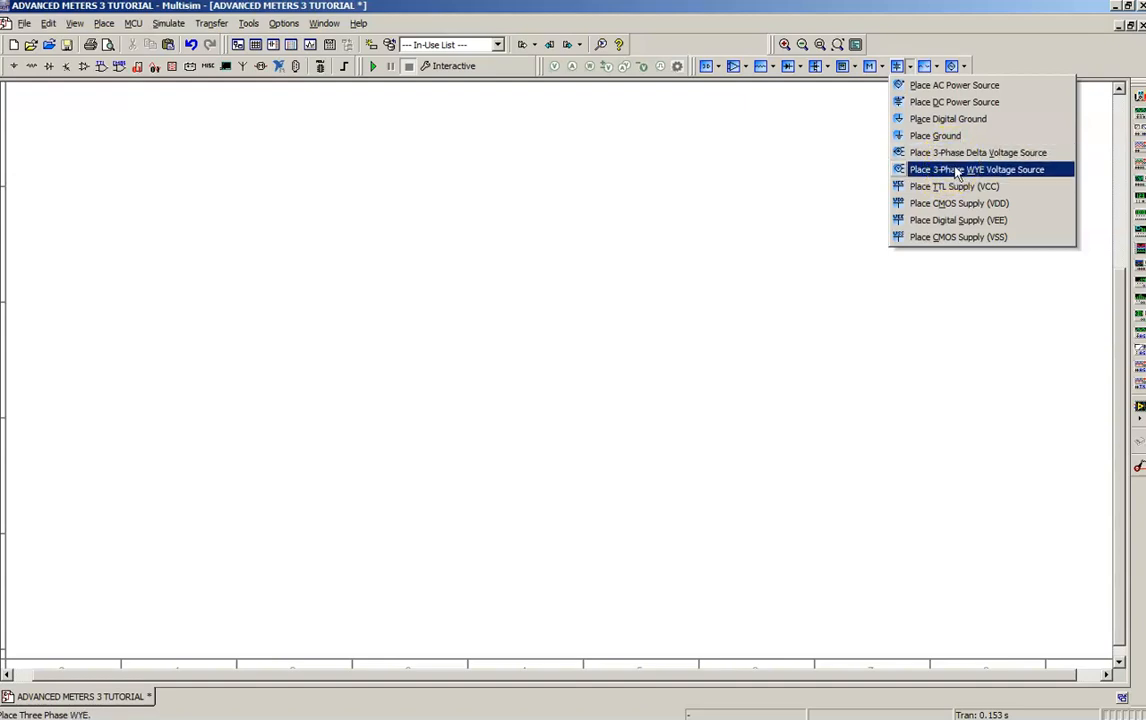
{"action": "left_click", "coordinate": [975, 169]}
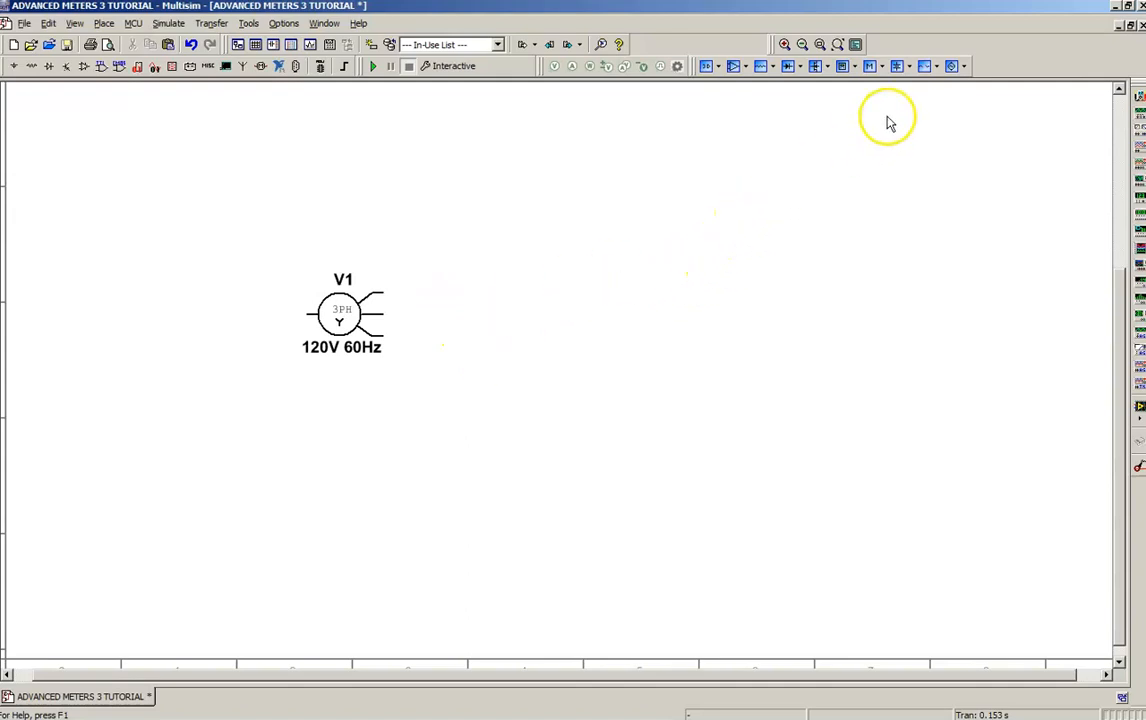
{"action": "left_click", "coordinate": [897, 66]}
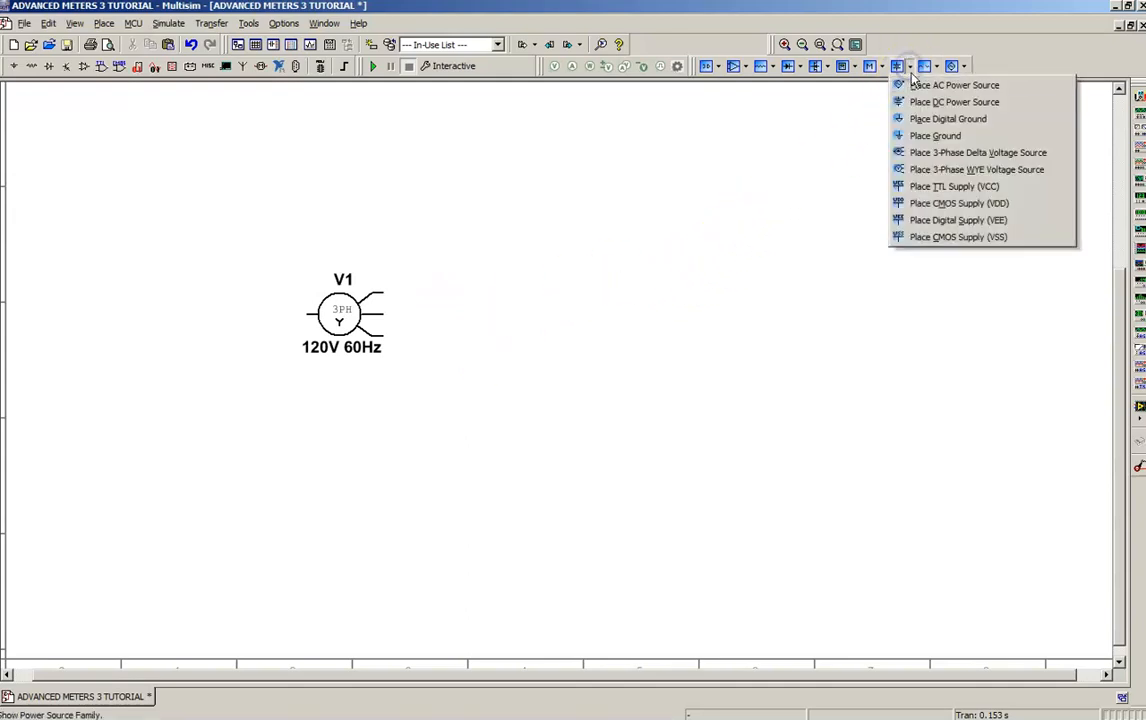
{"action": "left_click", "coordinate": [934, 135]}
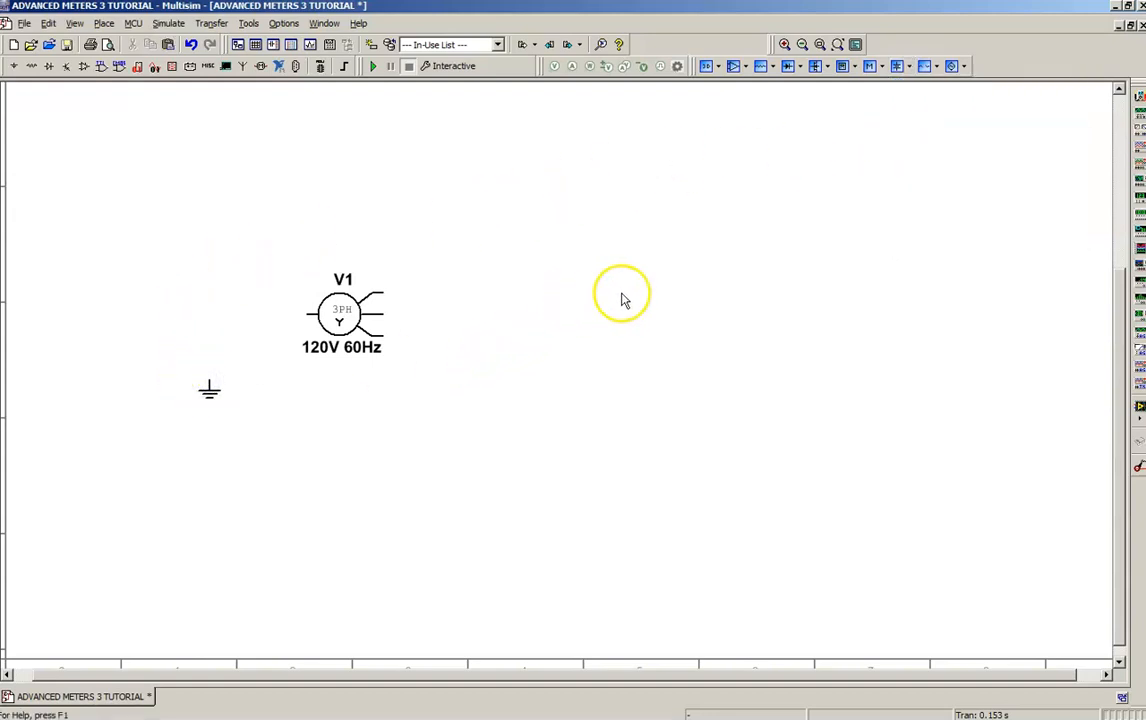
{"action": "mouse_move", "coordinate": [637, 289]}
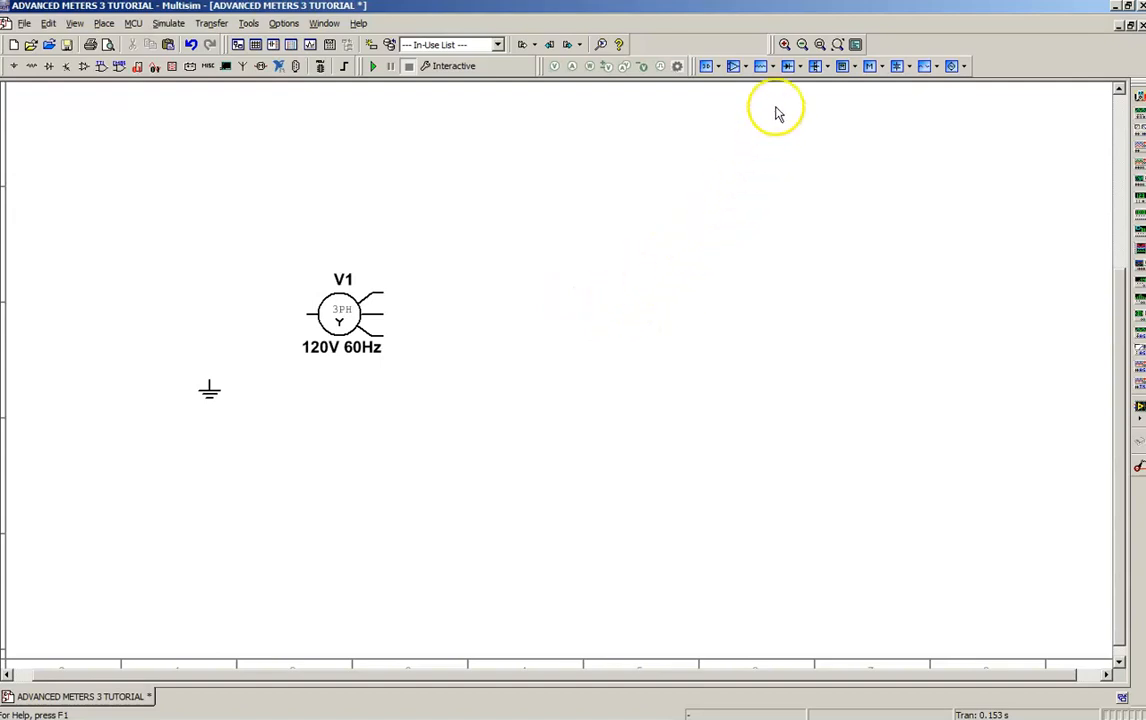
- Place virtual diodes D1, D2 and D3 stacked vertically to the right of V1
{"action": "left_click", "coordinate": [790, 66]}
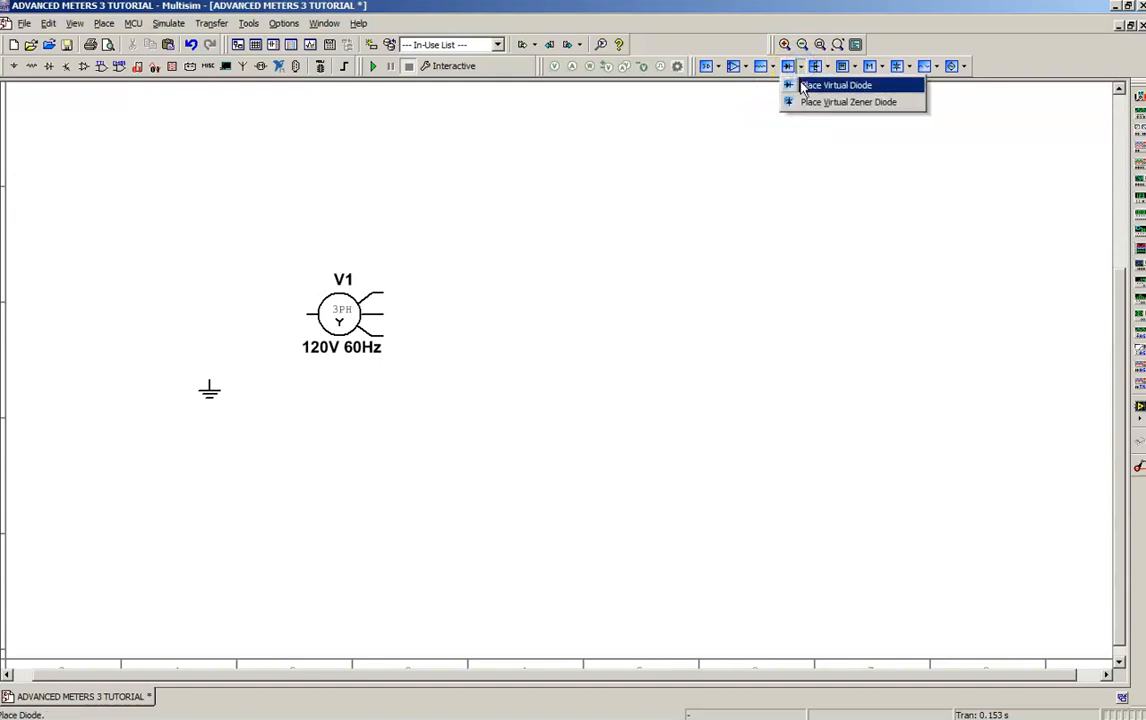
{"action": "left_click", "coordinate": [837, 84]}
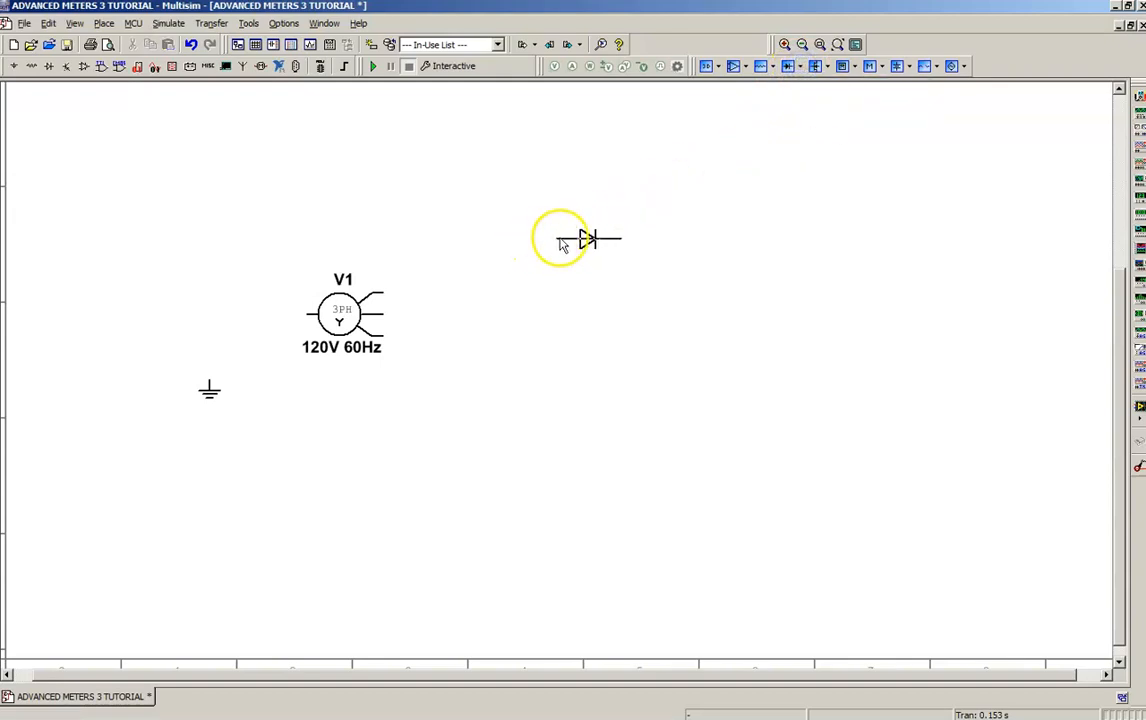
{"action": "left_click_drag", "start_coordinate": [585, 240], "coordinate": [615, 240]}
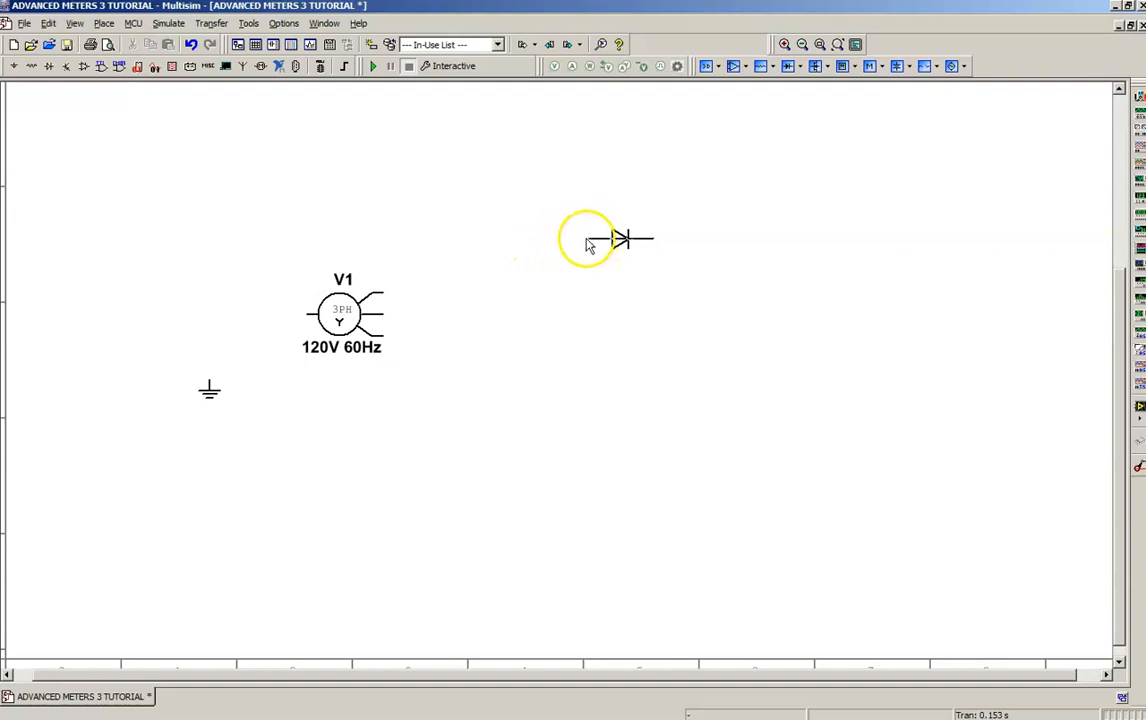
{"action": "left_click", "coordinate": [619, 238]}
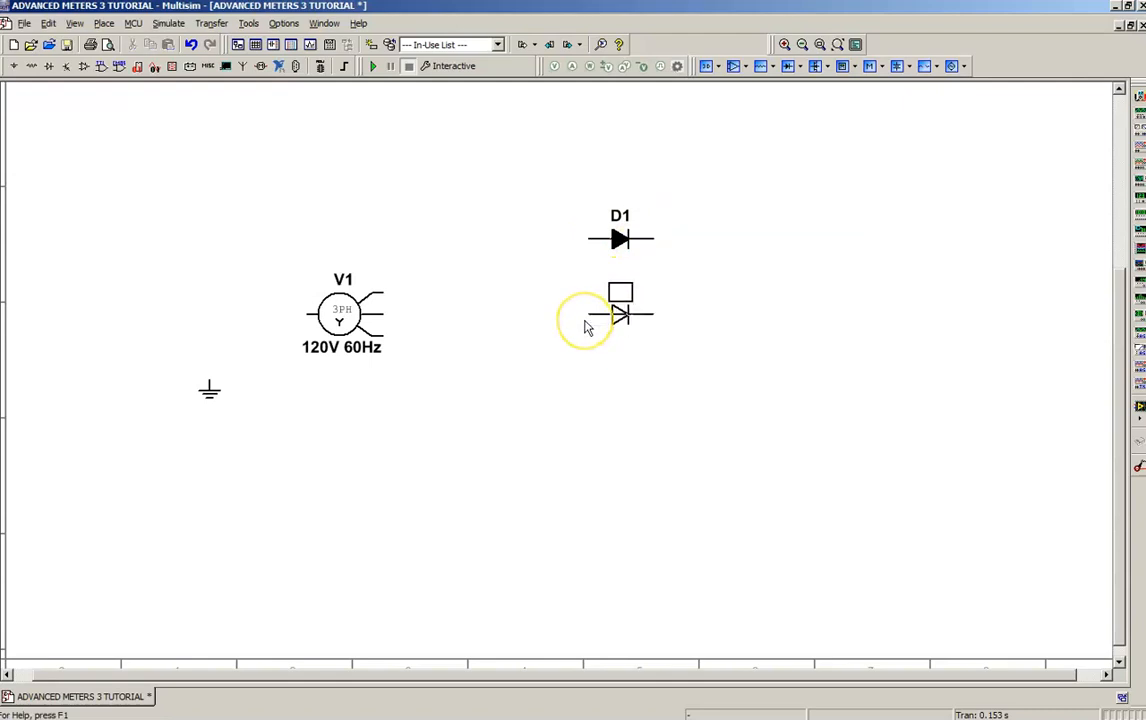
{"action": "left_click_drag", "start_coordinate": [620, 315], "coordinate": [520, 315]}
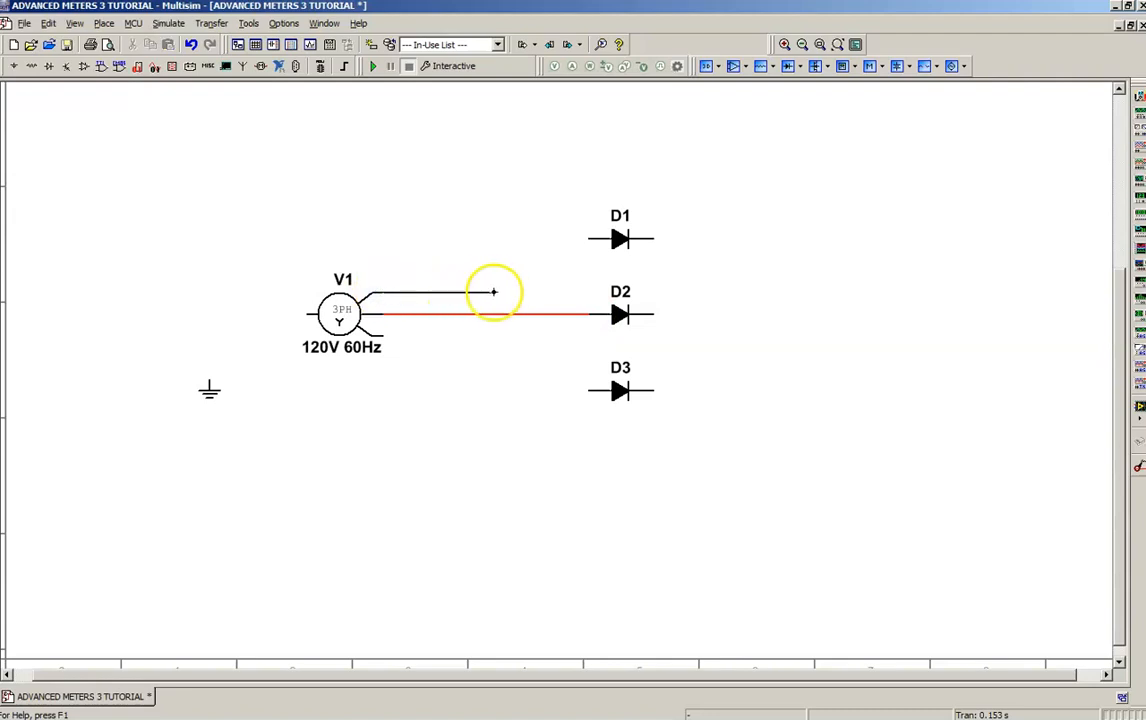
- Wire V1's phases to the diodes and tie D3's cathode to the shared cathode node
{"action": "left_click_drag", "start_coordinate": [493, 291], "coordinate": [583, 244]}
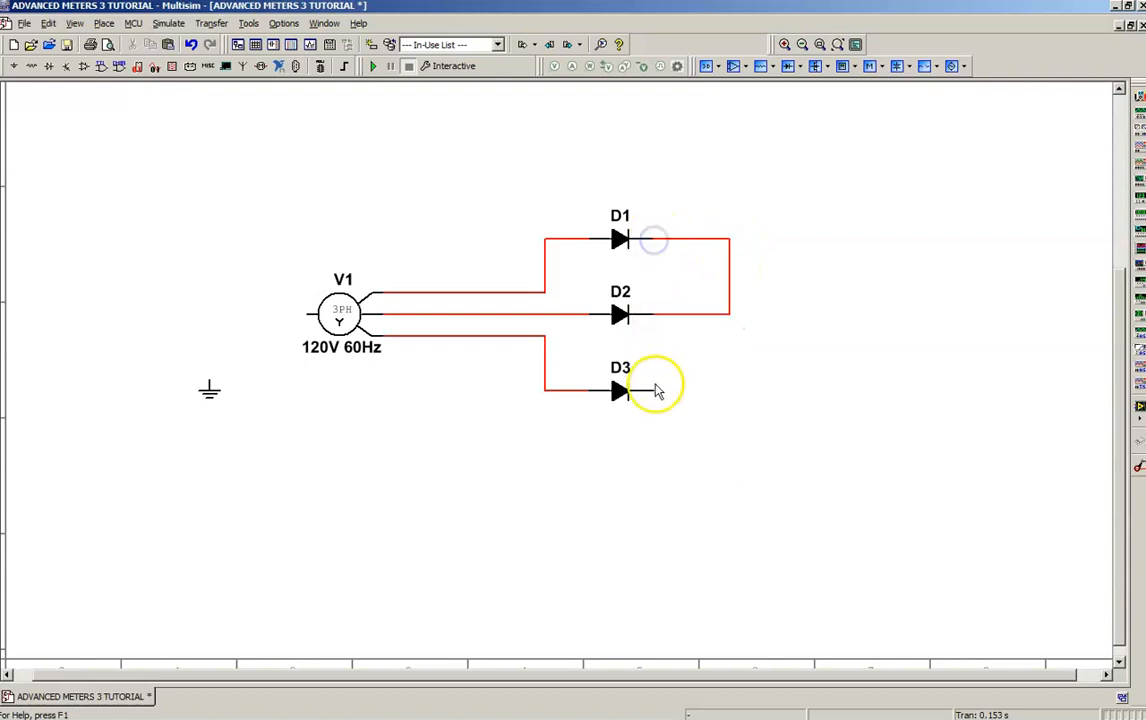
{"action": "left_click_drag", "start_coordinate": [655, 390], "coordinate": [725, 390]}
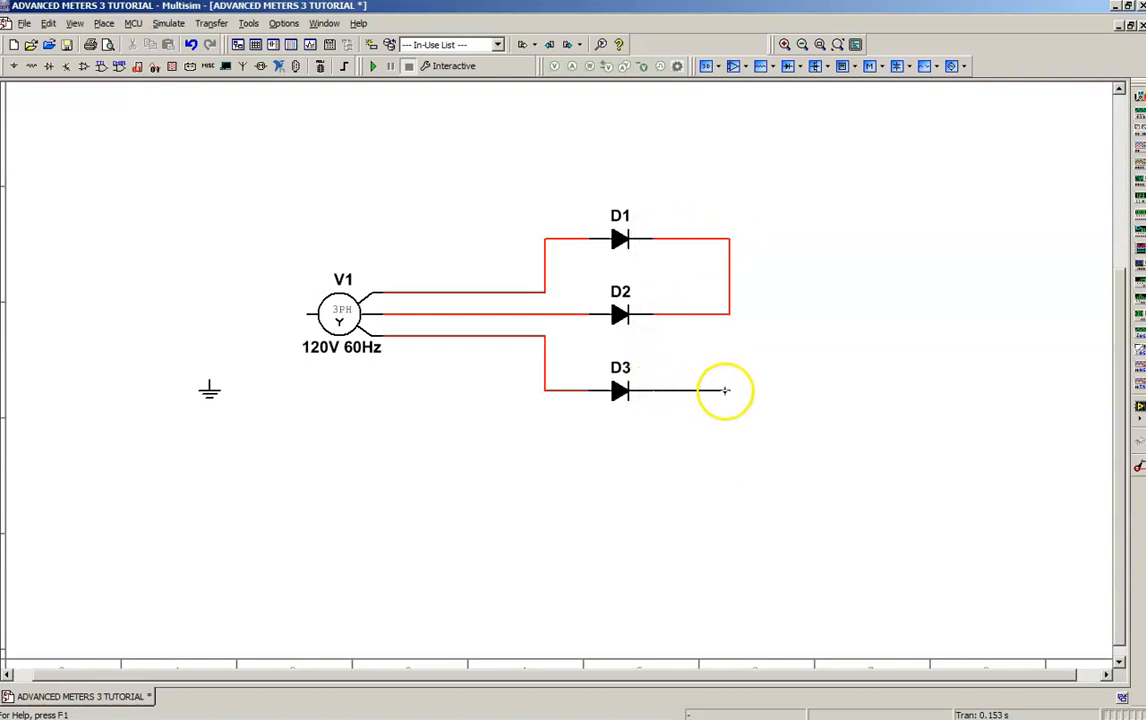
{"action": "left_click_drag", "start_coordinate": [725, 390], "coordinate": [730, 315]}
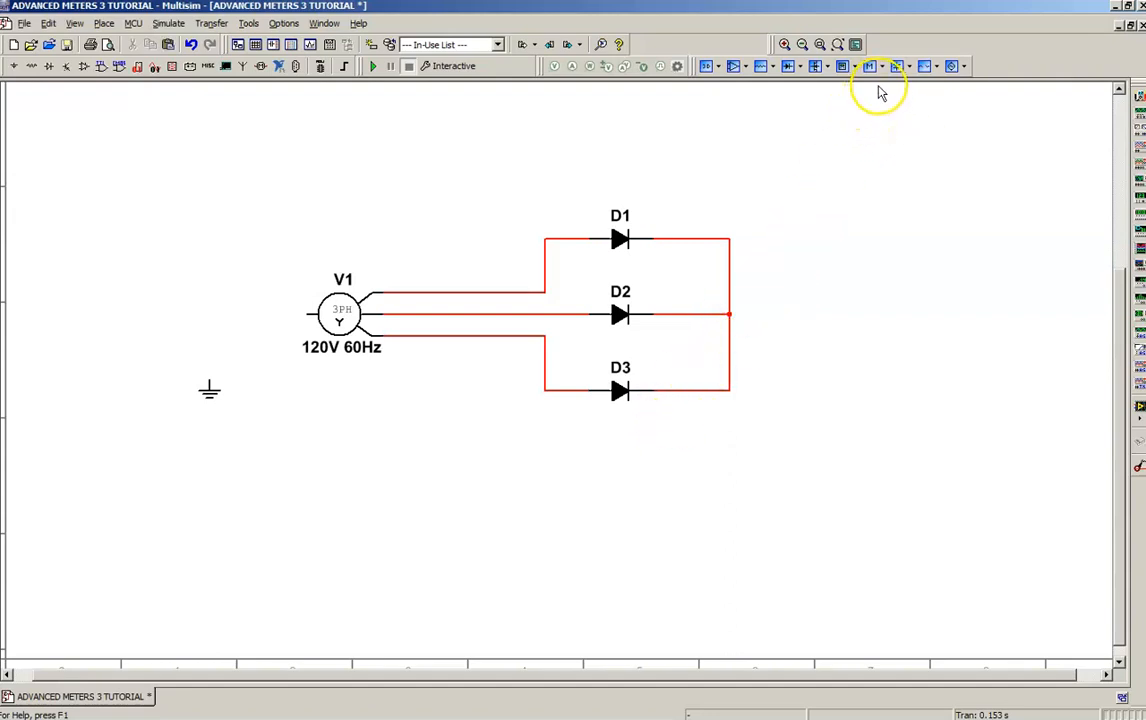
- Add lamp X1, rotate it vertical, and rate it 150 V and 100 W
{"action": "left_click", "coordinate": [869, 66]}
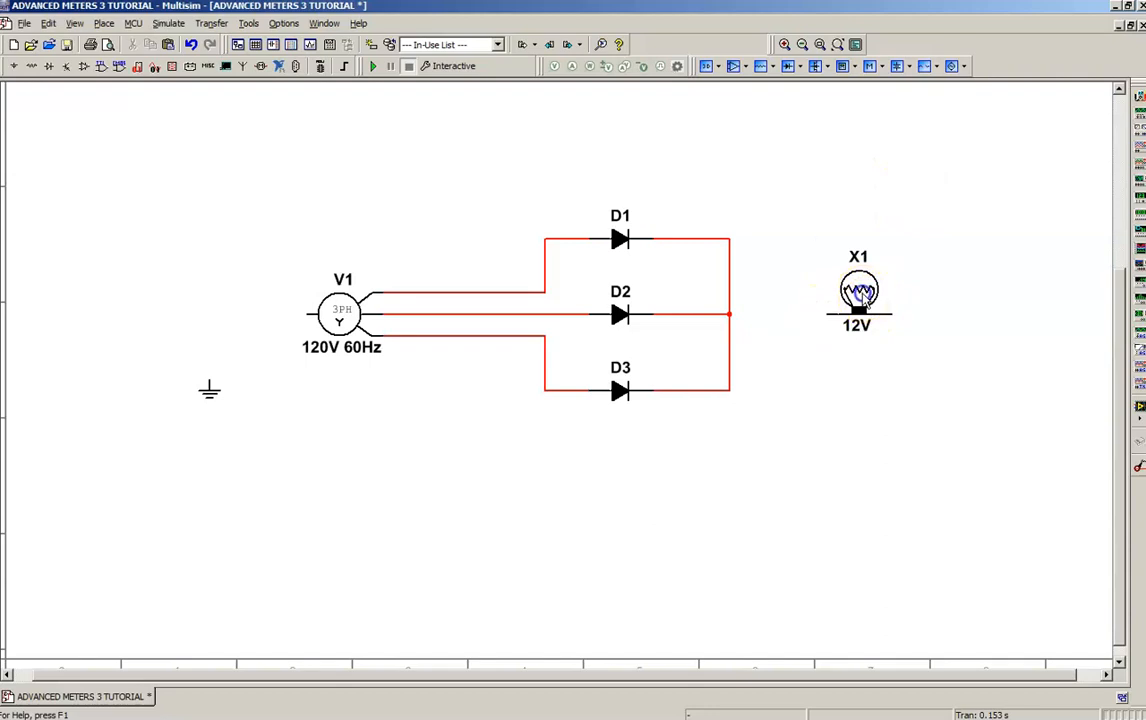
{"action": "right_click", "coordinate": [858, 295]}
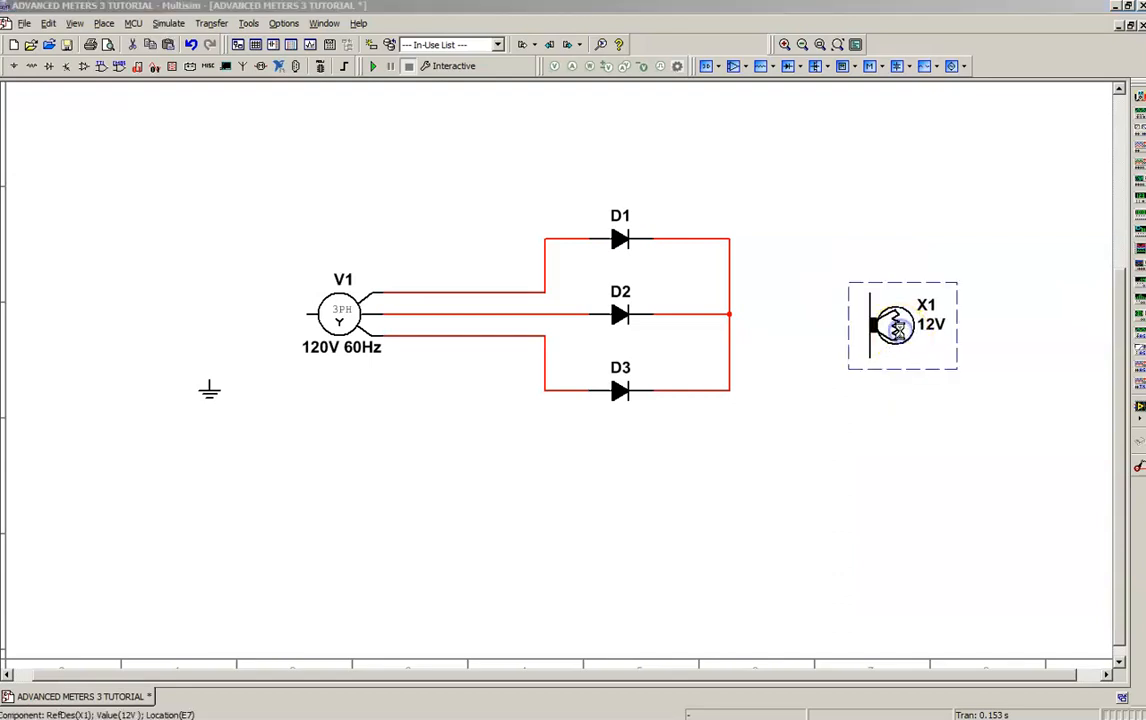
{"action": "double_click", "coordinate": [895, 325]}
{"action": "type", "text": "1"}
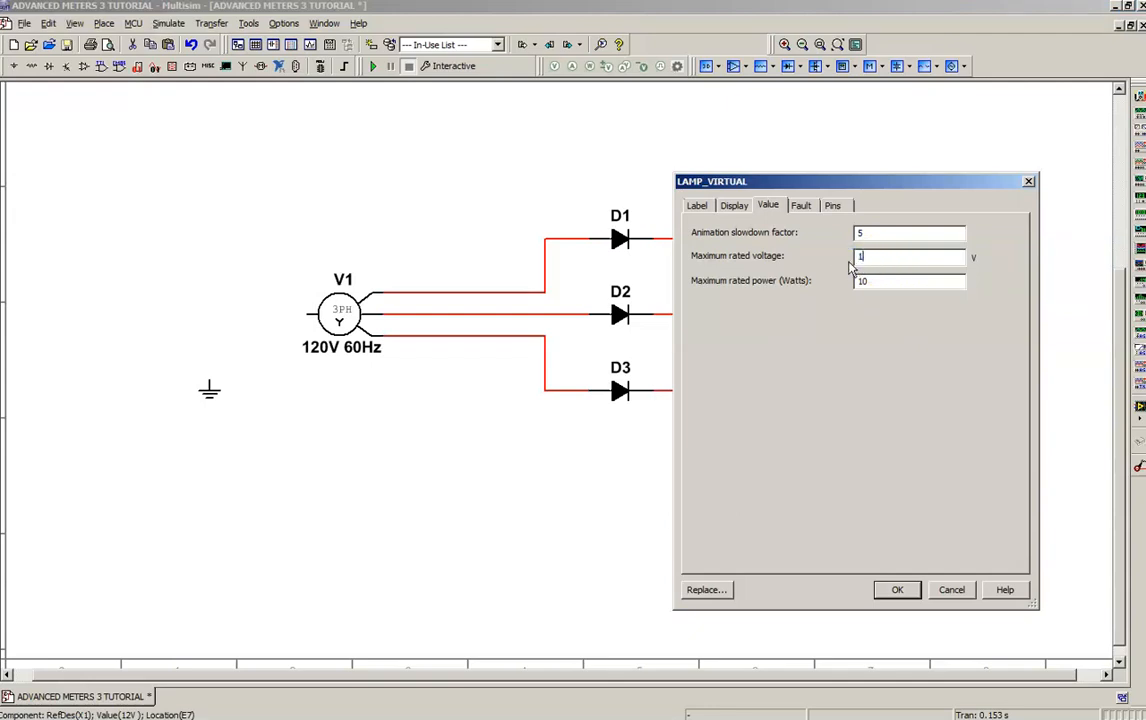
{"action": "type", "text": "50"}
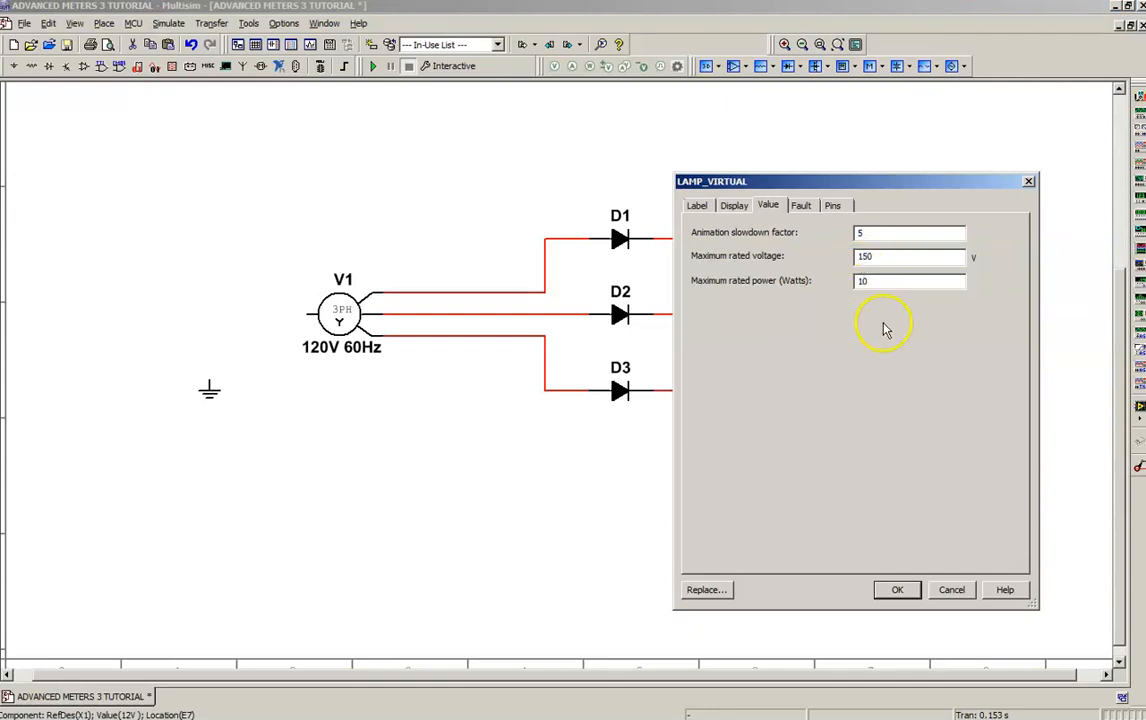
{"action": "left_click", "coordinate": [908, 281]}
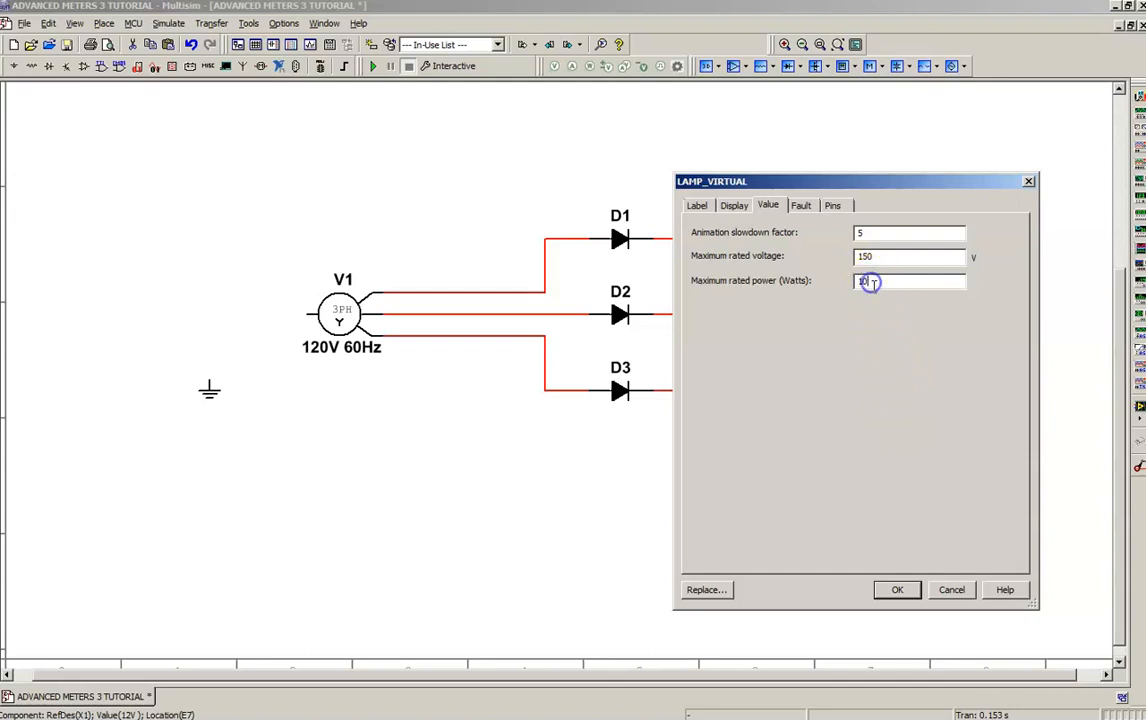
{"action": "type", "text": "100"}
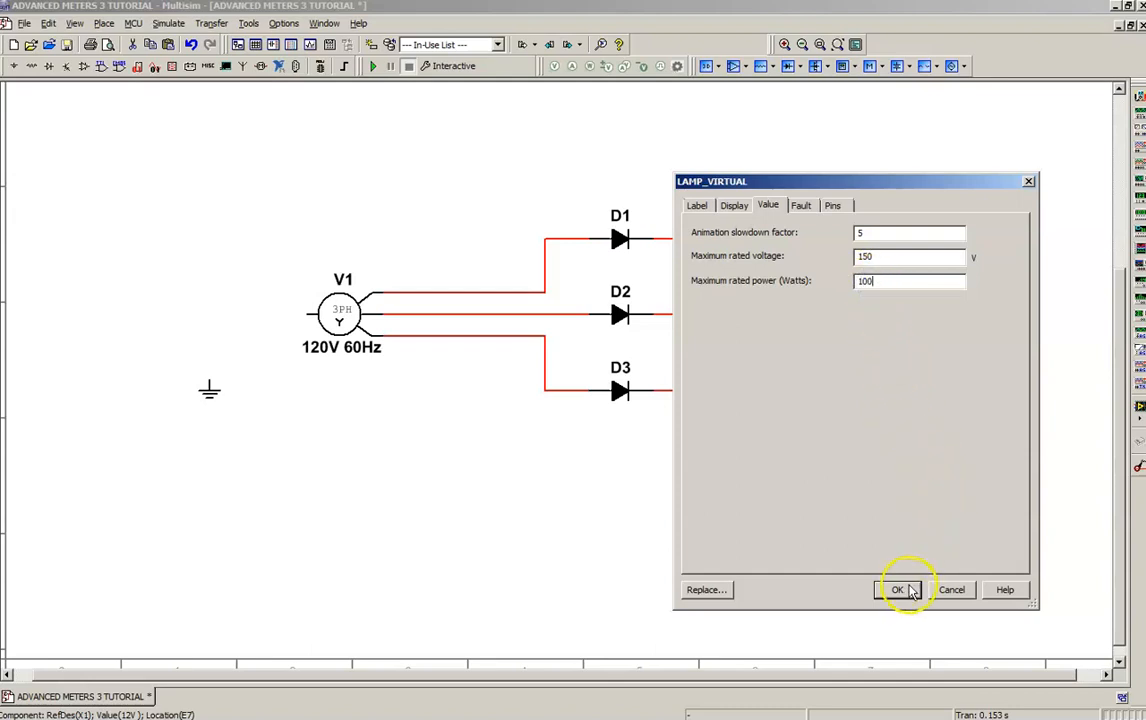
{"action": "left_click", "coordinate": [896, 589]}
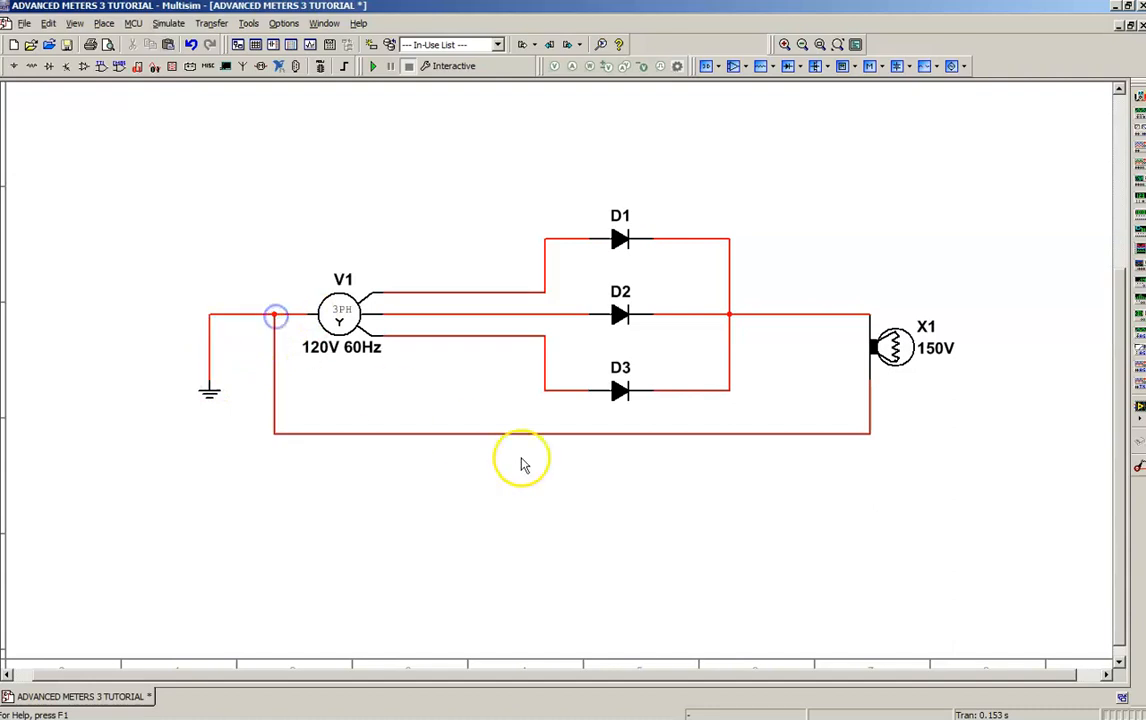
{"action": "mouse_move", "coordinate": [730, 497]}
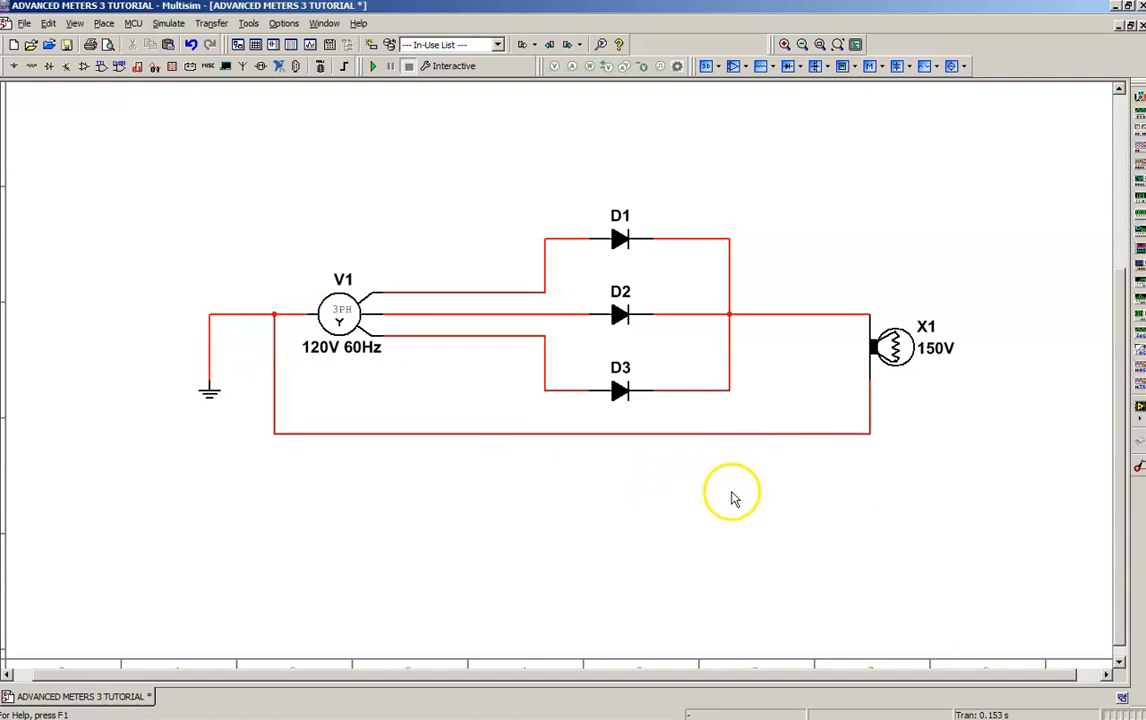
{"action": "mouse_move", "coordinate": [503, 300]}
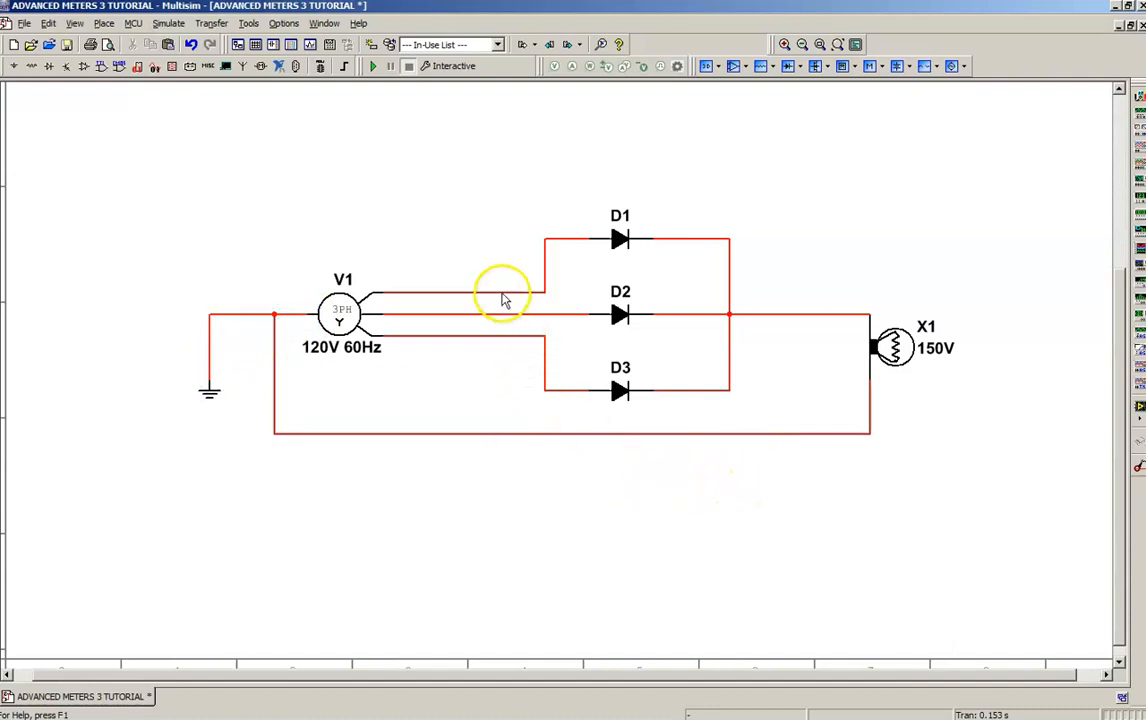
{"action": "mouse_move", "coordinate": [510, 300]}
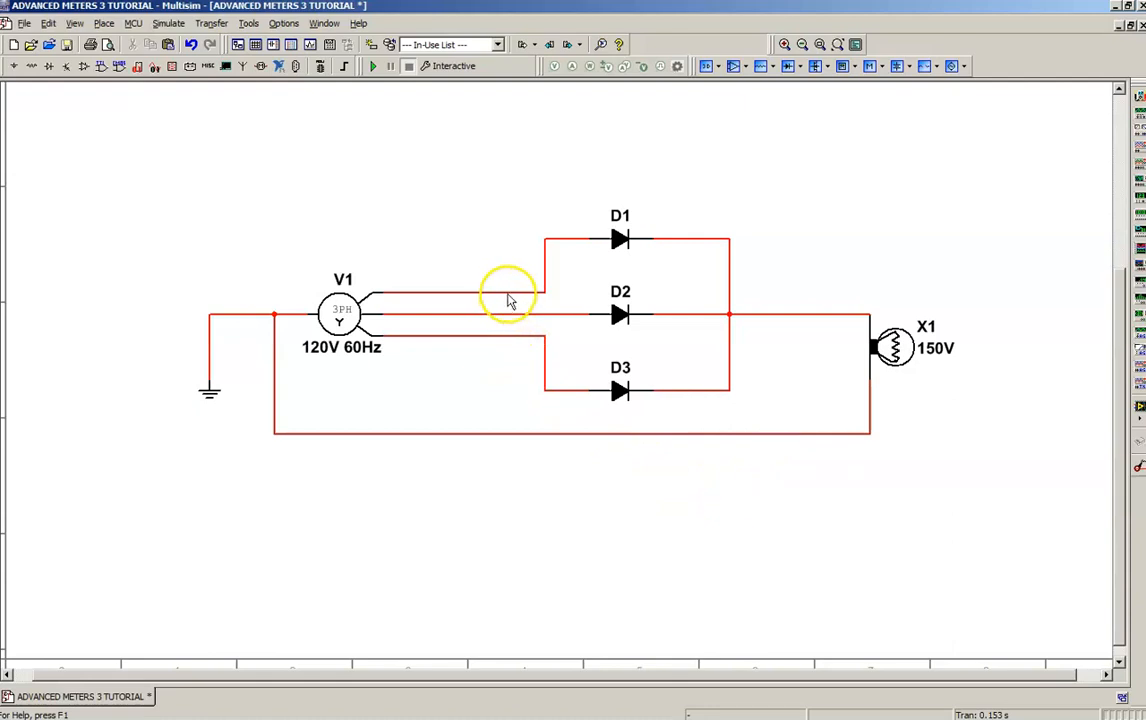
{"action": "mouse_move", "coordinate": [510, 320]}
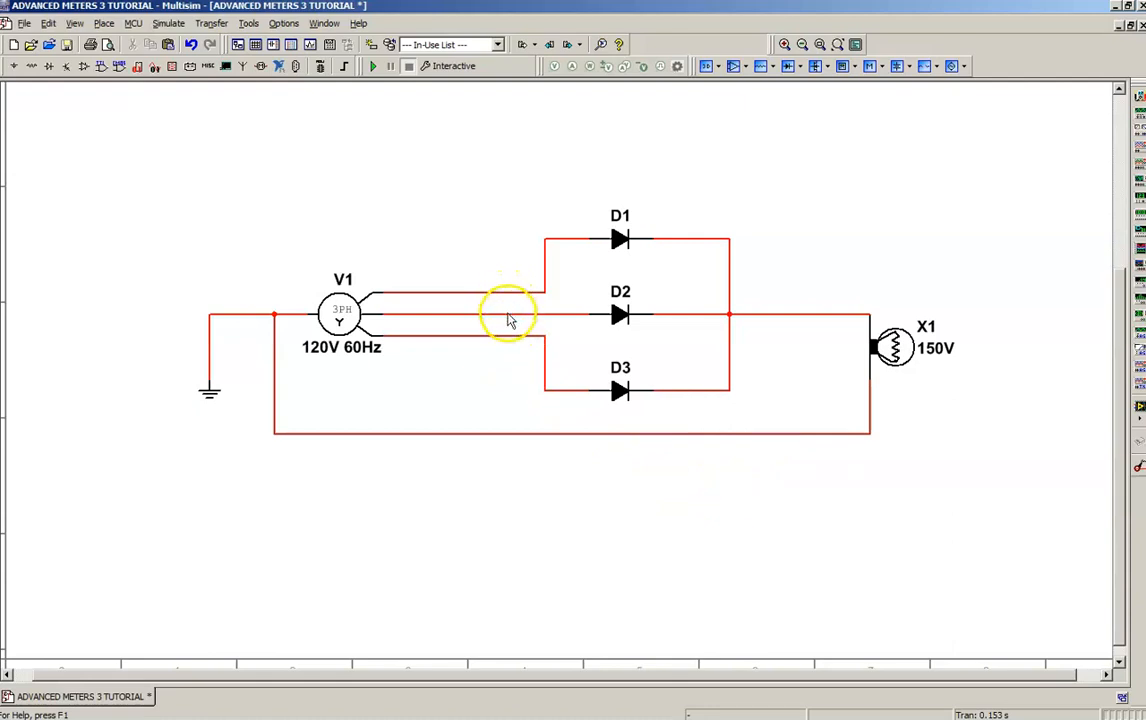
- Set net colours: middle phase and bottom return wire black, cathode output net purple
{"action": "right_click", "coordinate": [508, 315]}
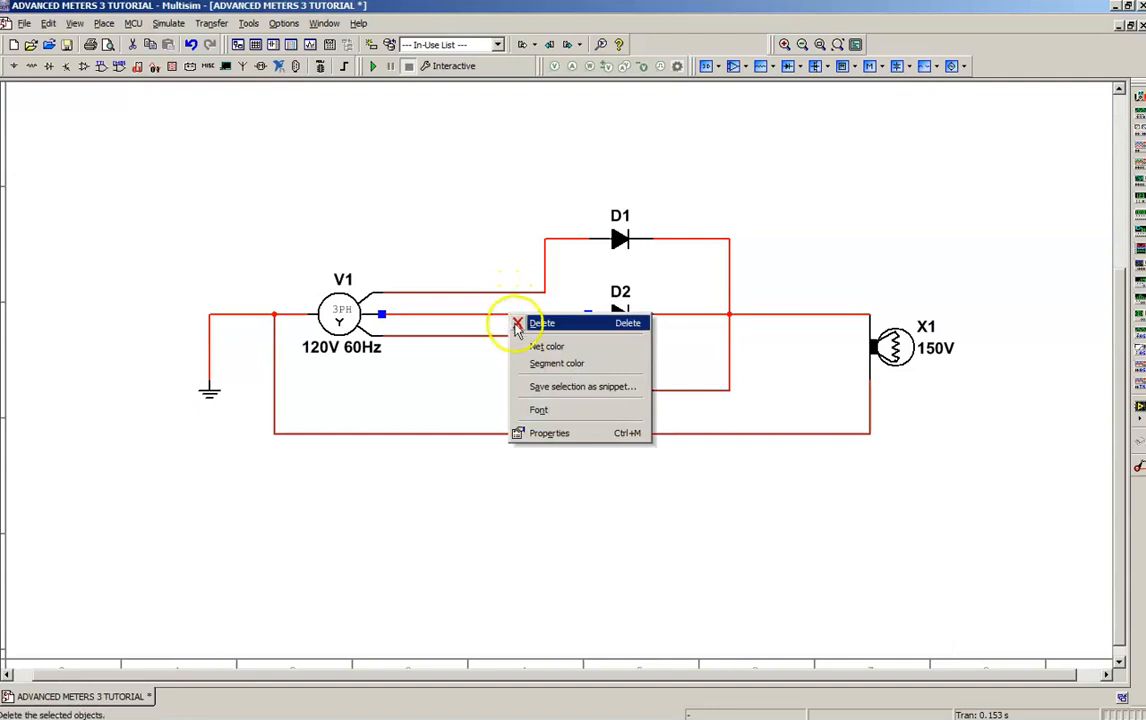
{"action": "left_click", "coordinate": [548, 345]}
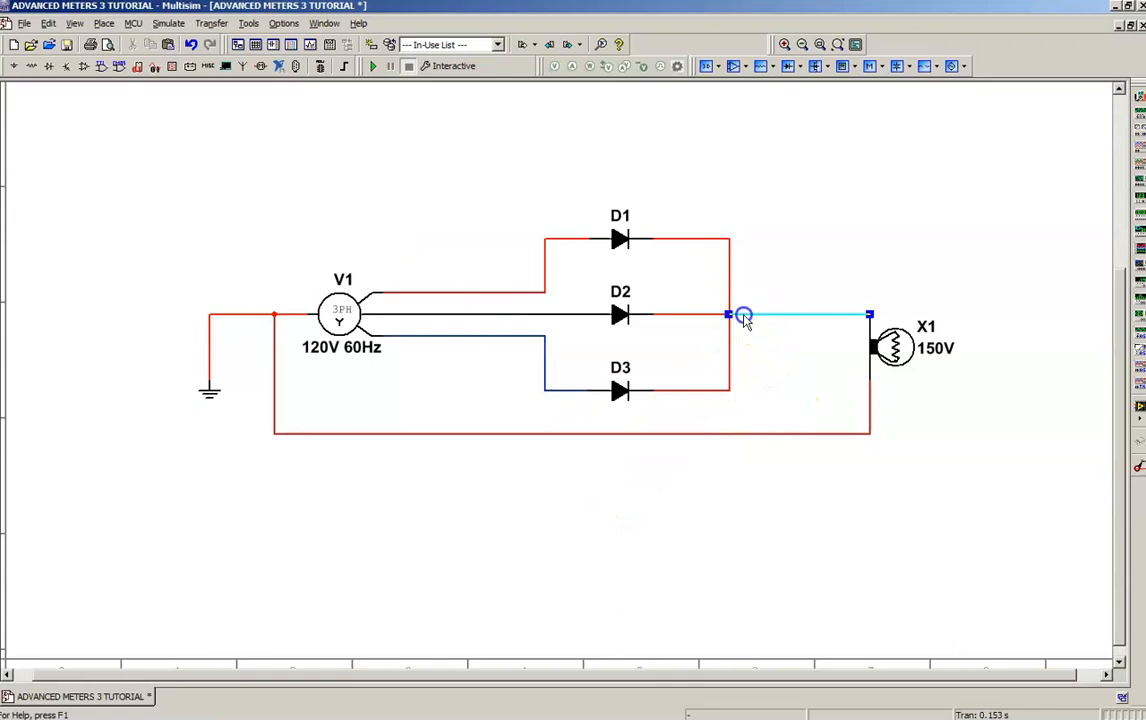
{"action": "right_click", "coordinate": [740, 315]}
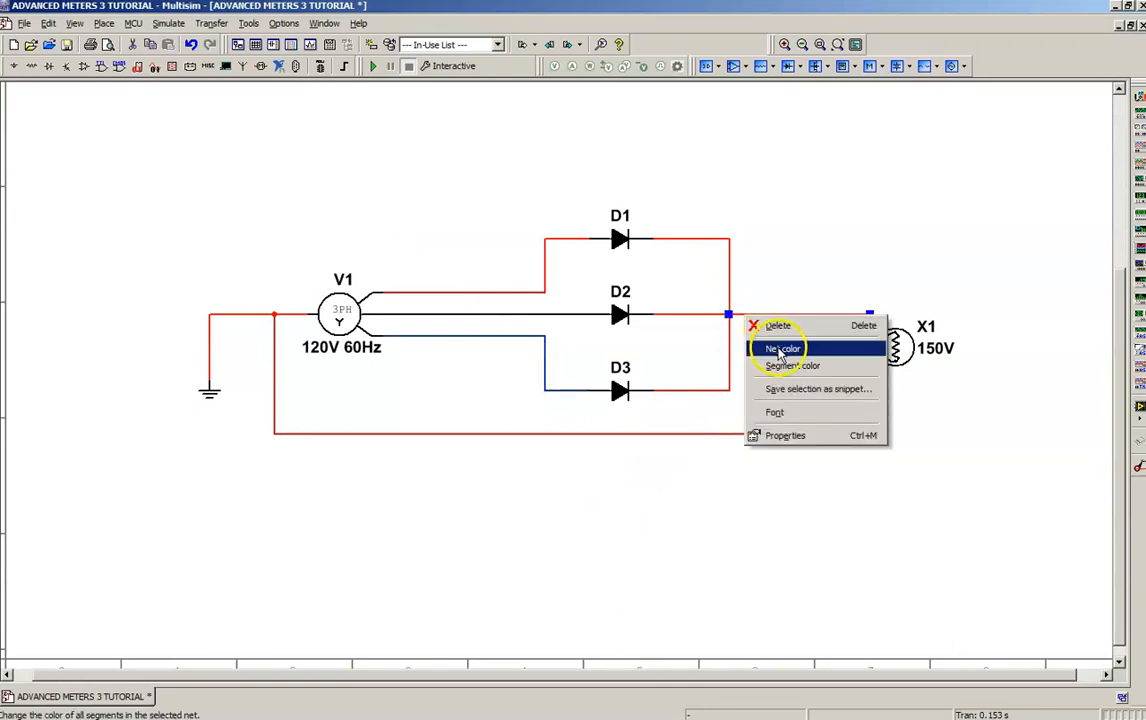
{"action": "left_click", "coordinate": [782, 348]}
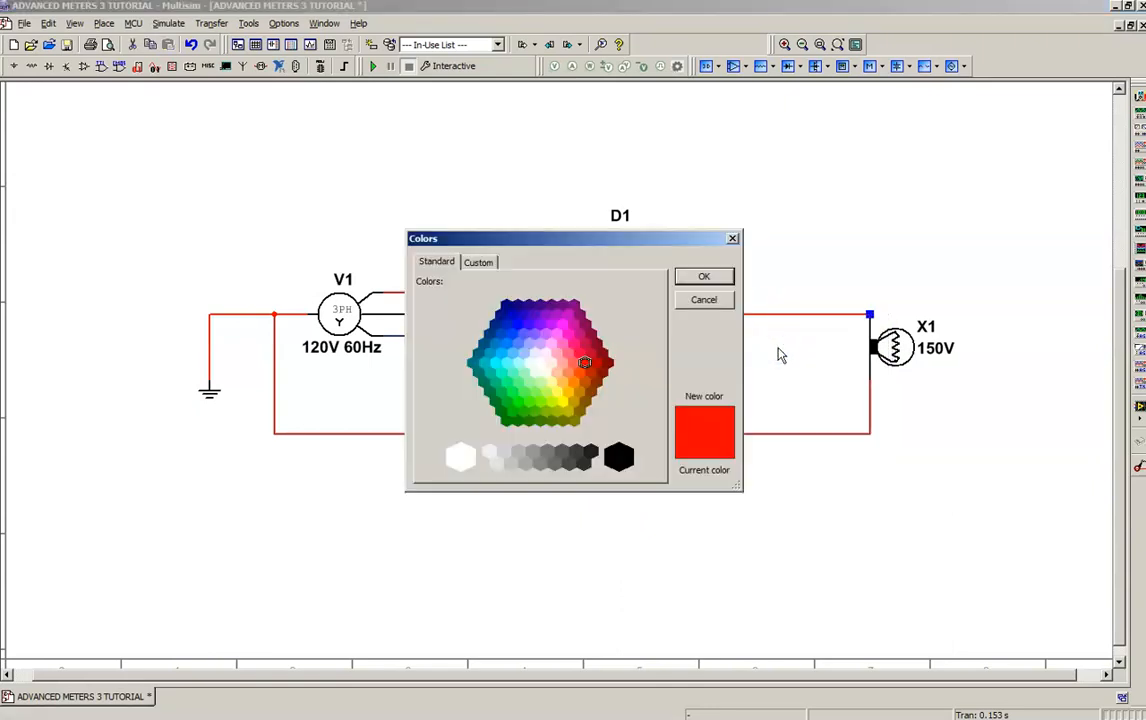
{"action": "left_click", "coordinate": [588, 362]}
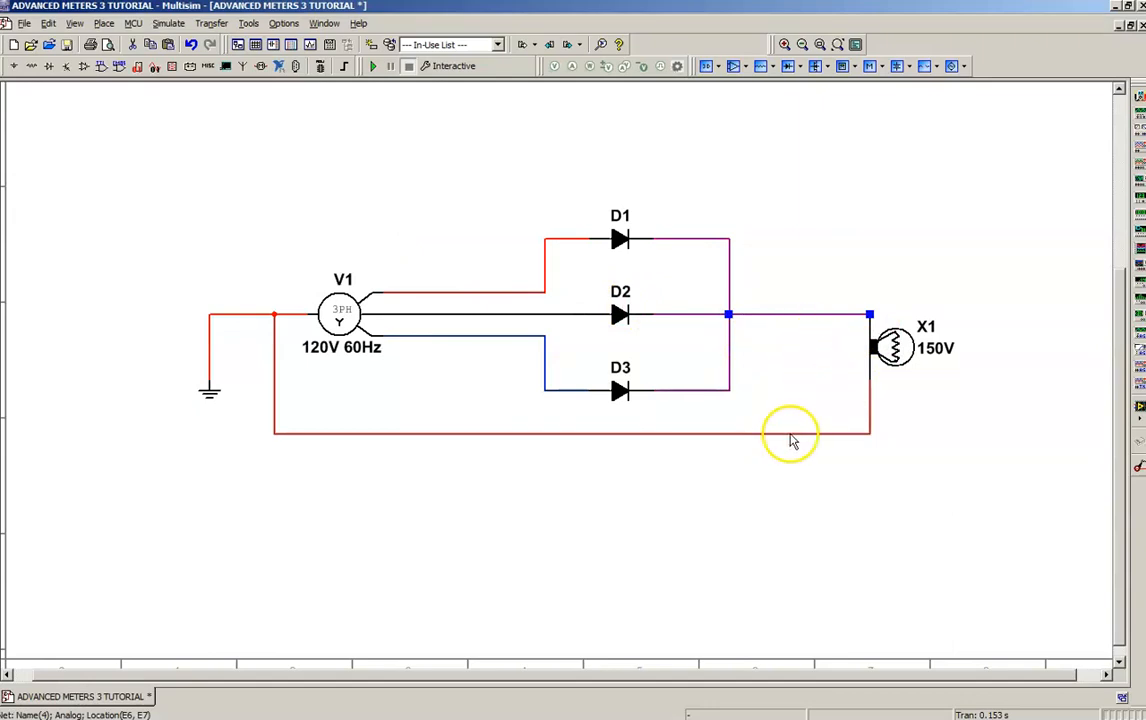
{"action": "right_click", "coordinate": [790, 435]}
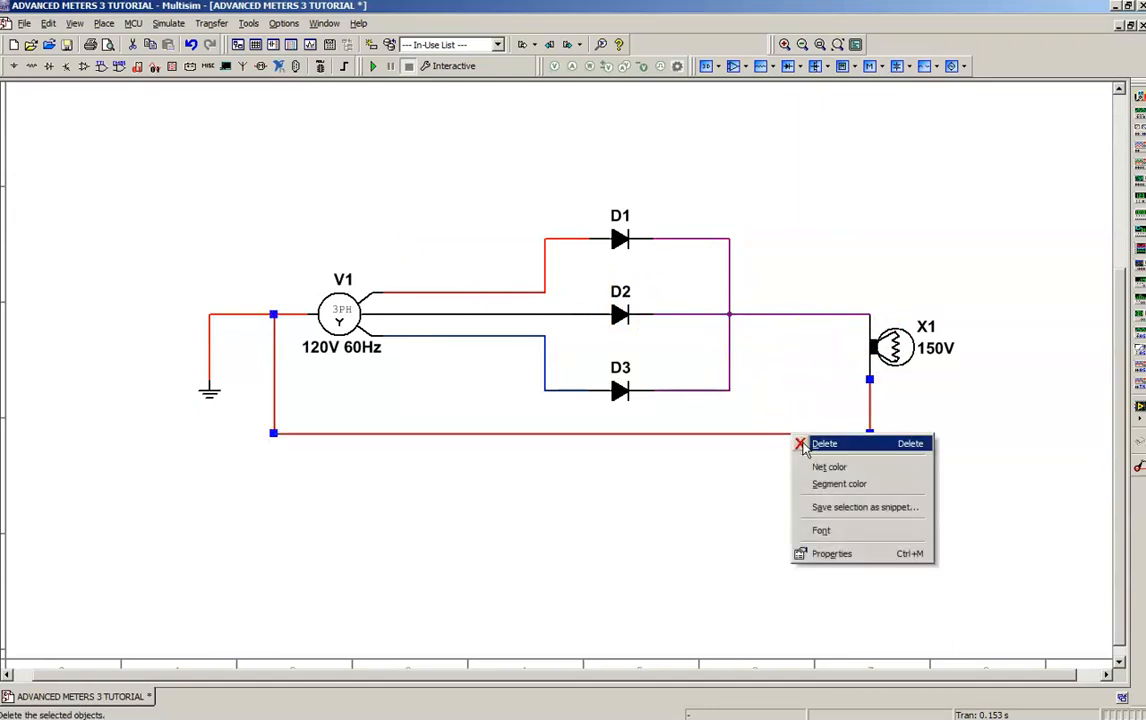
{"action": "left_click", "coordinate": [839, 483]}
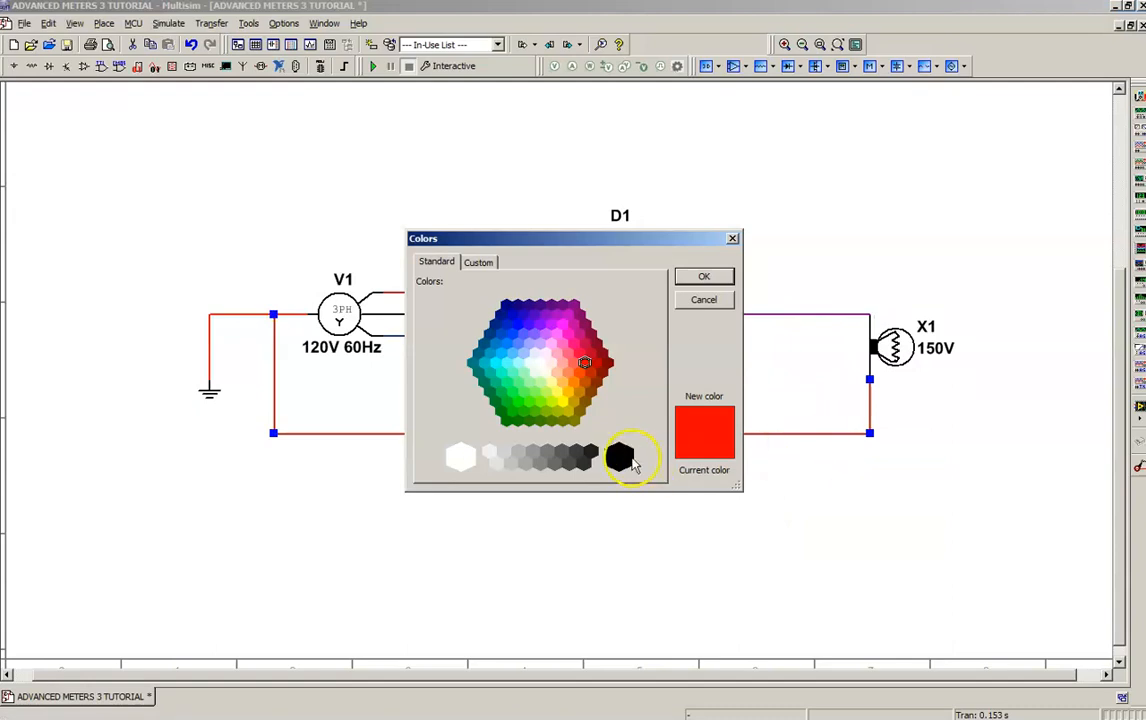
{"action": "left_click", "coordinate": [703, 276]}
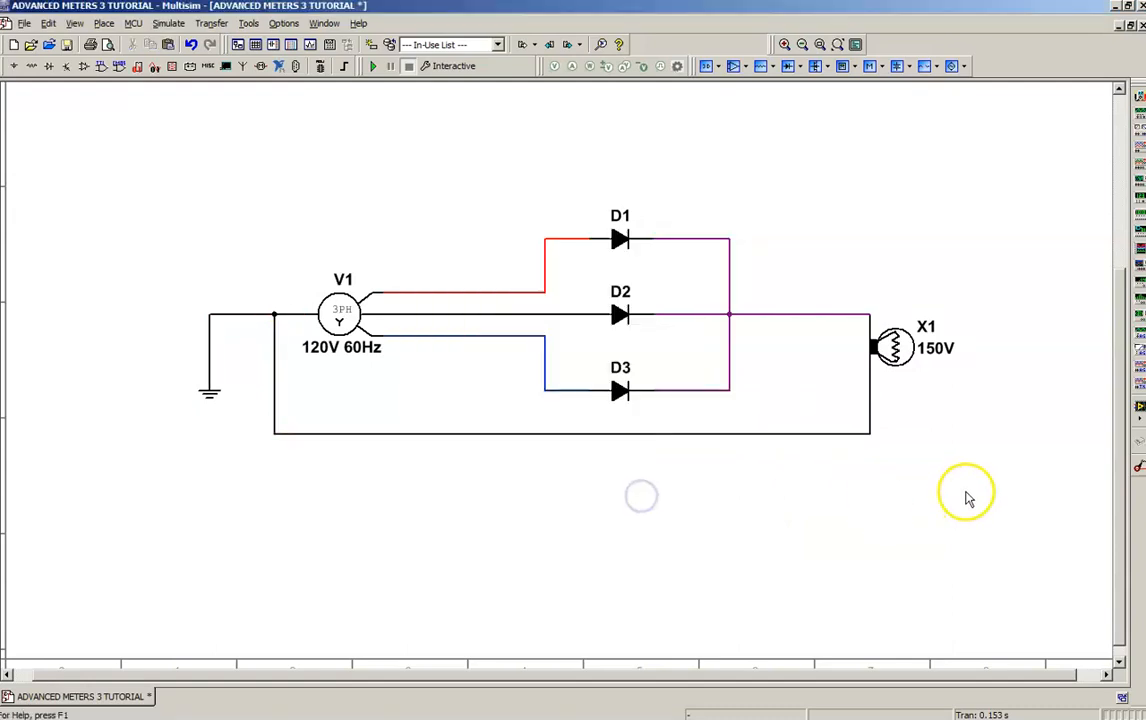
{"action": "mouse_move", "coordinate": [470, 222]}
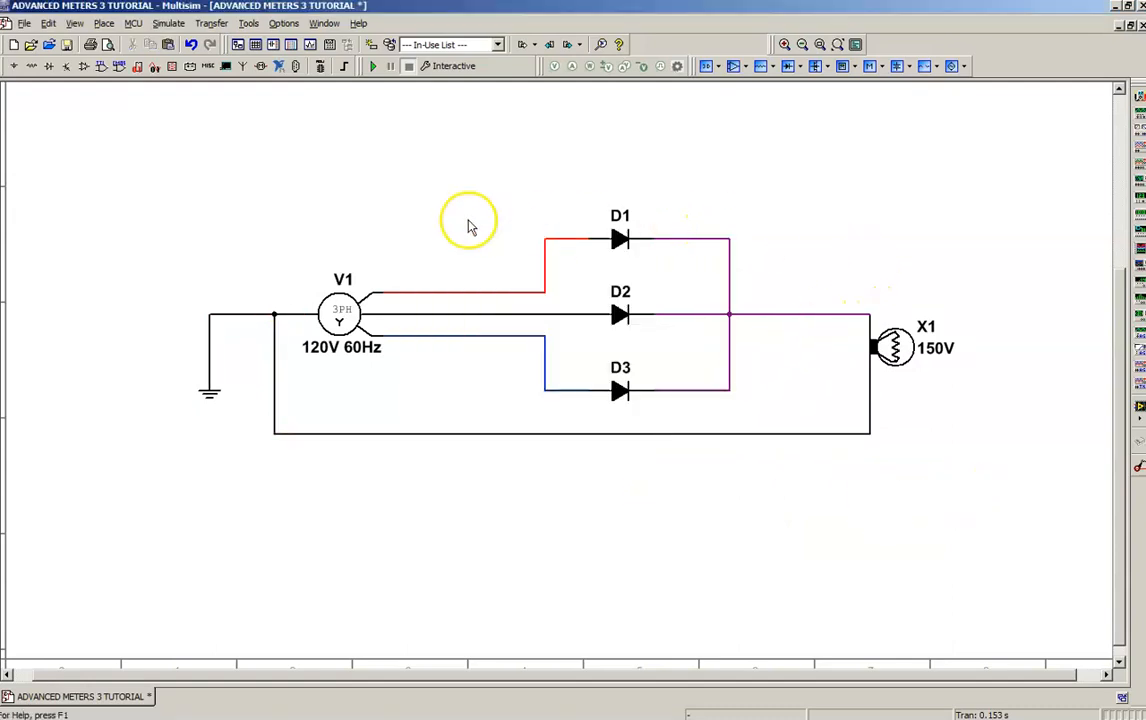
{"action": "mouse_move", "coordinate": [745, 178]}
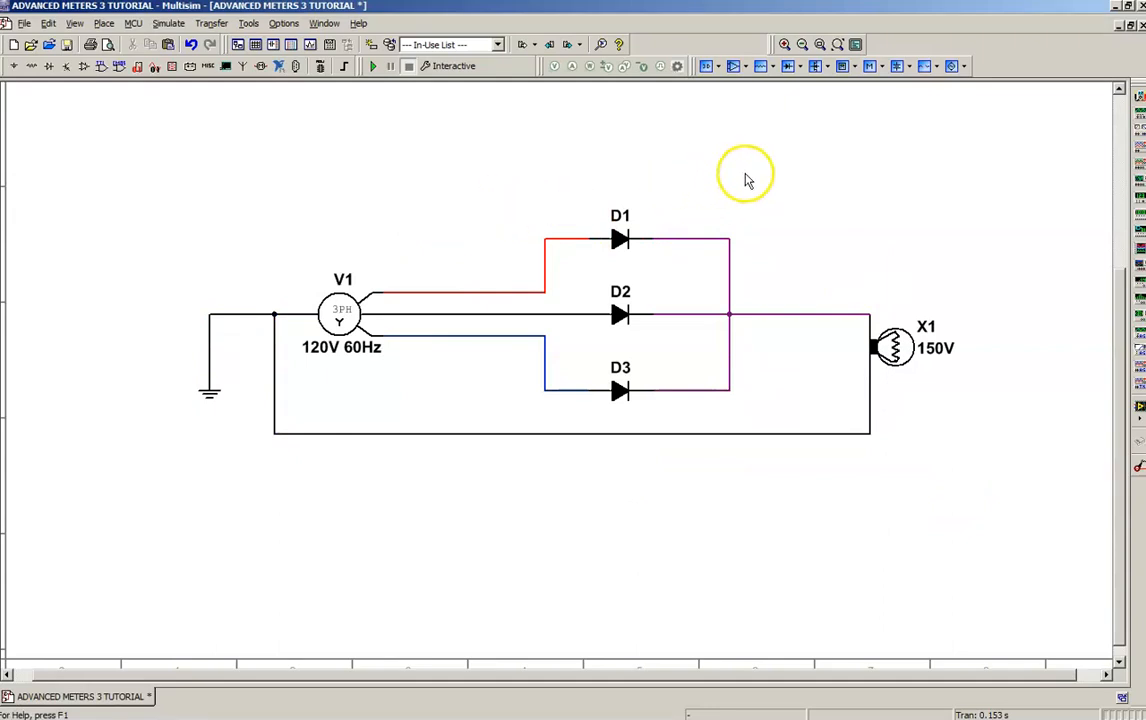
{"action": "mouse_move", "coordinate": [1060, 185]}
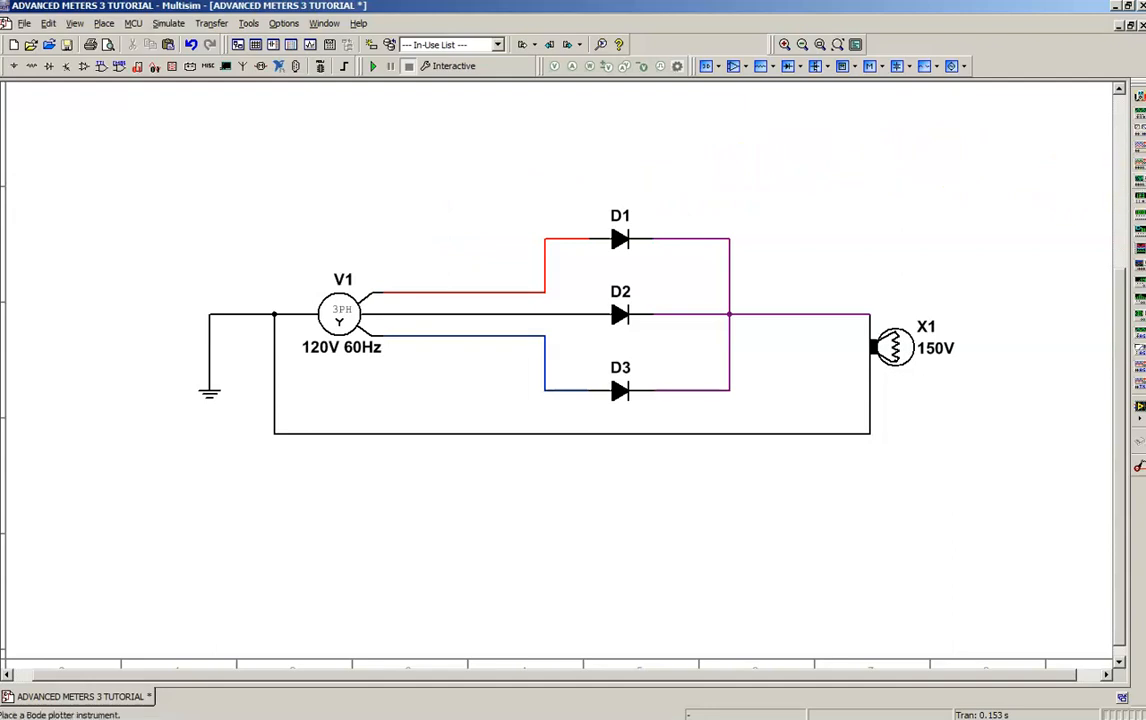
{"action": "mouse_move", "coordinate": [1137, 165]}
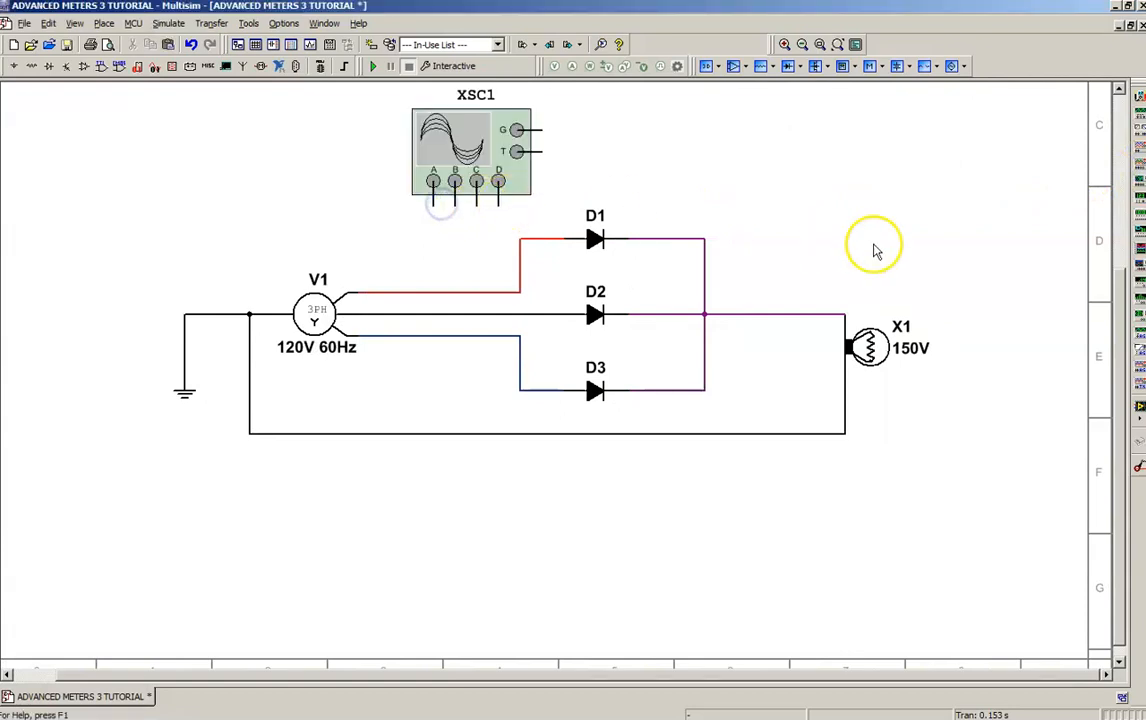
{"action": "mouse_move", "coordinate": [1080, 325]}
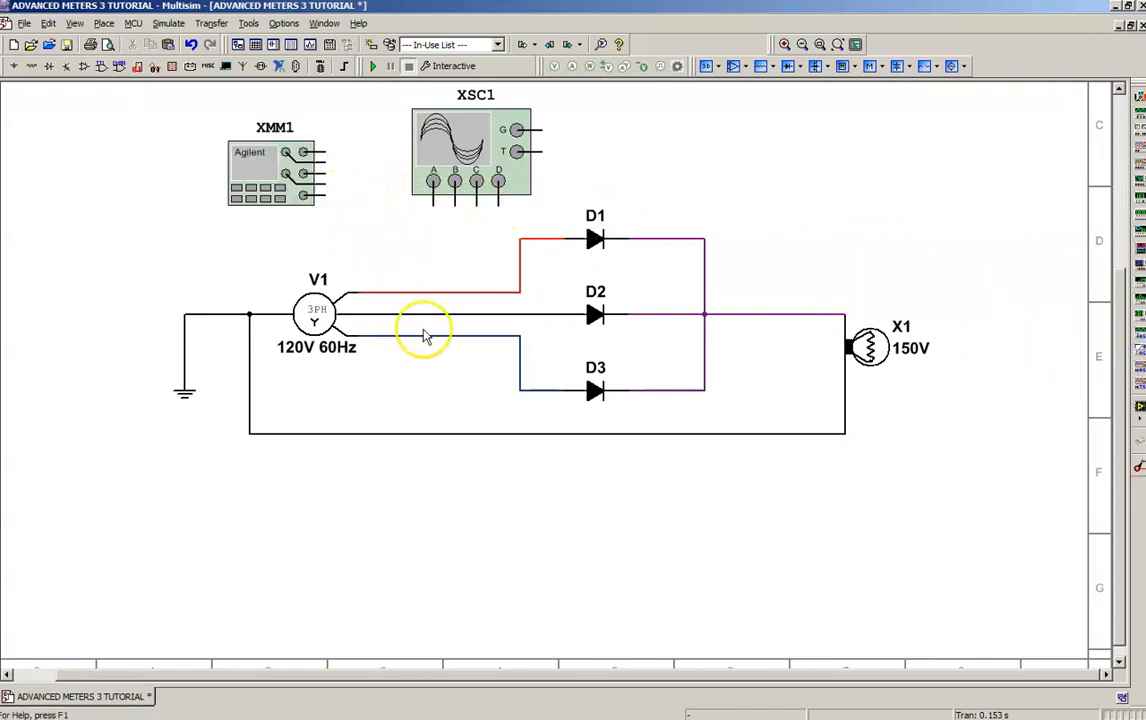
{"action": "mouse_move", "coordinate": [323, 195]}
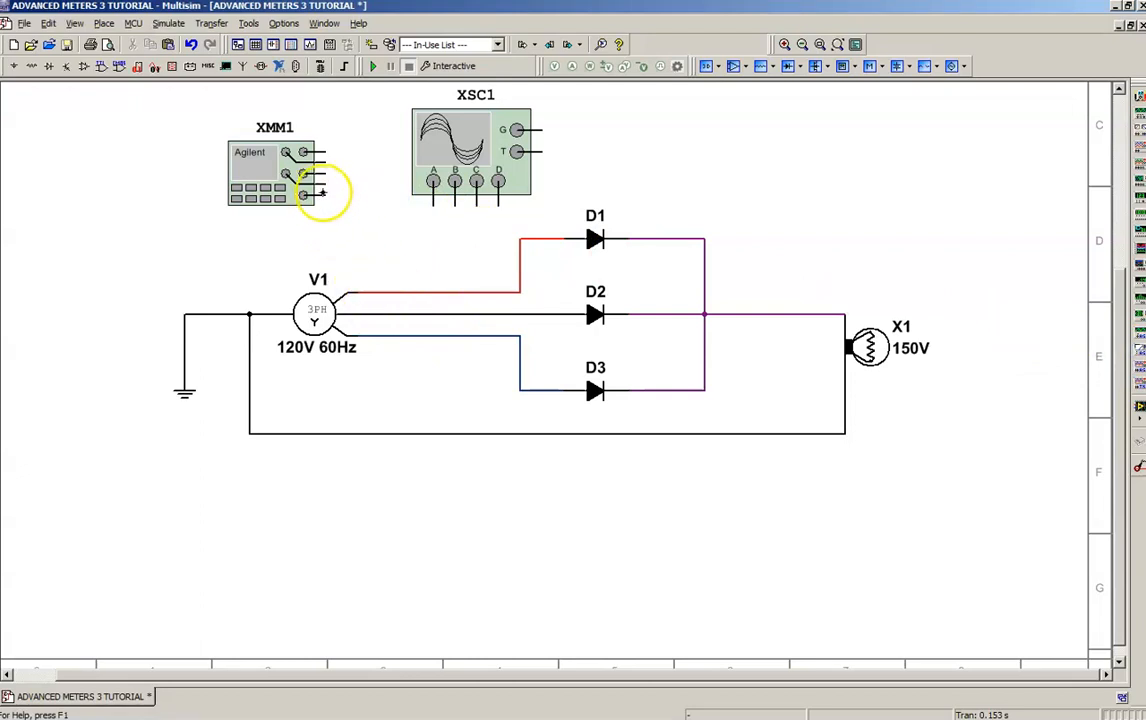
- Place Agilent multimeter XMM1 left of oscilloscope XSC1 above the circuit
{"action": "left_click", "coordinate": [260, 190]}
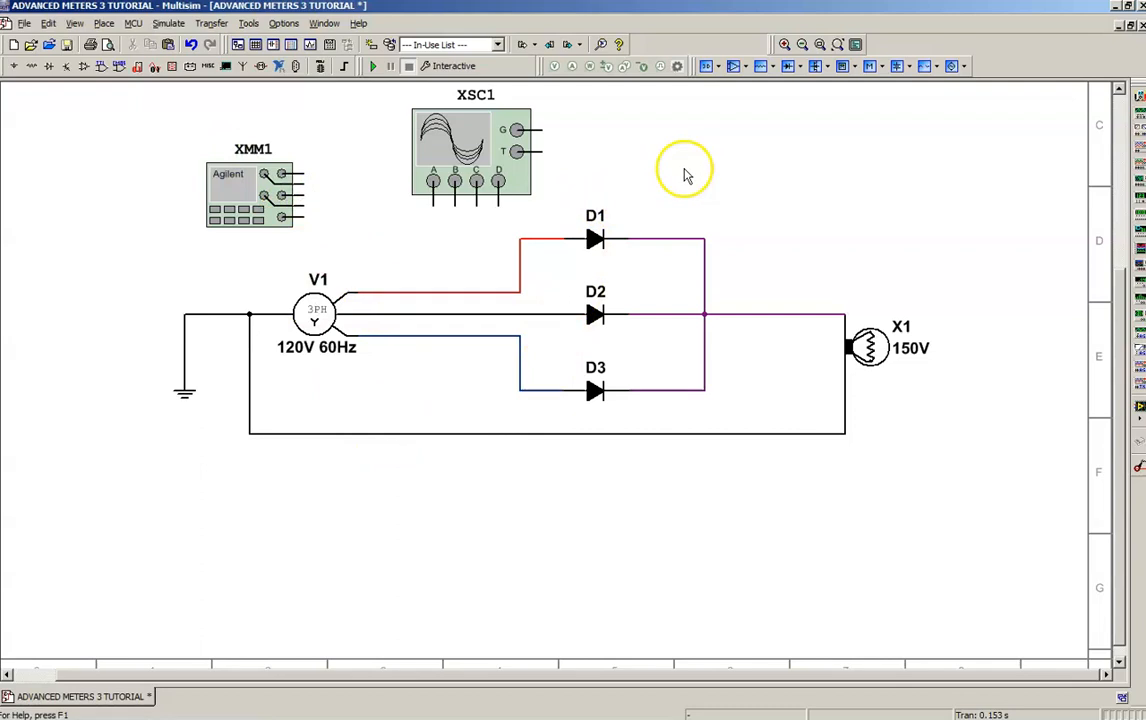
{"action": "mouse_move", "coordinate": [777, 224]}
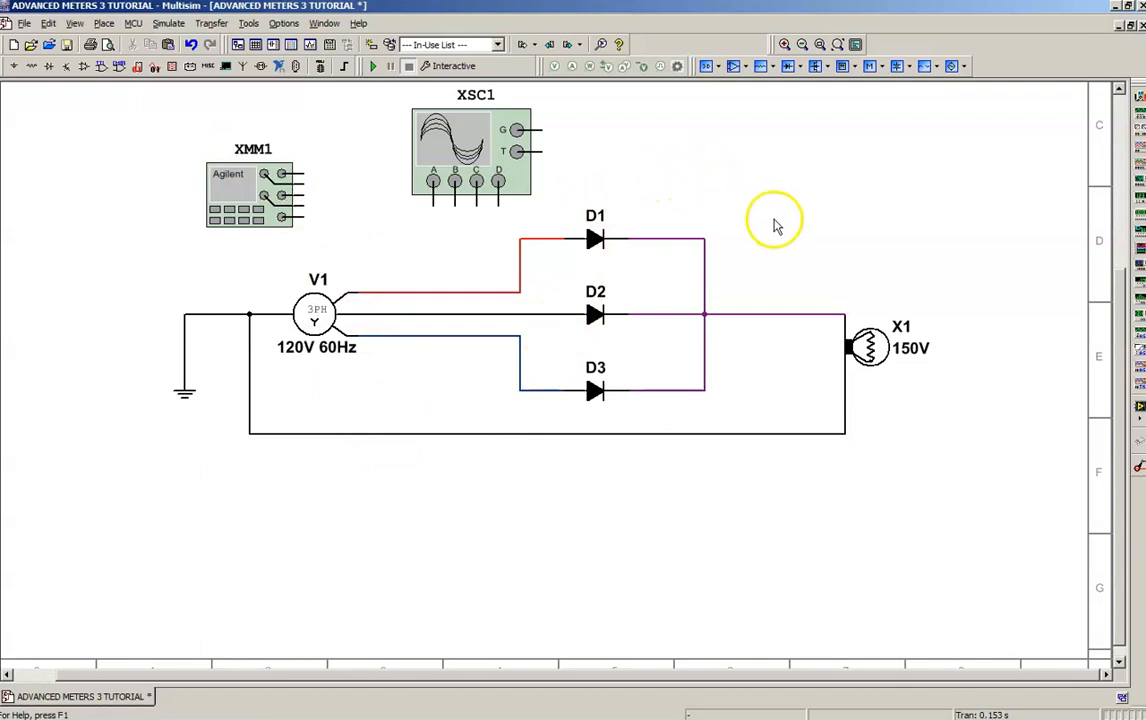
{"action": "mouse_move", "coordinate": [465, 131]}
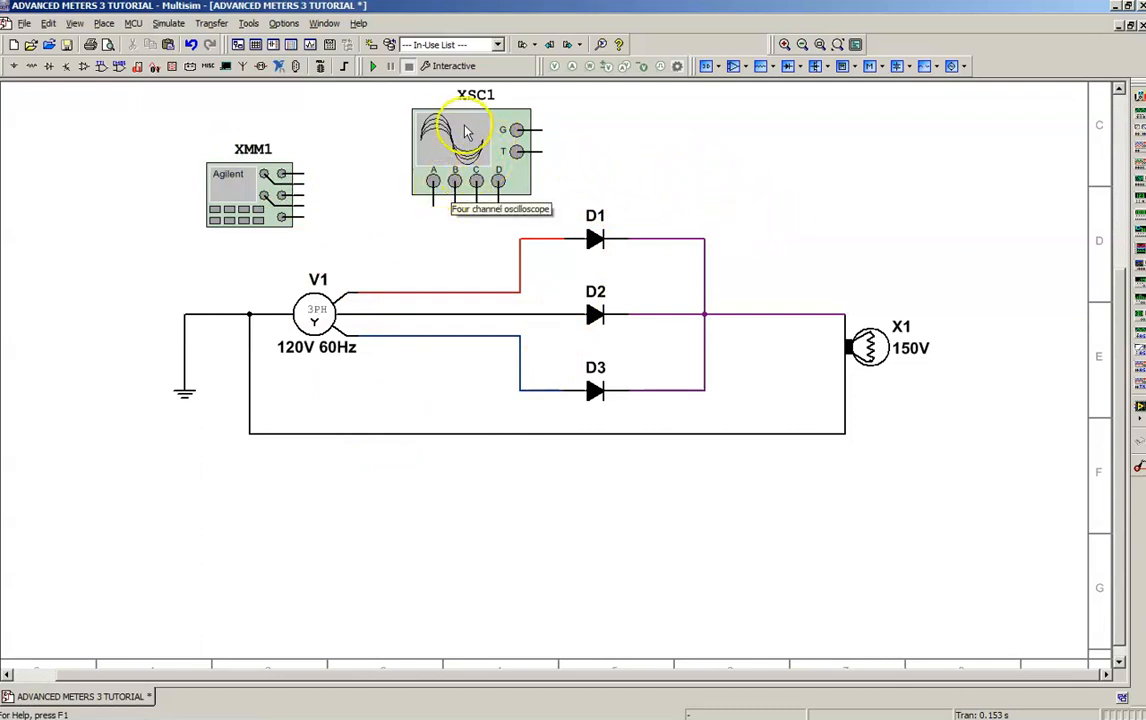
{"action": "mouse_move", "coordinate": [428, 178]}
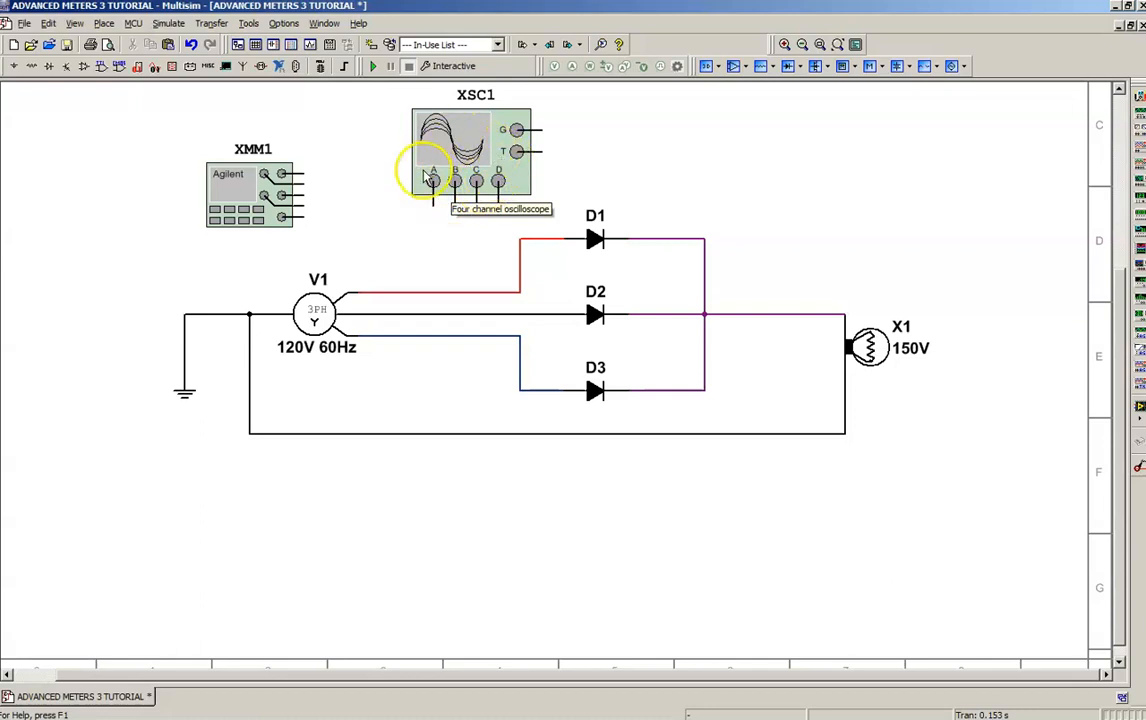
{"action": "mouse_move", "coordinate": [462, 188]}
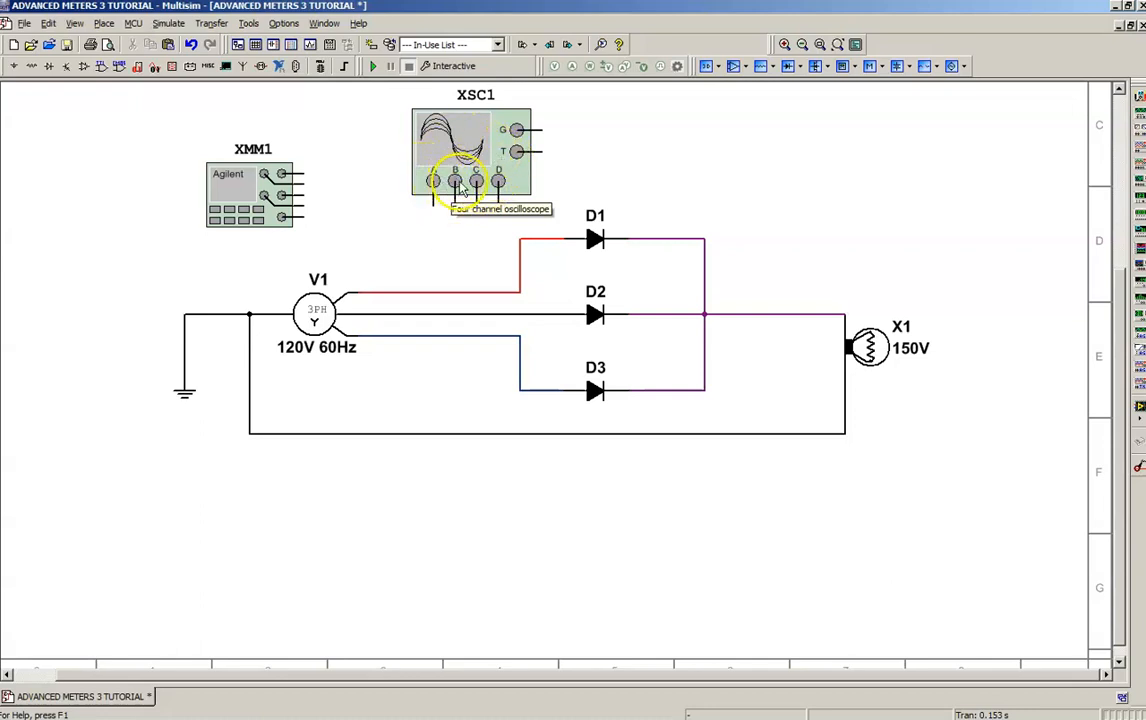
{"action": "mouse_move", "coordinate": [497, 153]}
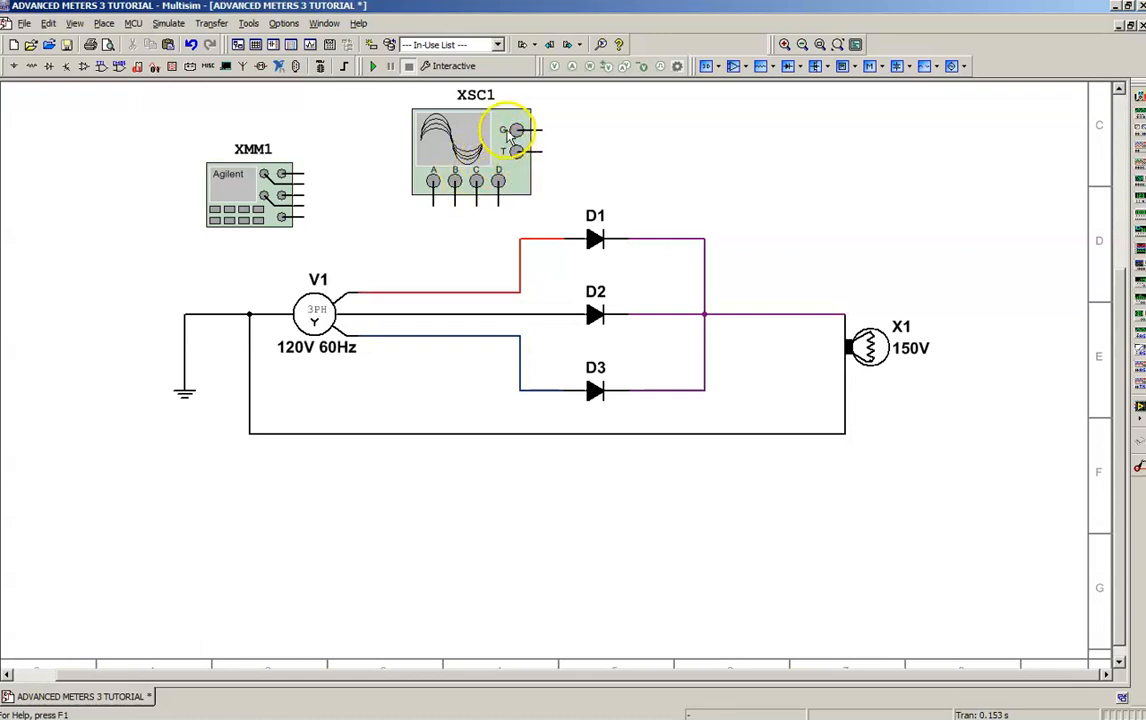
{"action": "mouse_move", "coordinate": [660, 188]}
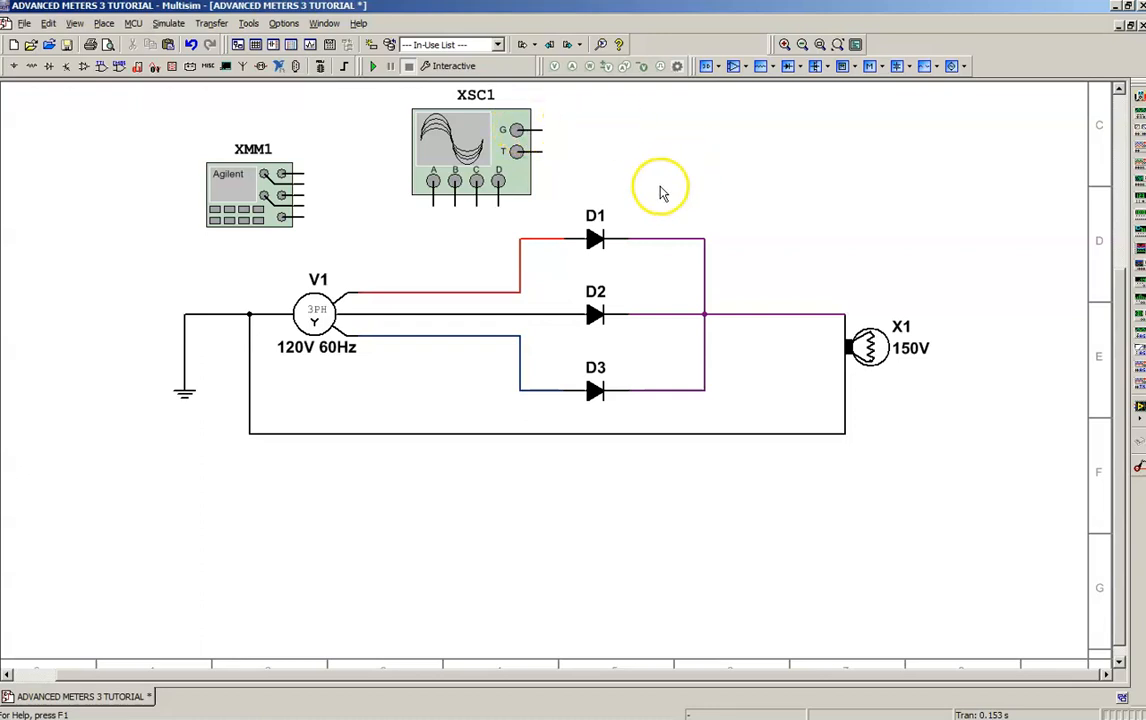
{"action": "mouse_move", "coordinate": [700, 108]}
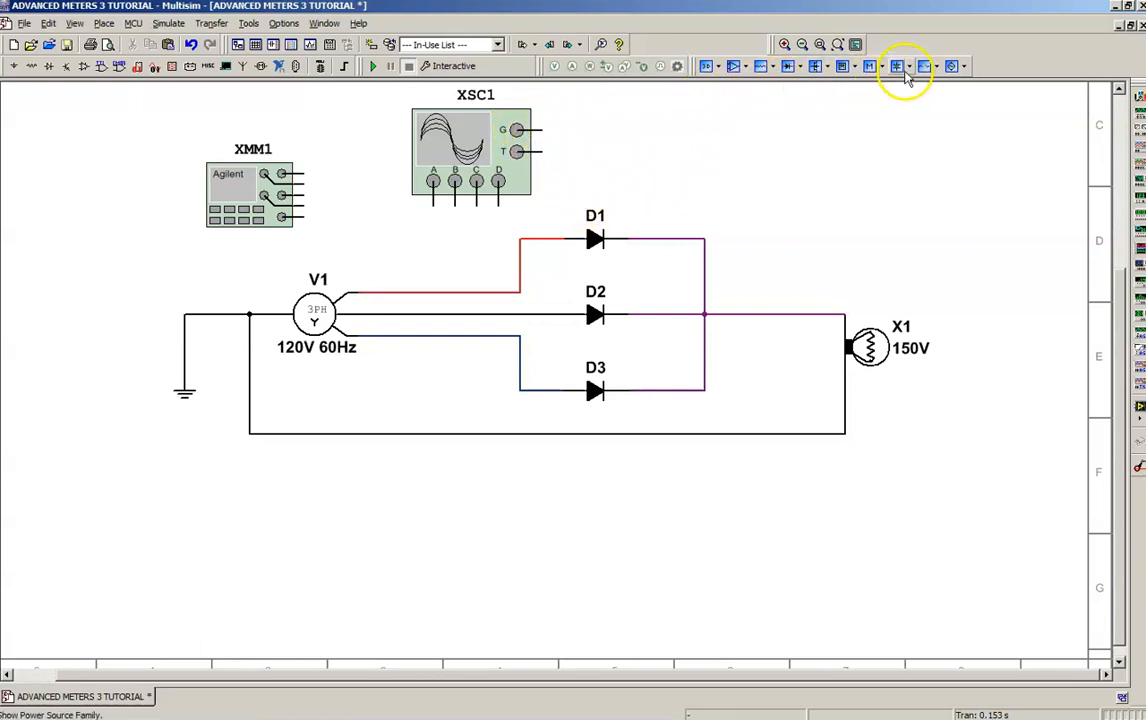
- Ground XSC1's G terminal and route the channel D lead onto the lamp output net
{"action": "left_click", "coordinate": [896, 66]}
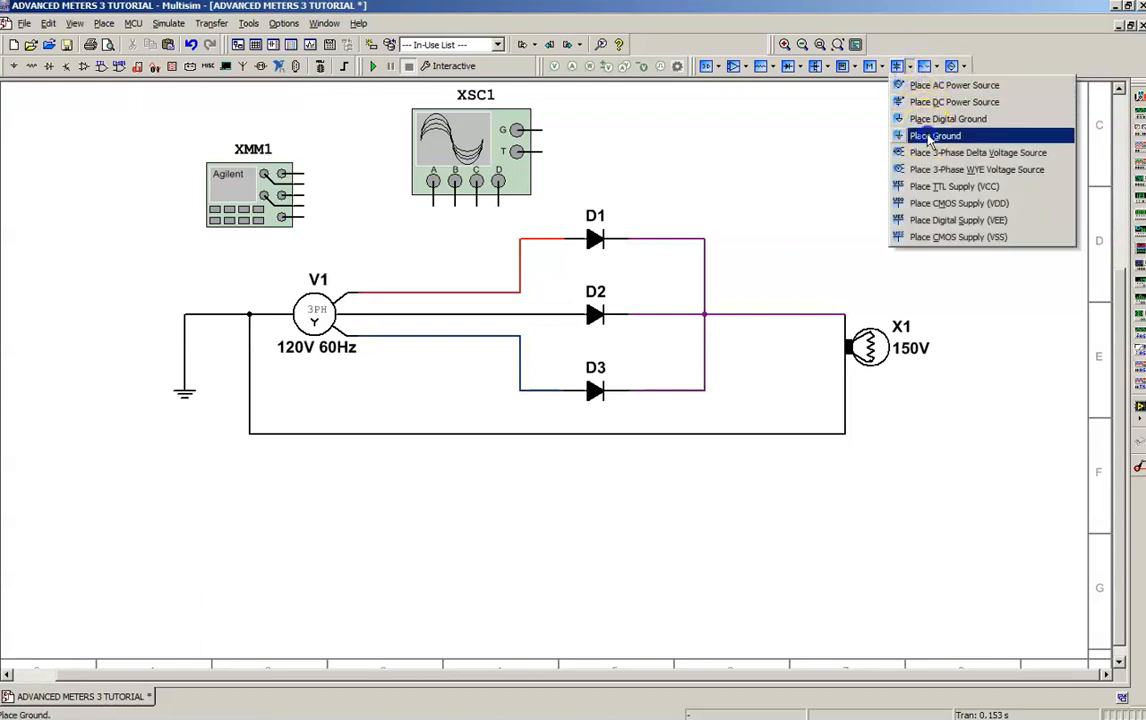
{"action": "left_click", "coordinate": [935, 135]}
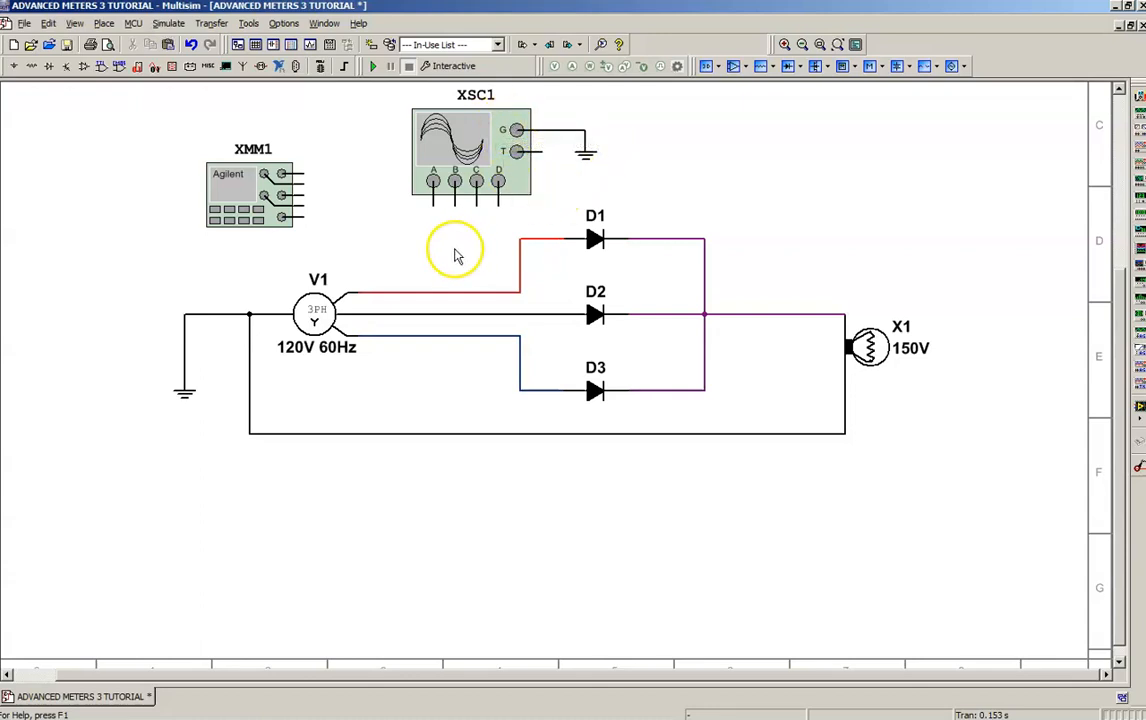
{"action": "mouse_move", "coordinate": [433, 207]}
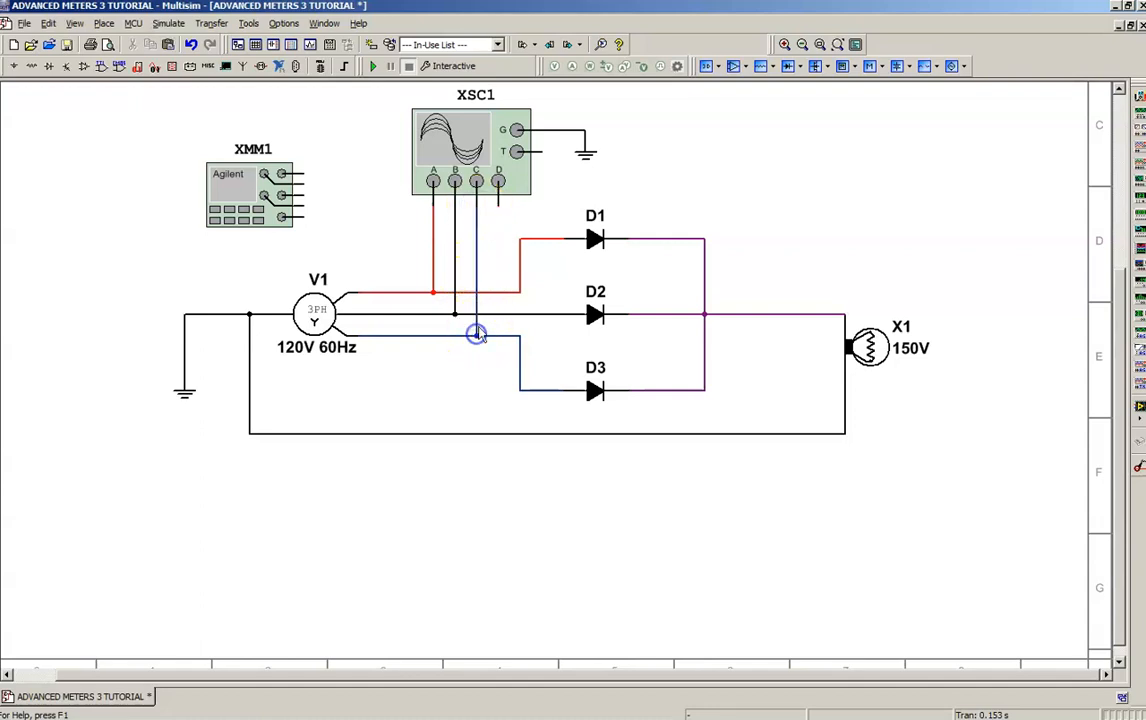
{"action": "mouse_move", "coordinate": [498, 204]}
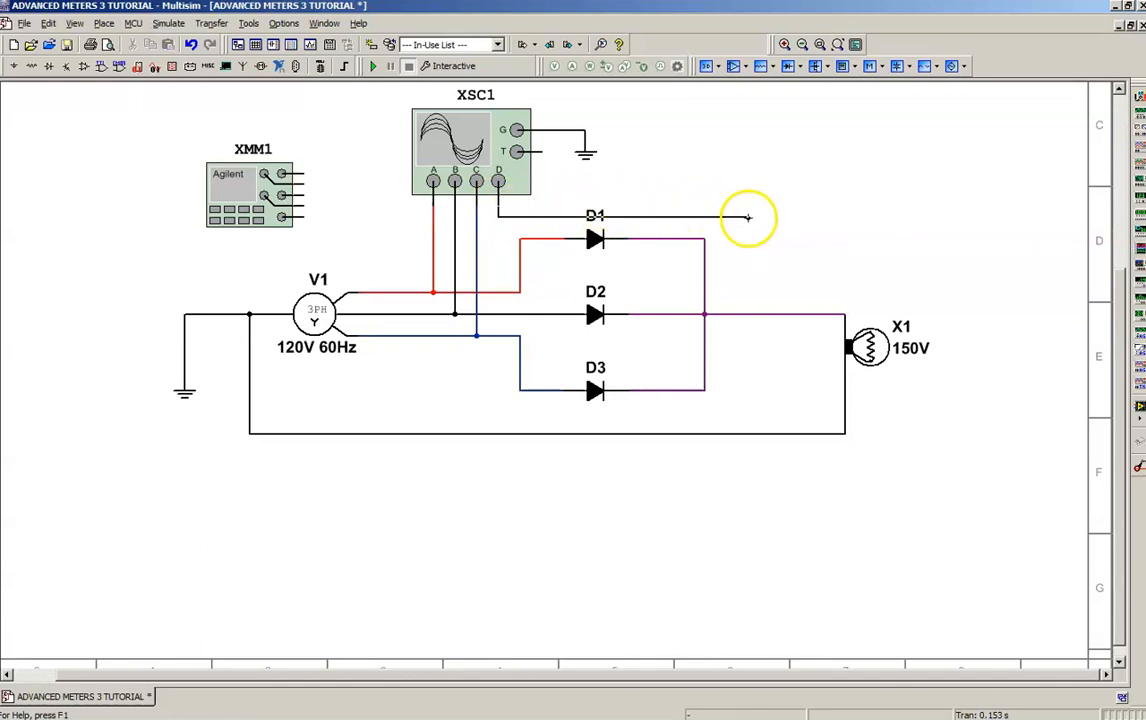
{"action": "left_click_drag", "start_coordinate": [748, 218], "coordinate": [778, 206]}
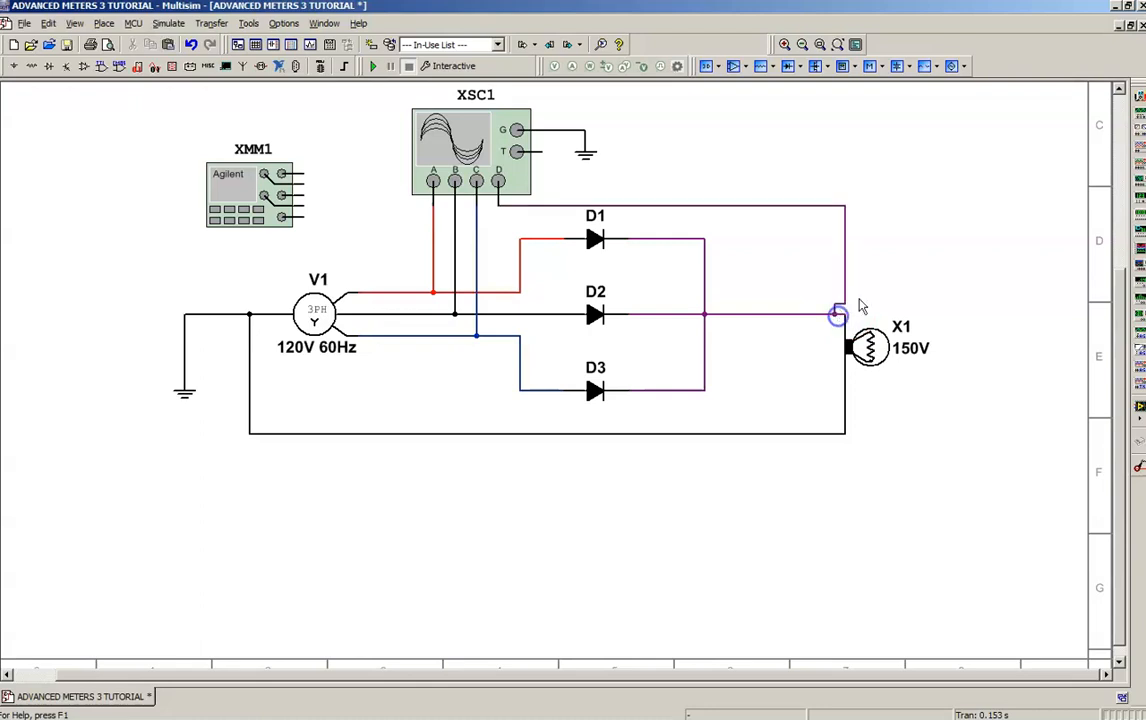
{"action": "left_click", "coordinate": [838, 313]}
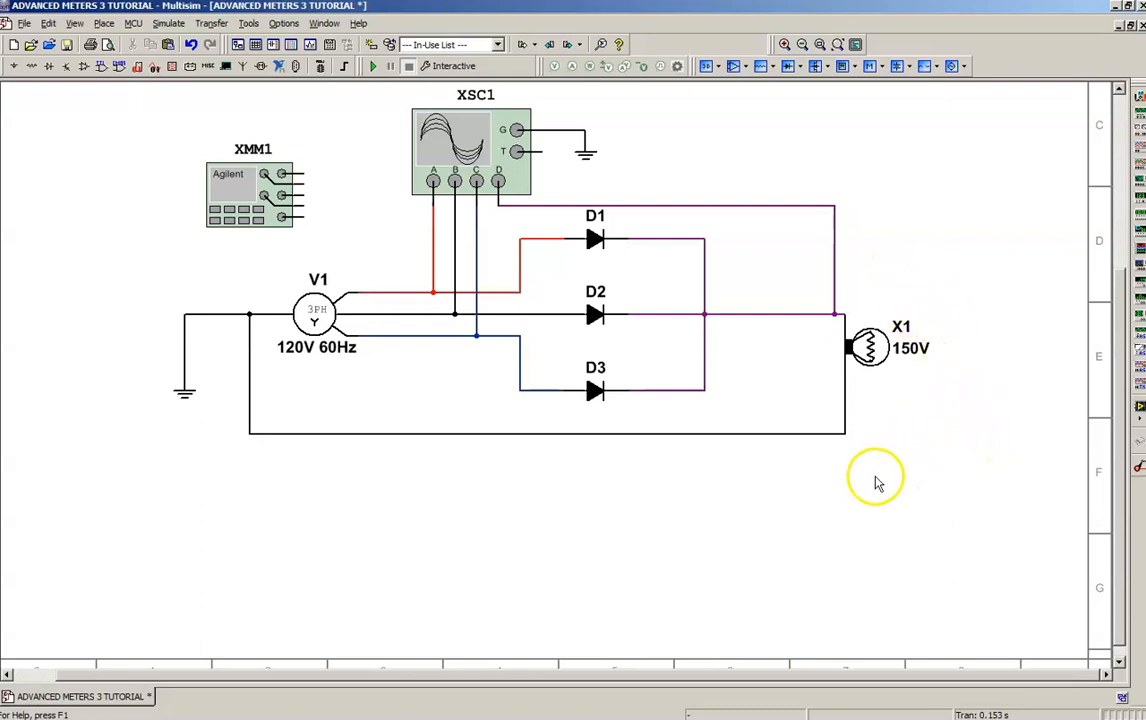
{"action": "mouse_move", "coordinate": [625, 470]}
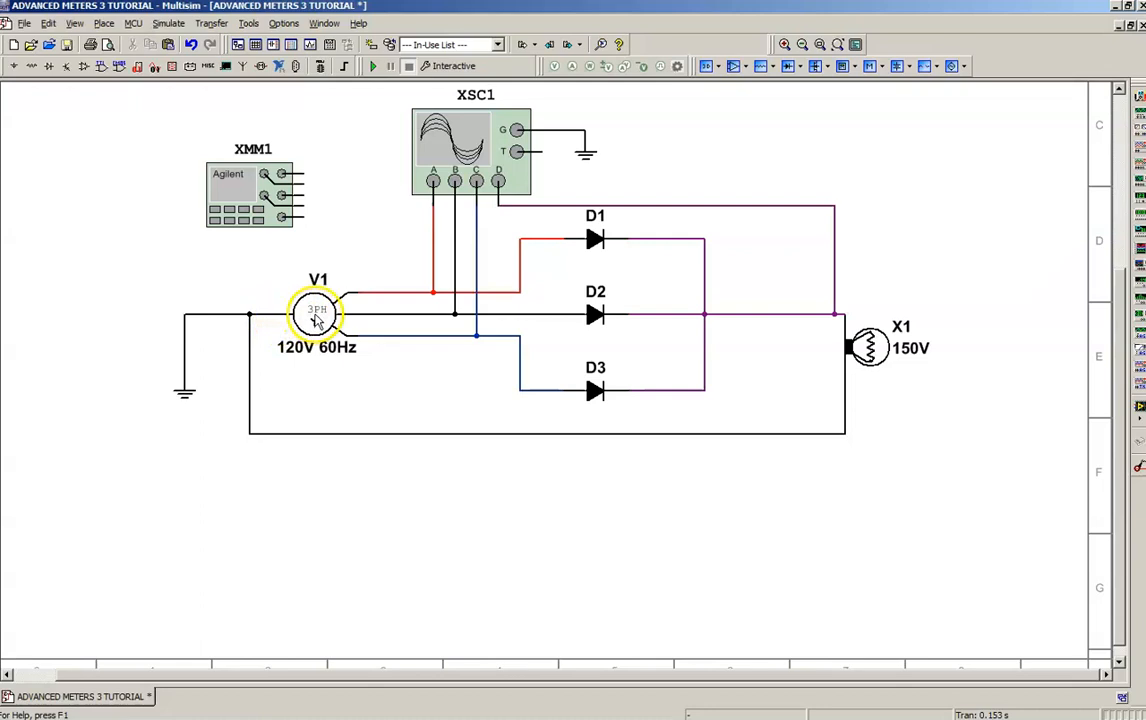
{"action": "left_click", "coordinate": [318, 315]}
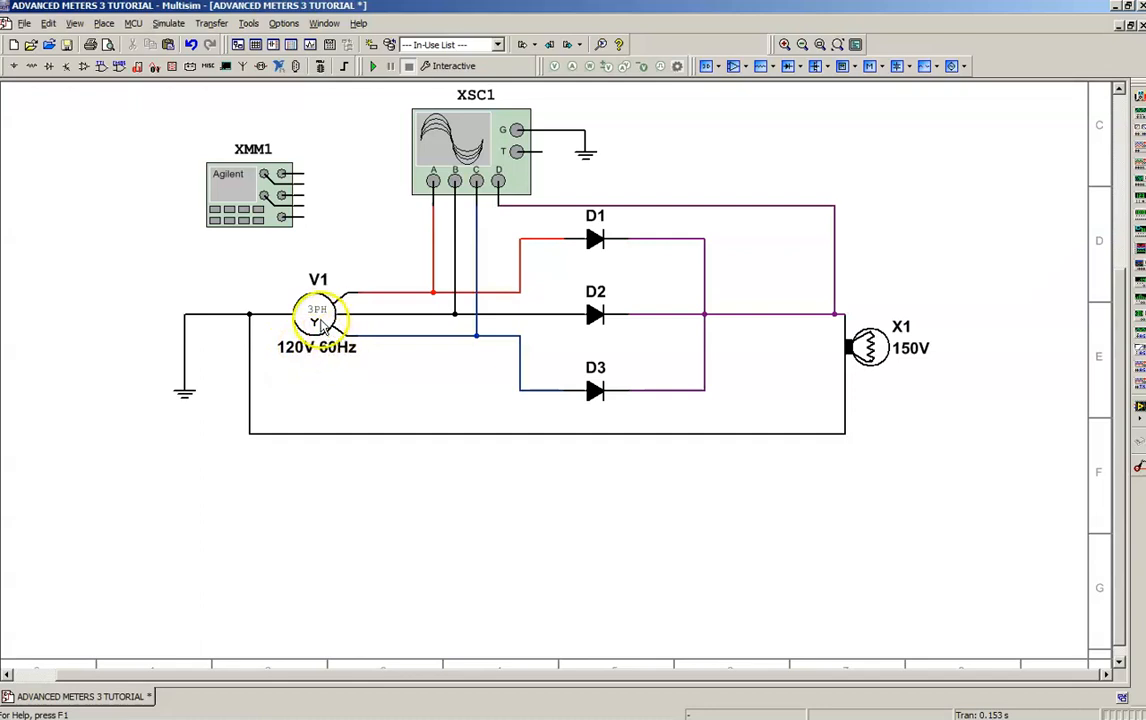
{"action": "left_click", "coordinate": [318, 315]}
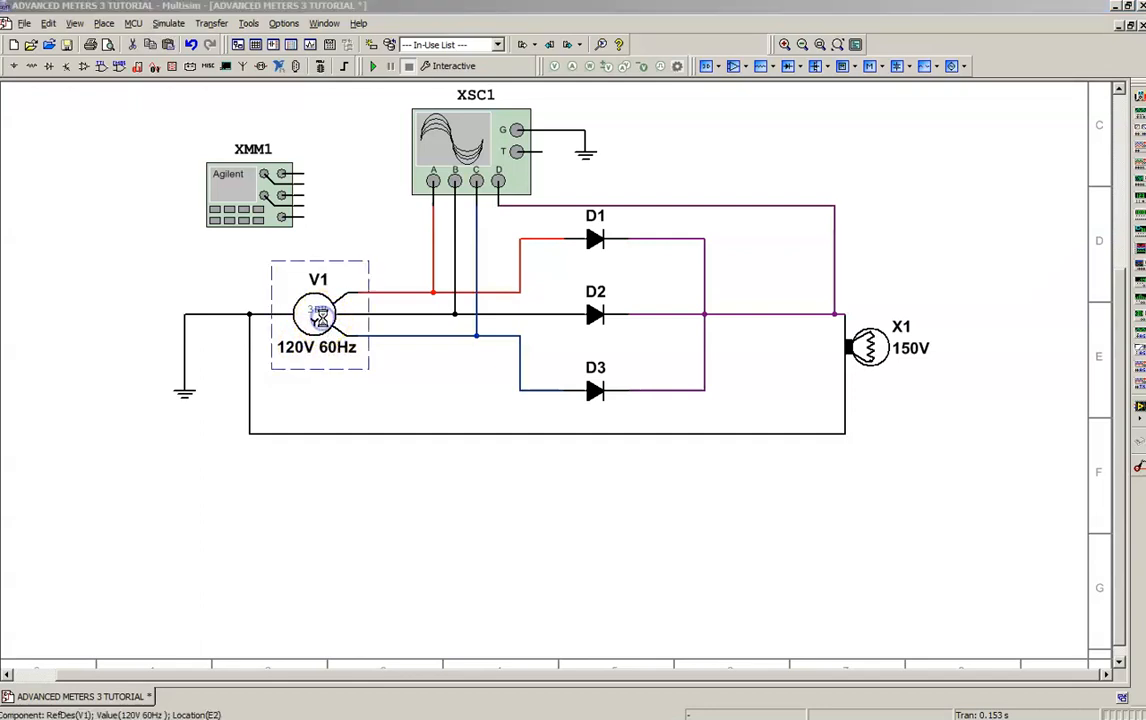
{"action": "double_click", "coordinate": [317, 314]}
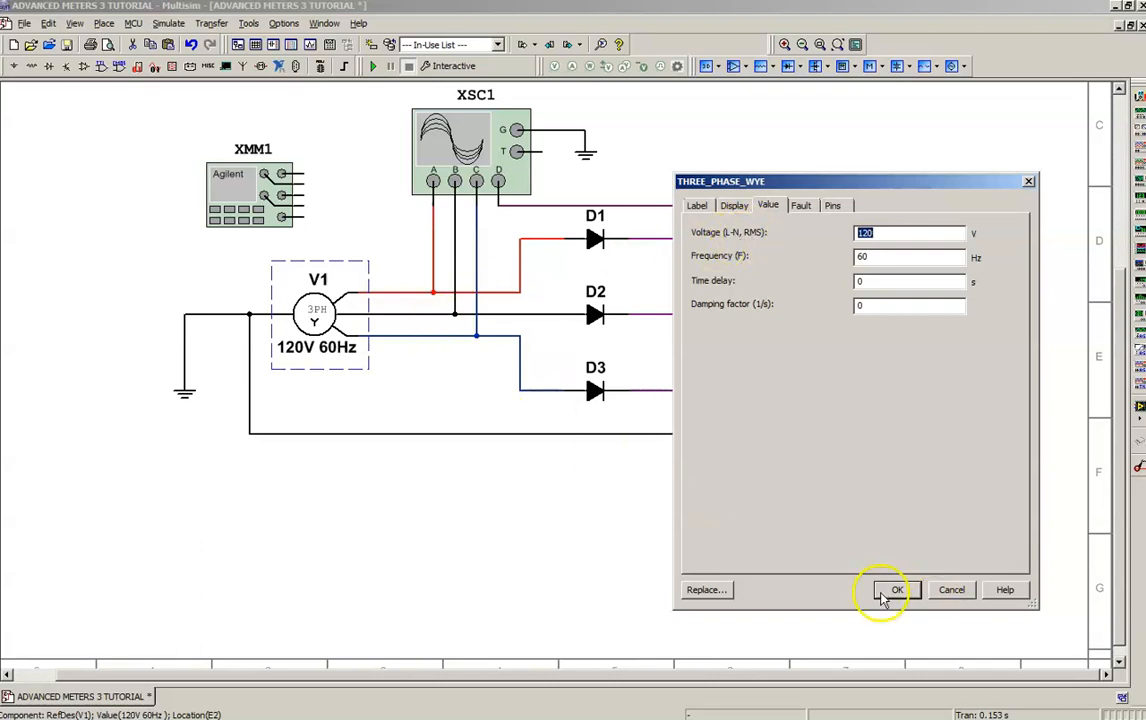
{"action": "left_click", "coordinate": [895, 589]}
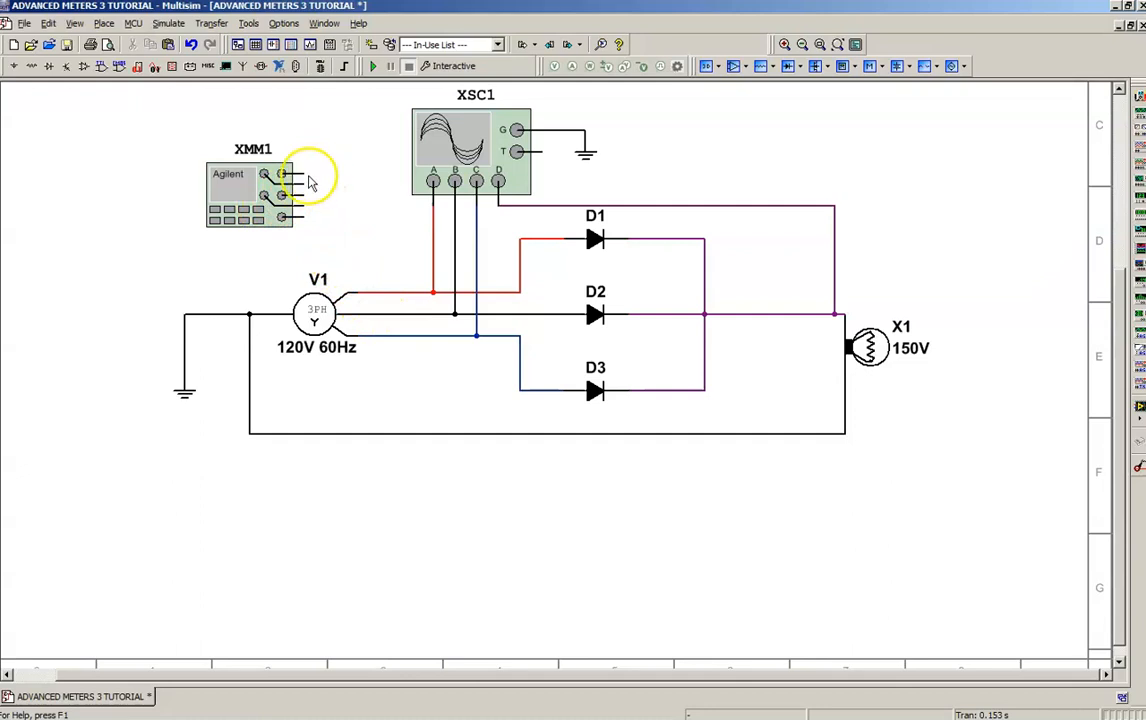
- Open XMM1's Agilent front panel and move it out of the way
{"action": "double_click", "coordinate": [252, 195]}
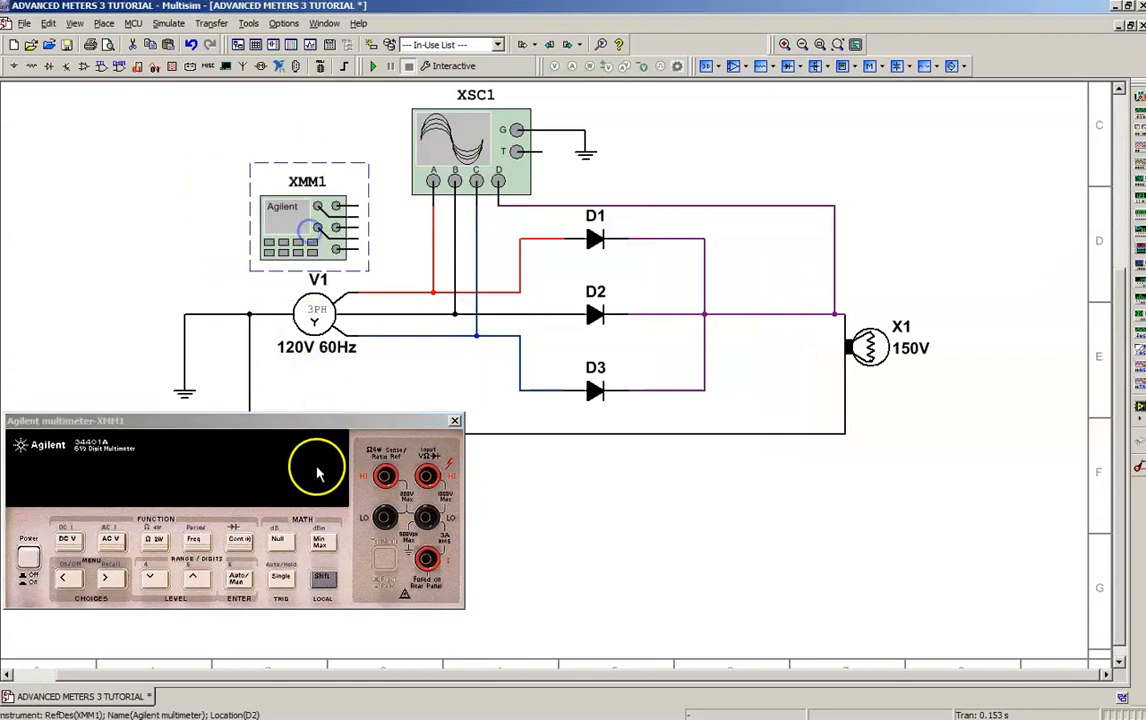
{"action": "left_click_drag", "start_coordinate": [65, 420], "coordinate": [190, 8]}
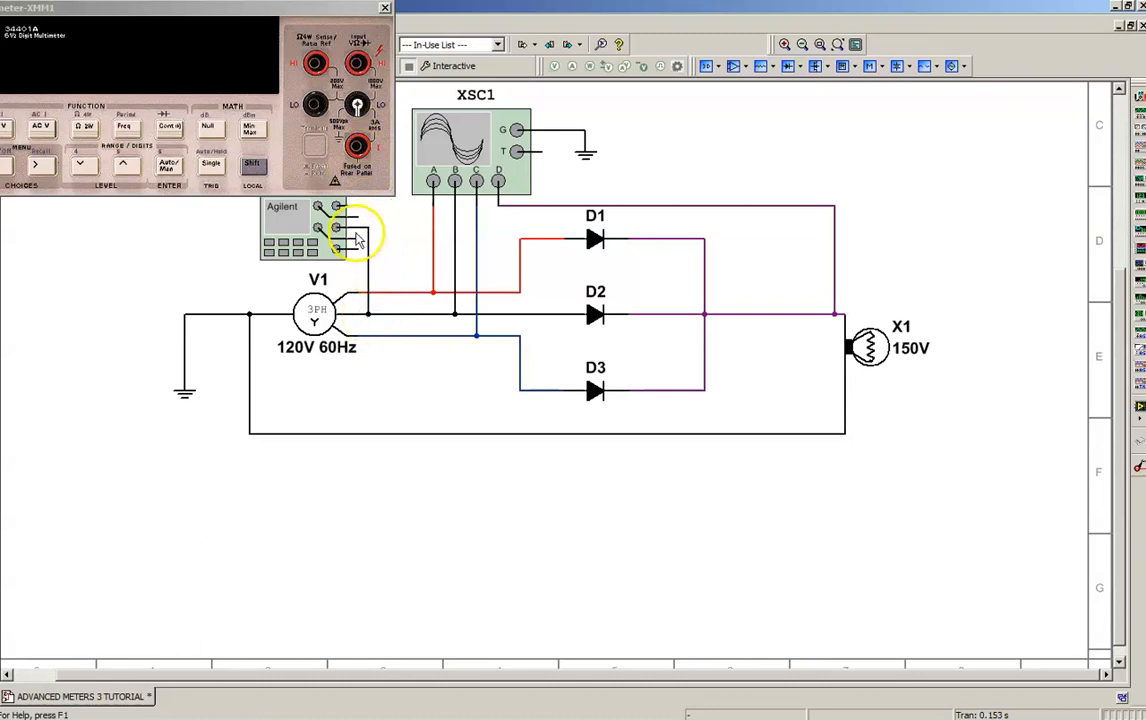
{"action": "mouse_move", "coordinate": [375, 260]}
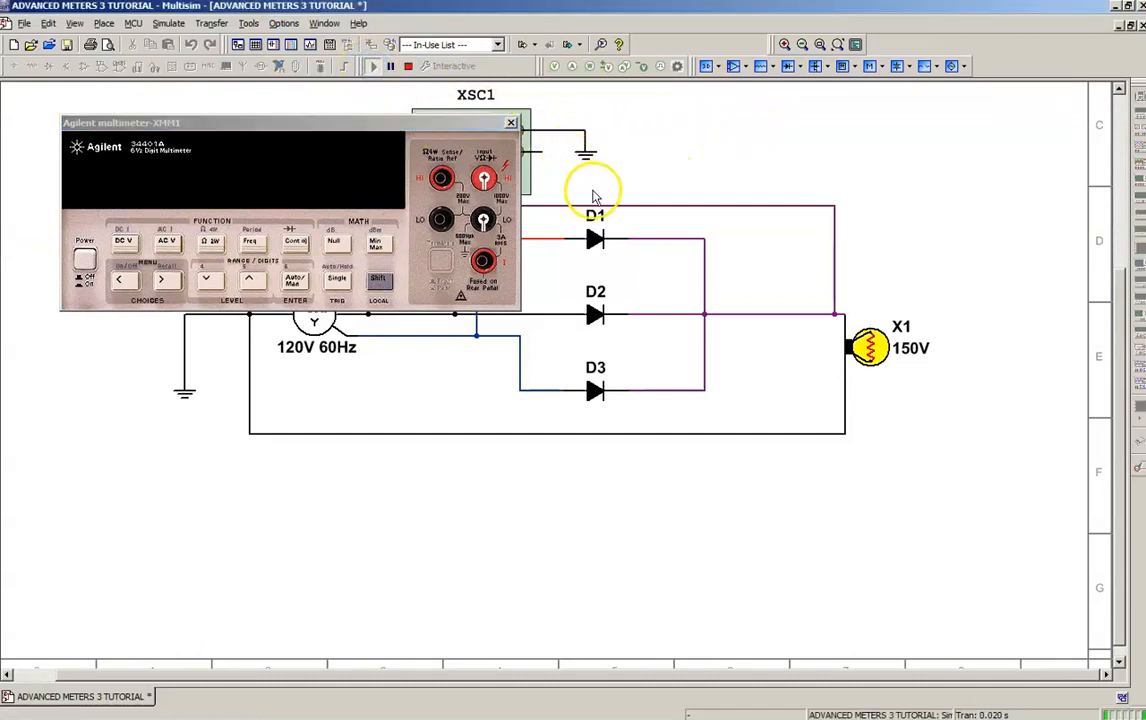
- Power on the Agilent meter to read 207.862 VAC, then close its panel
{"action": "left_click", "coordinate": [84, 264]}
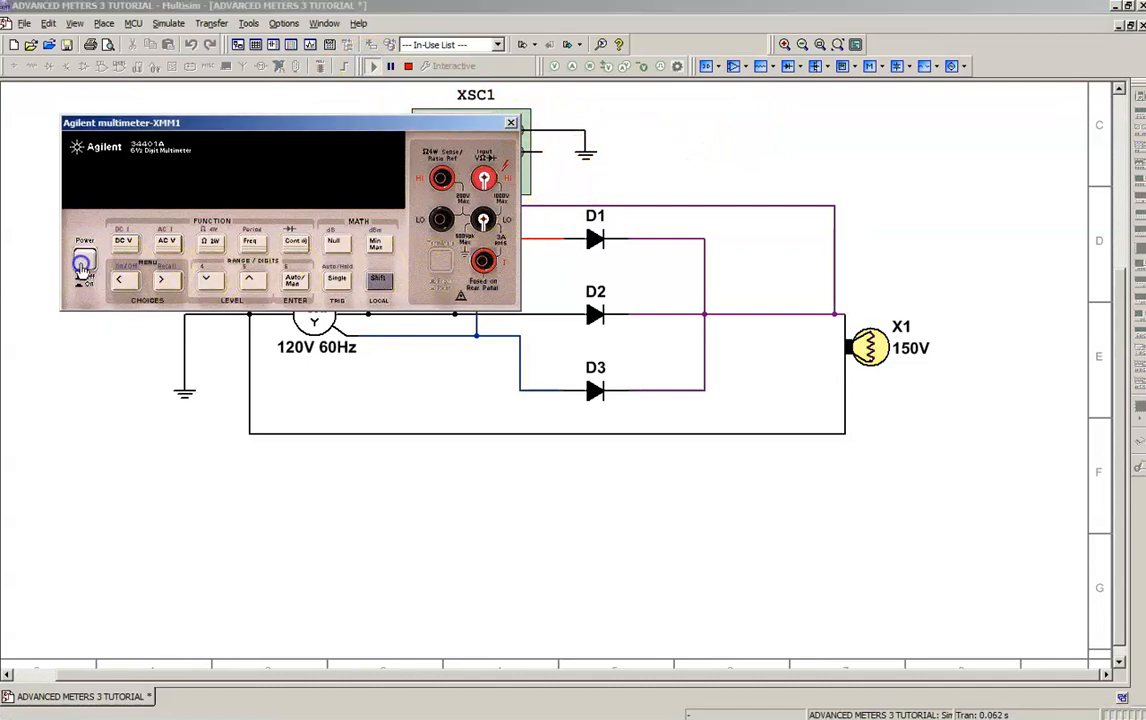
{"action": "left_click", "coordinate": [83, 258]}
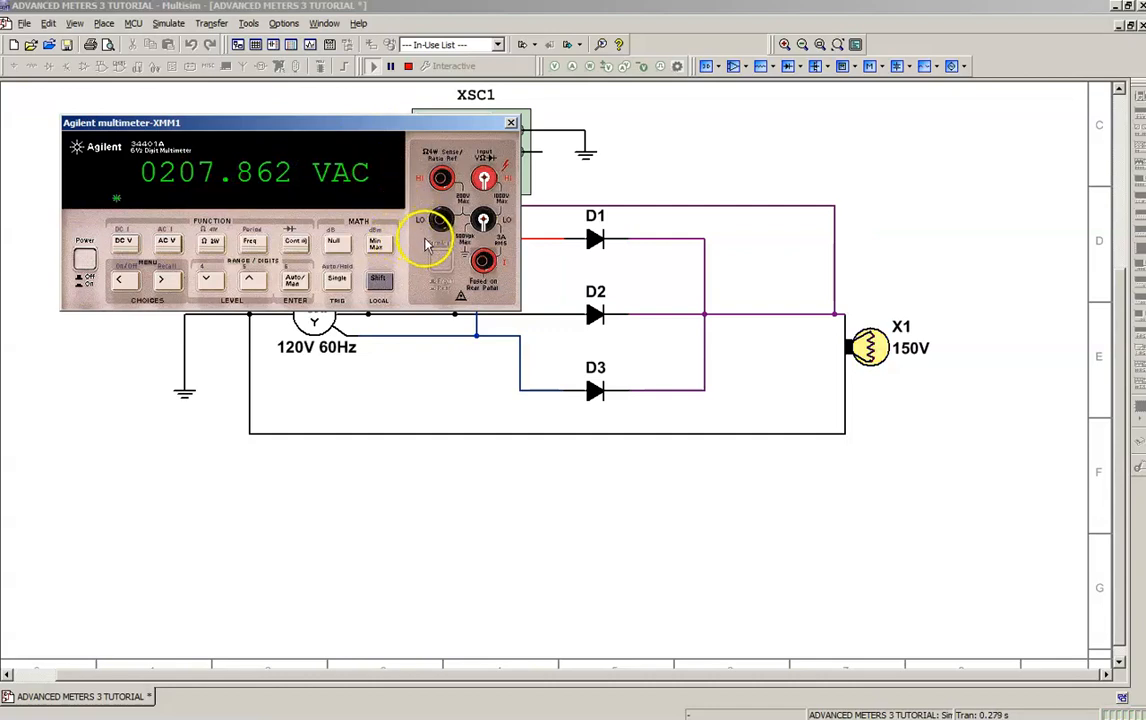
{"action": "mouse_move", "coordinate": [415, 245]}
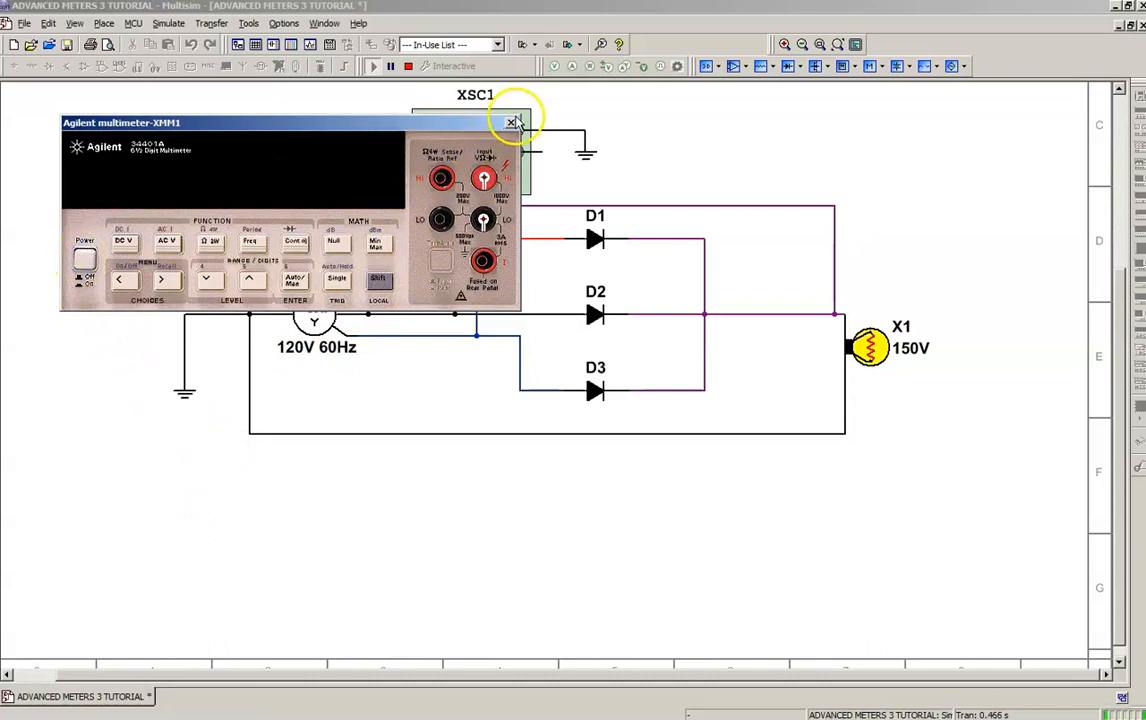
{"action": "left_click", "coordinate": [512, 122]}
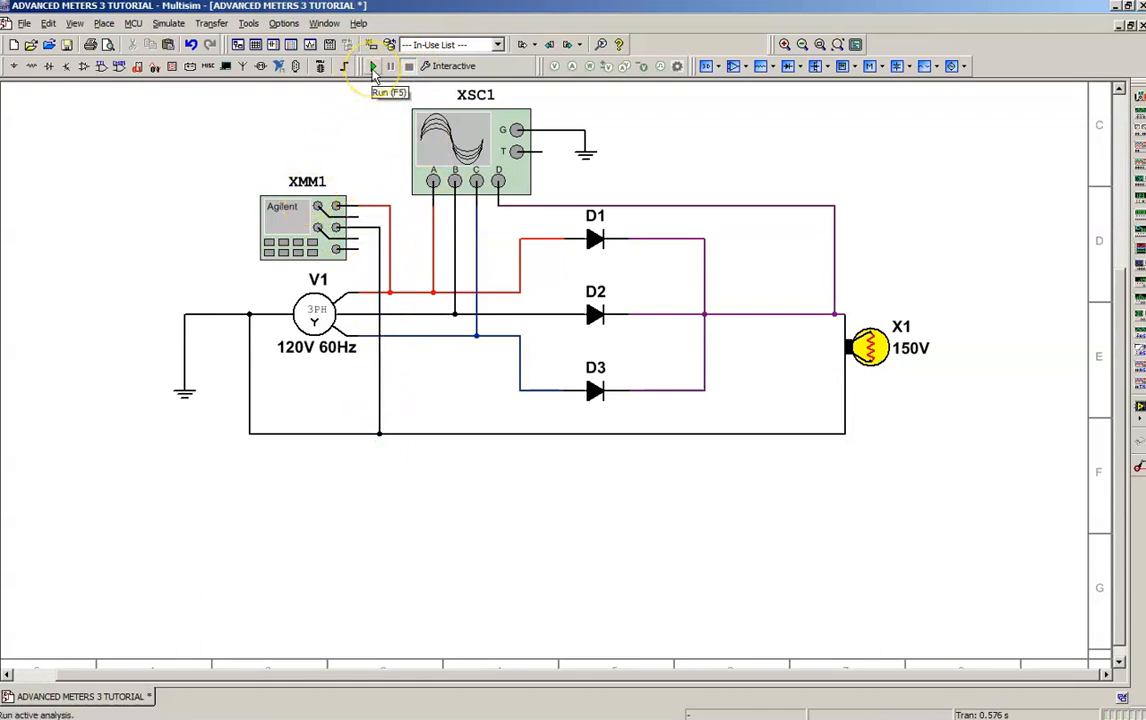
- Run the simulation and power on XMM1 to read 119.9797 VAC
{"action": "left_click", "coordinate": [372, 66]}
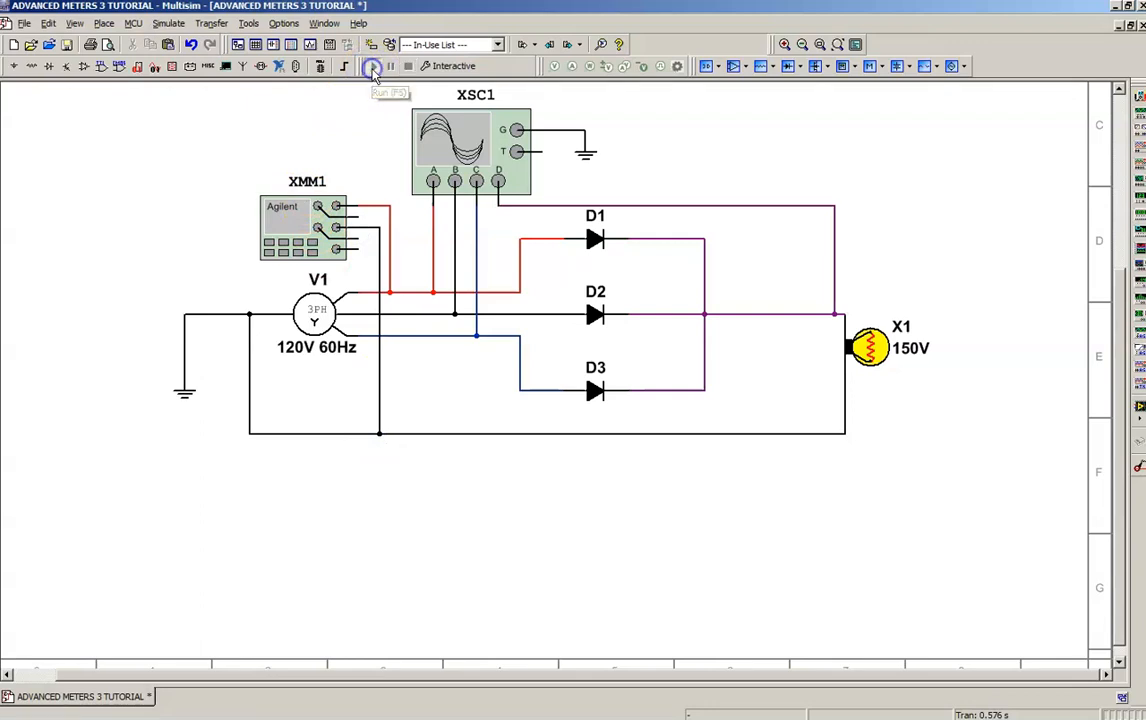
{"action": "left_click", "coordinate": [371, 66]}
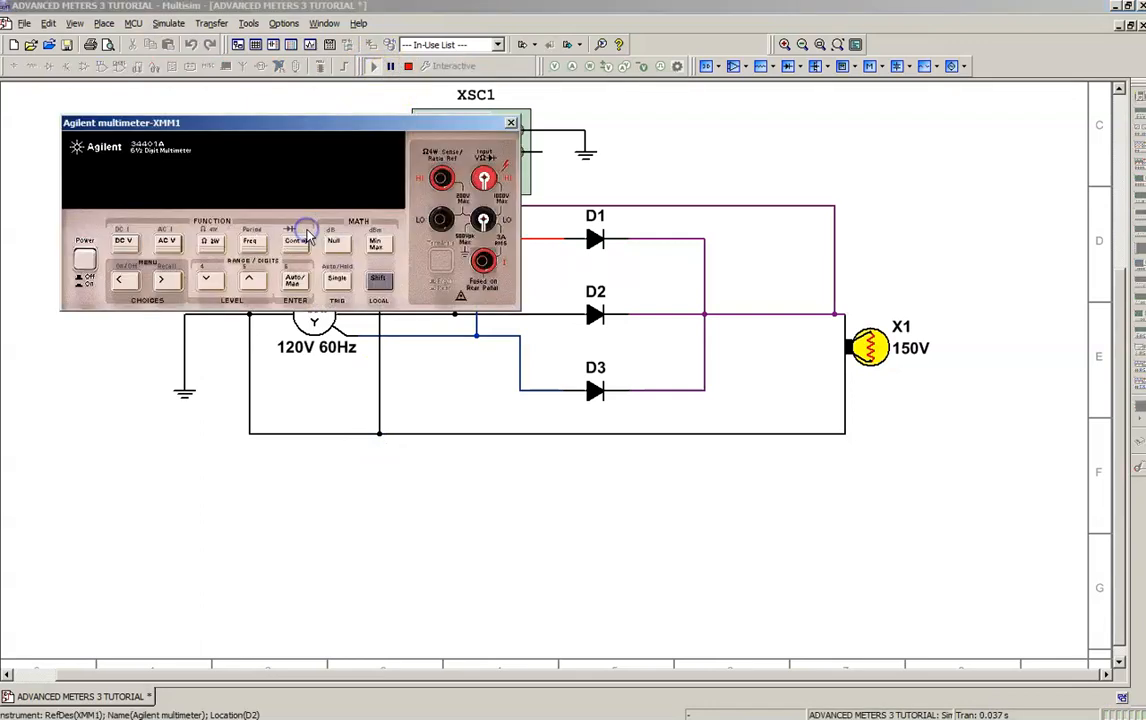
{"action": "left_click", "coordinate": [84, 263]}
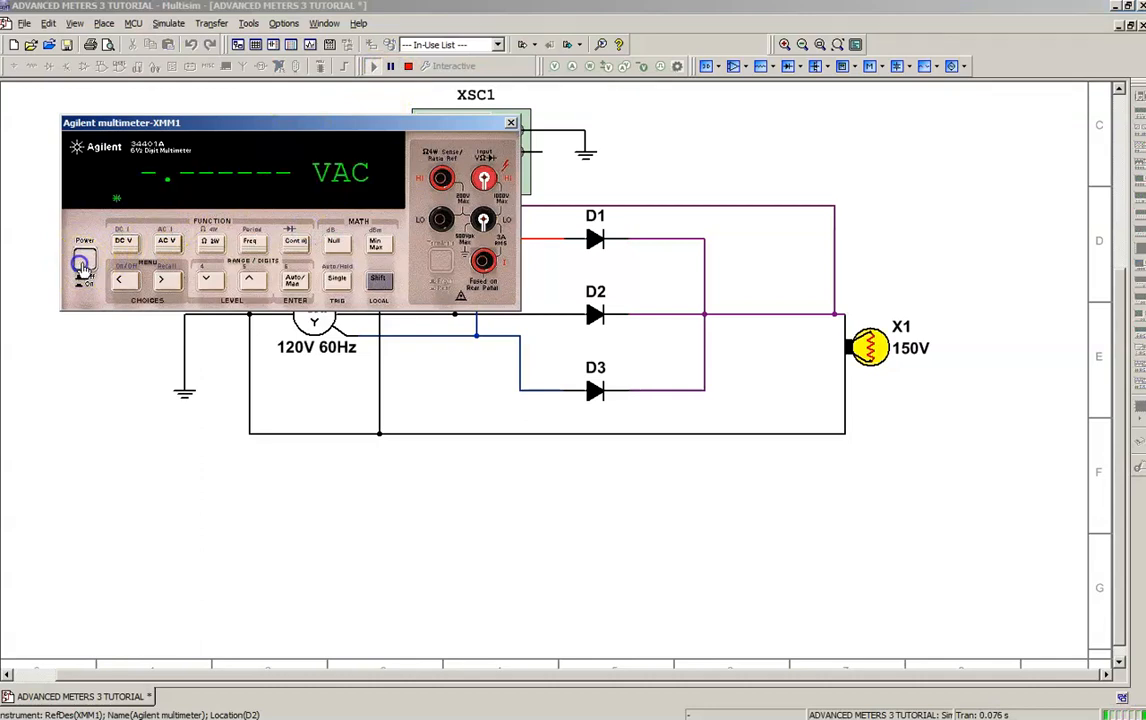
{"action": "left_click", "coordinate": [84, 261]}
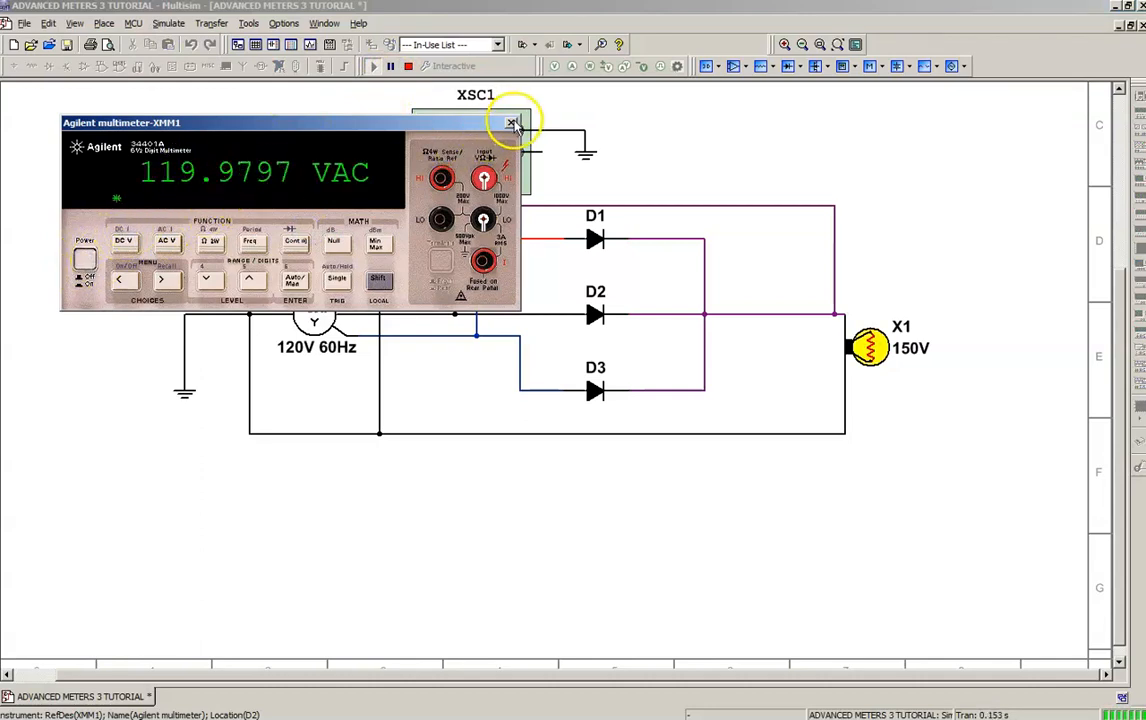
{"action": "mouse_move", "coordinate": [512, 124]}
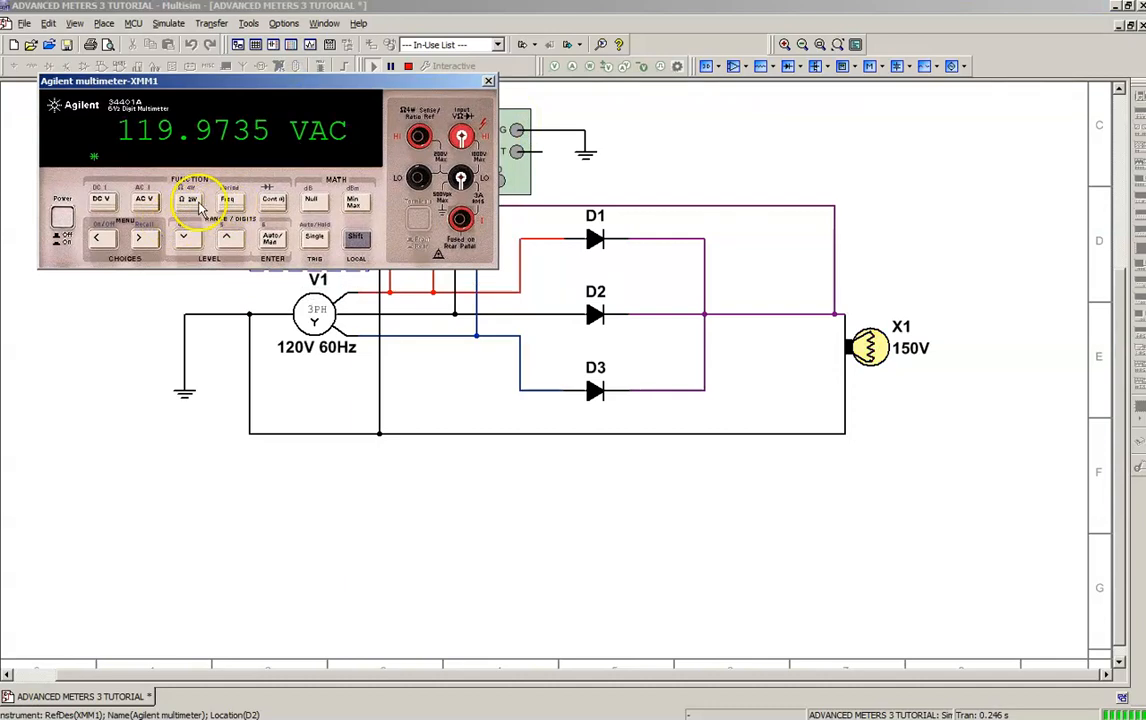
- Switch the meter to frequency to read 60 Hz, then close the panel
{"action": "left_click", "coordinate": [228, 200]}
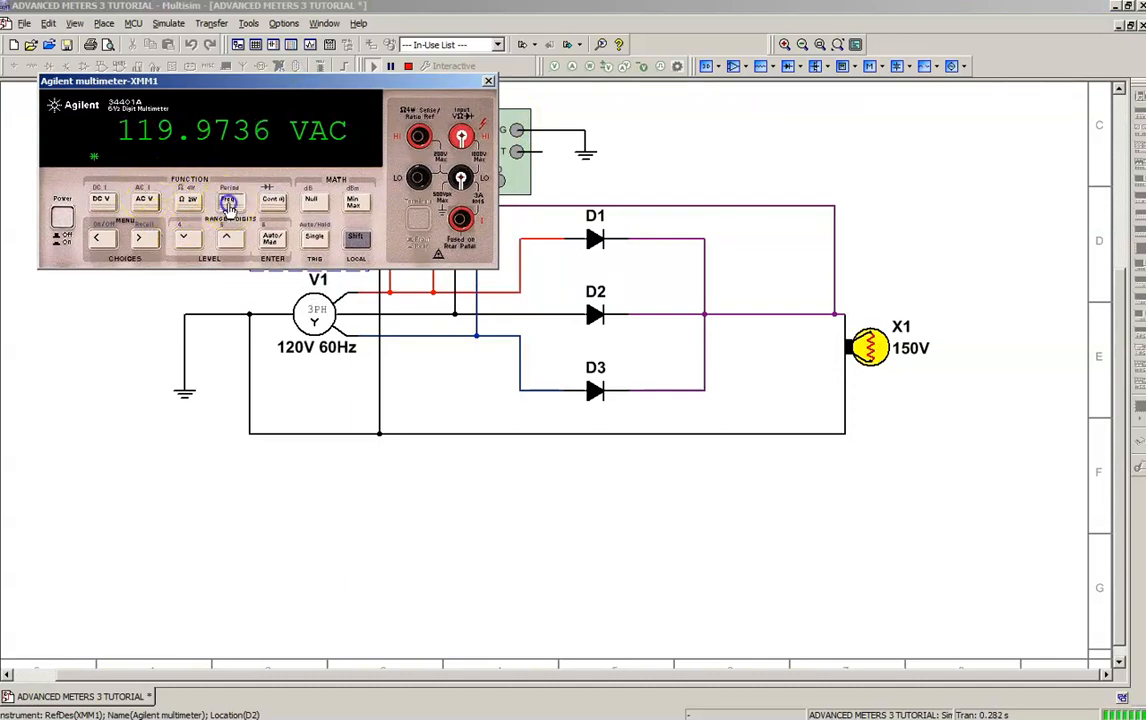
{"action": "left_click", "coordinate": [228, 199]}
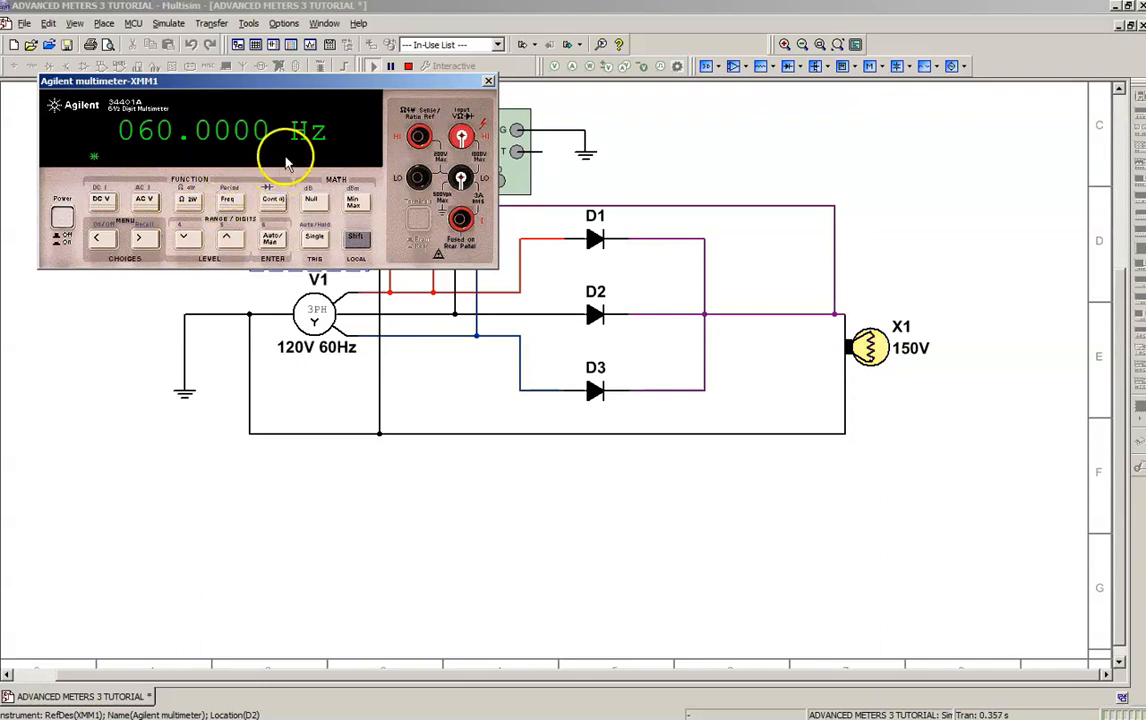
{"action": "left_click", "coordinate": [487, 80]}
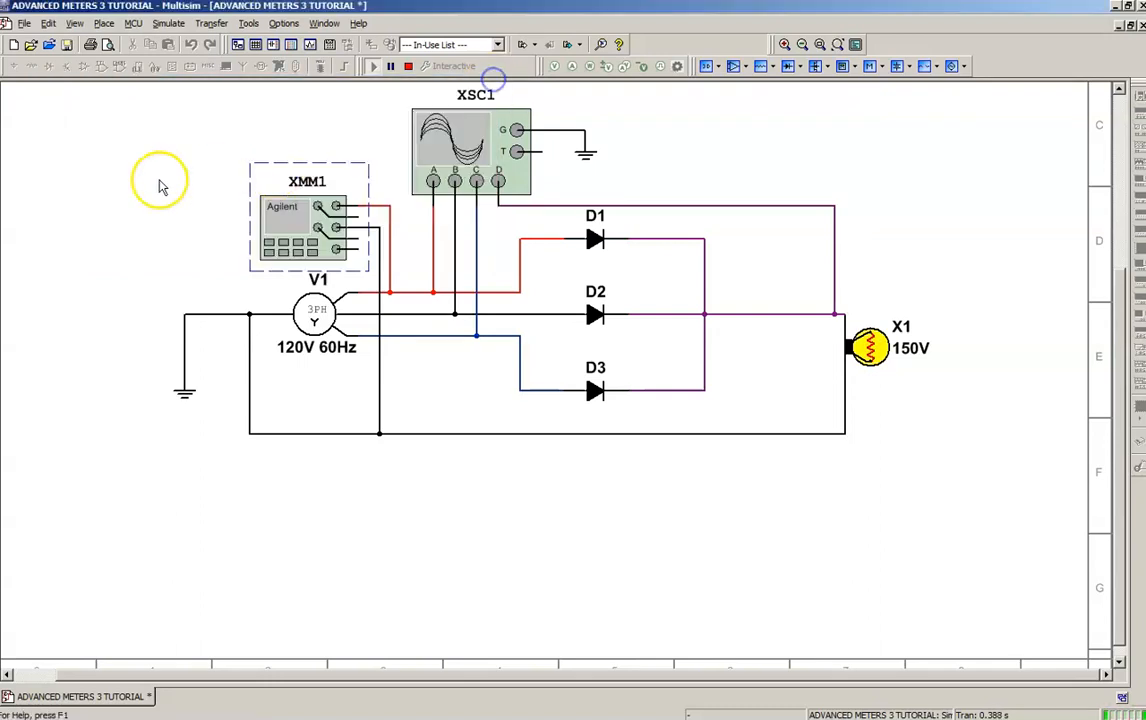
{"action": "left_click", "coordinate": [405, 66]}
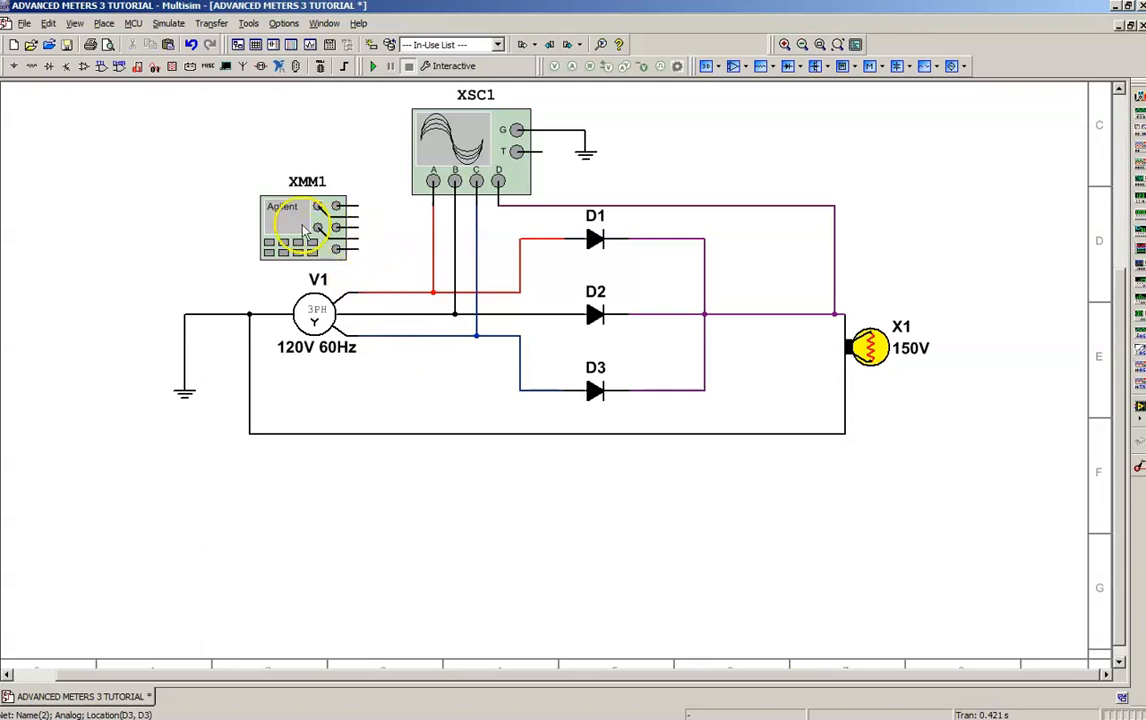
- Move the unwired Agilent meter XMM1 to the lower right and start the simulation
{"action": "left_click_drag", "start_coordinate": [305, 227], "coordinate": [957, 155]}
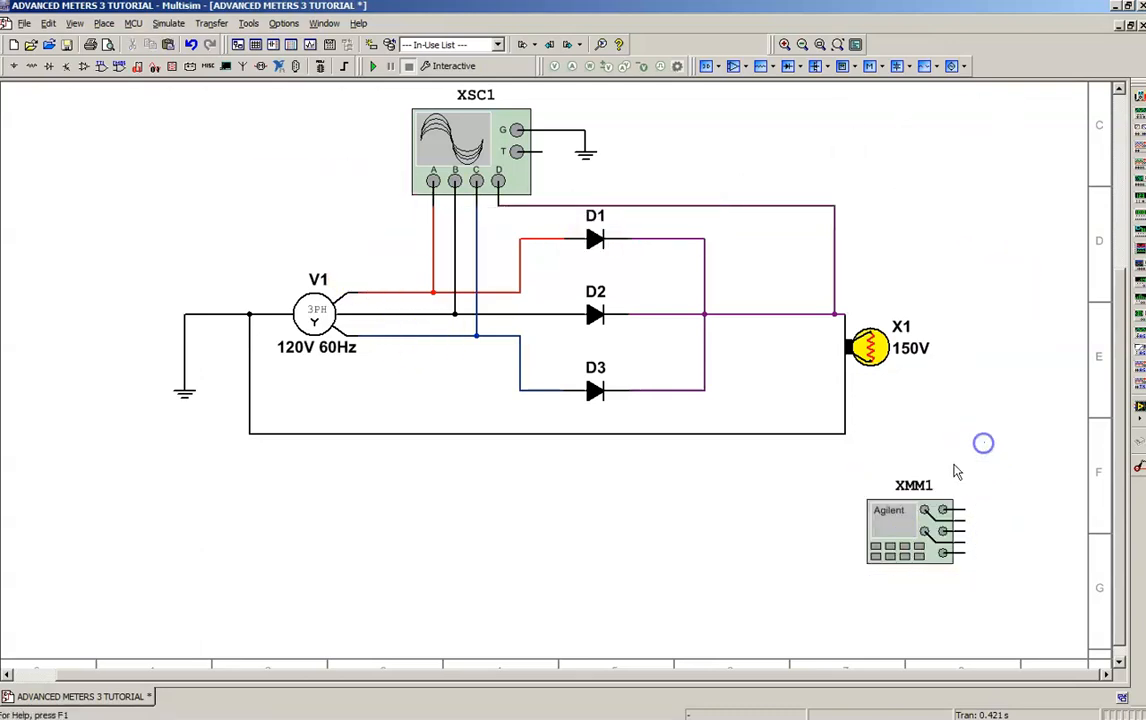
{"action": "mouse_move", "coordinate": [535, 575]}
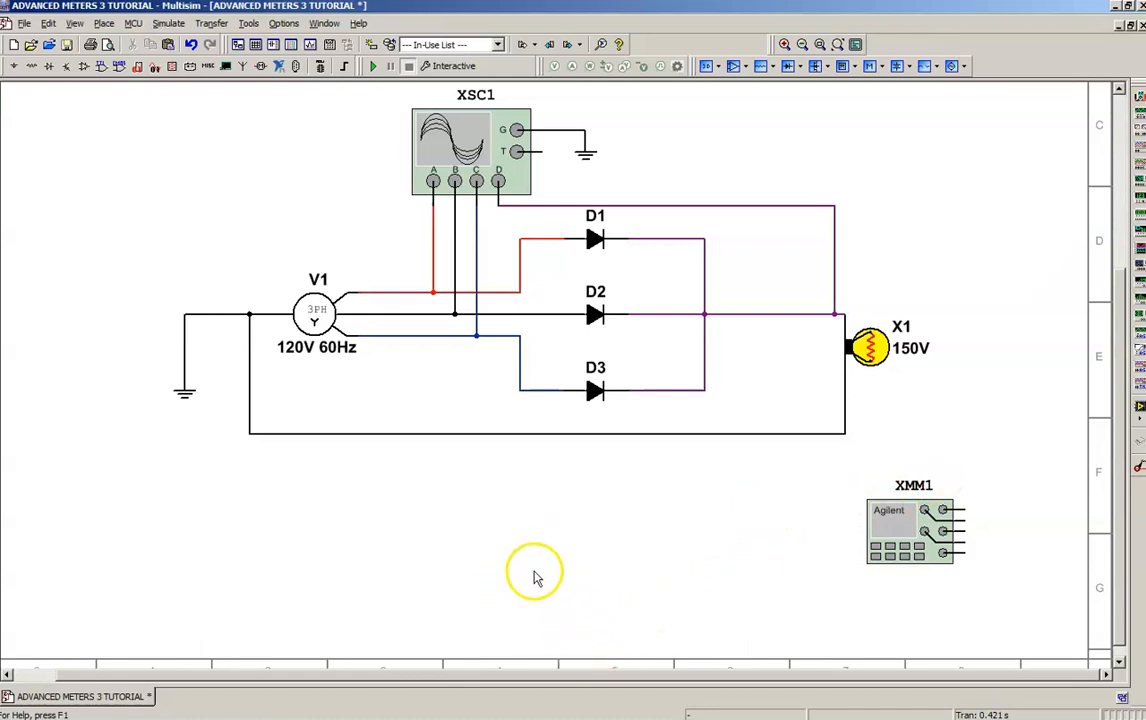
{"action": "mouse_move", "coordinate": [475, 165]}
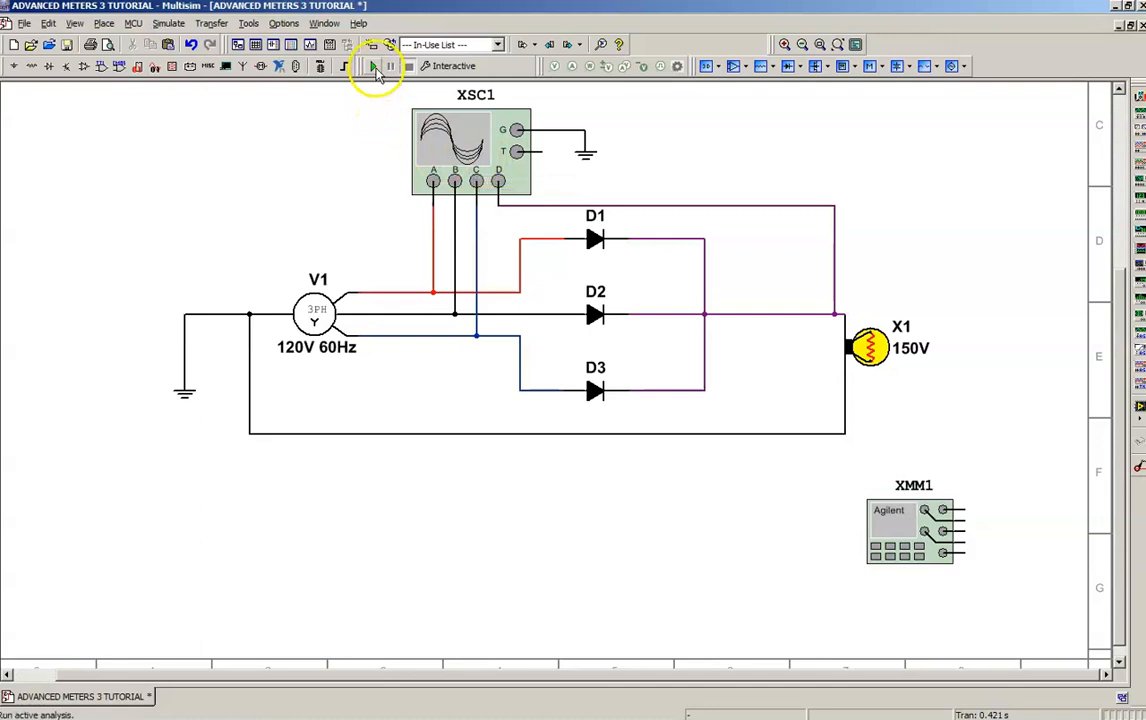
{"action": "left_click", "coordinate": [372, 66]}
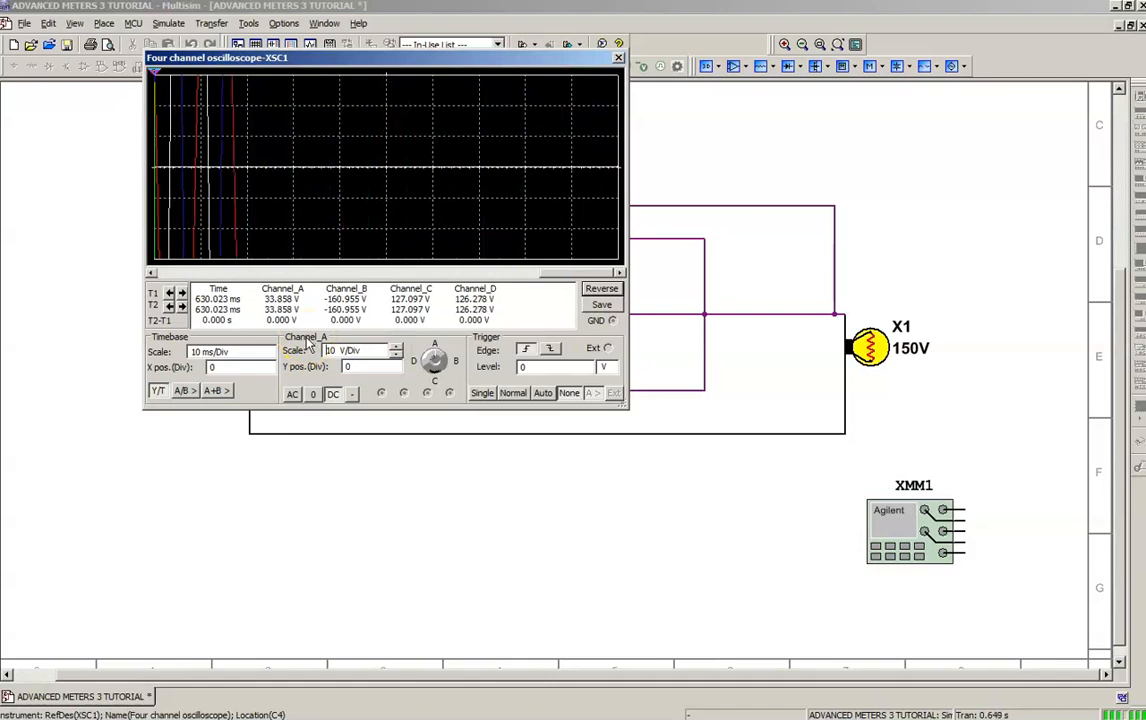
- Raise the volts/div on scope channels A–D, output channel to 100 V/Div, so all waveforms fit
{"action": "left_click", "coordinate": [397, 347]}
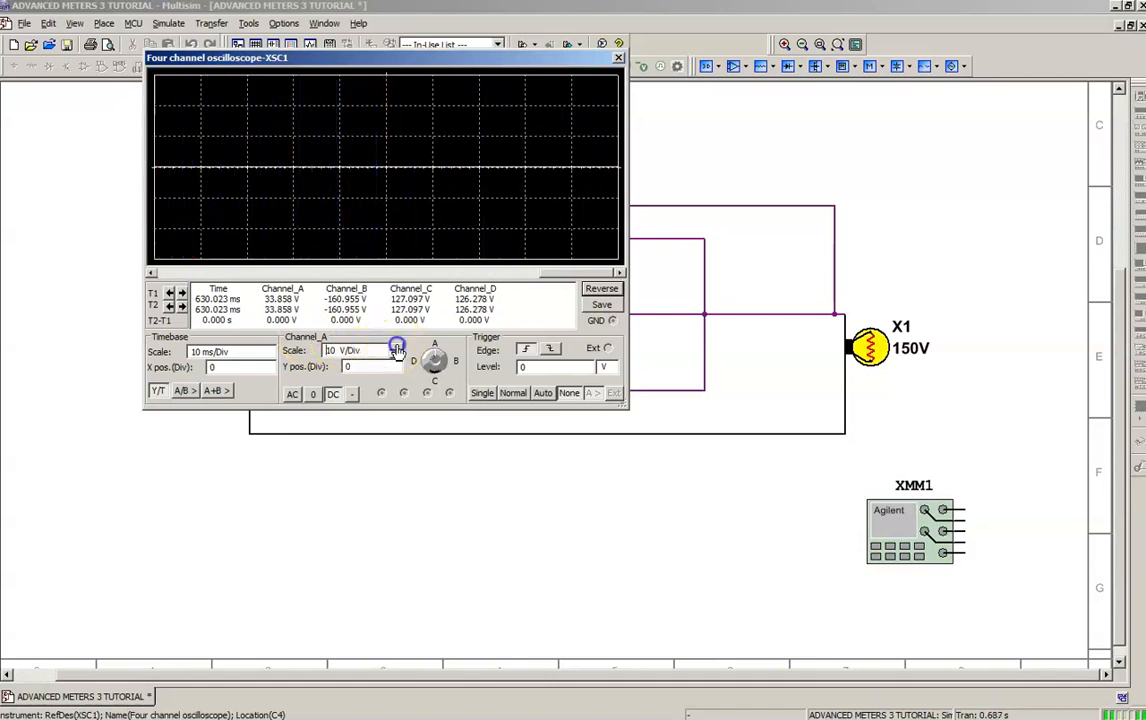
{"action": "left_click", "coordinate": [398, 347]}
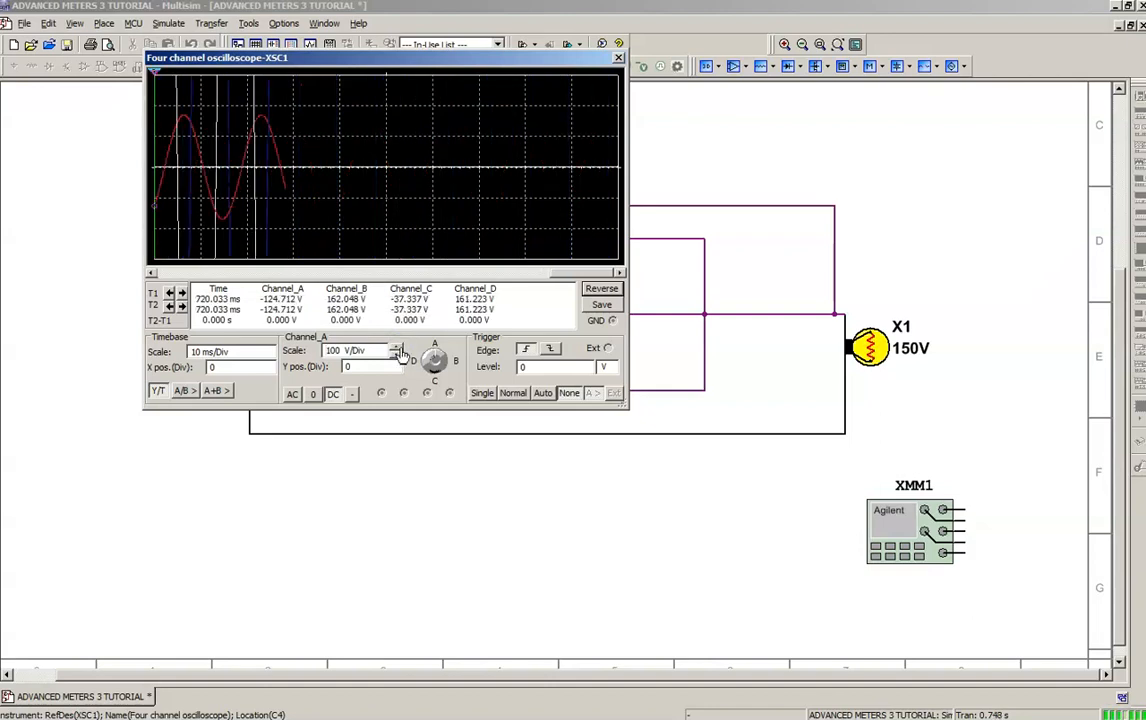
{"action": "left_click", "coordinate": [397, 352]}
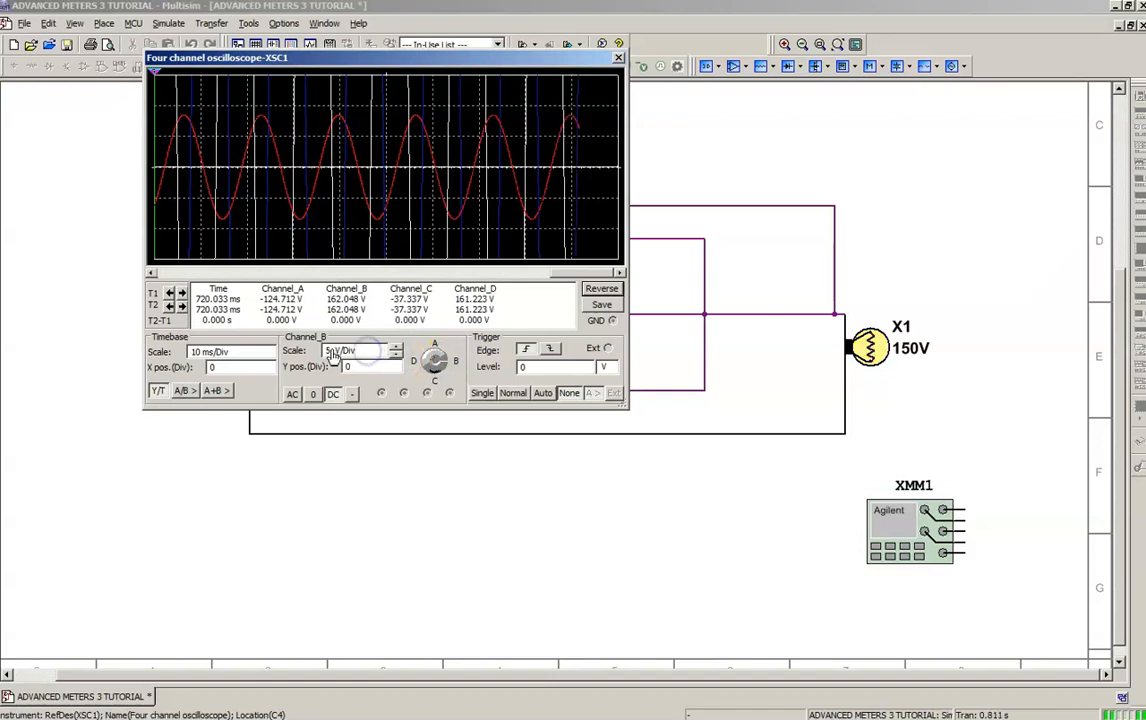
{"action": "left_click", "coordinate": [395, 347]}
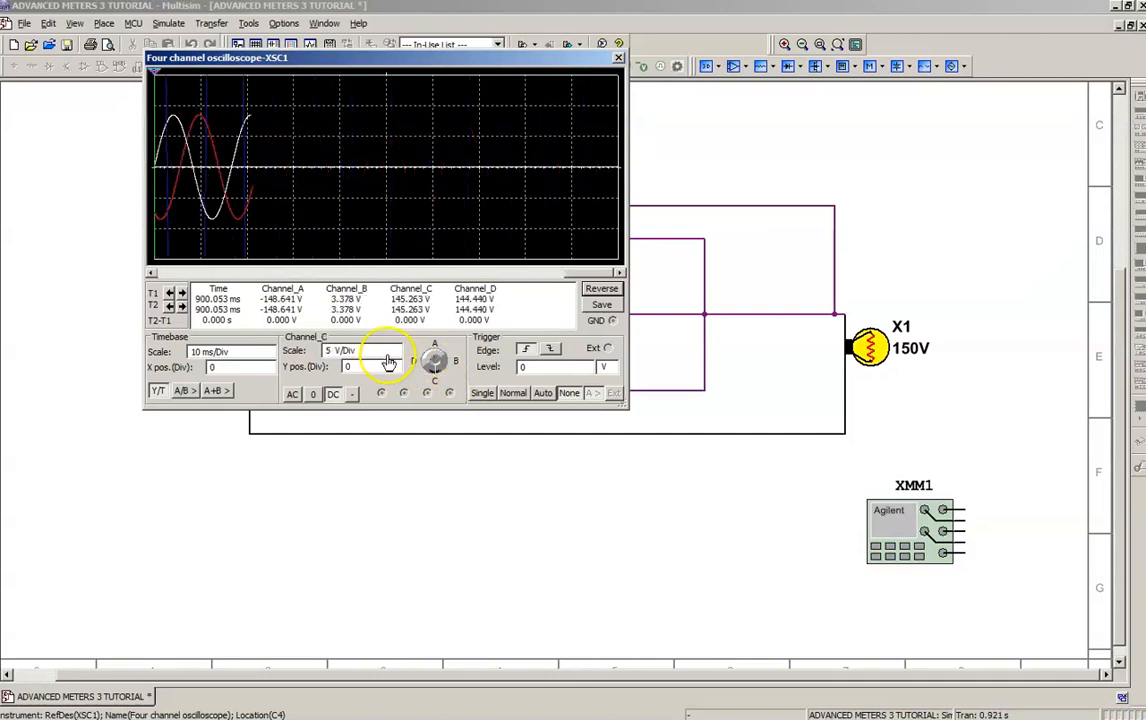
{"action": "left_click", "coordinate": [397, 347]}
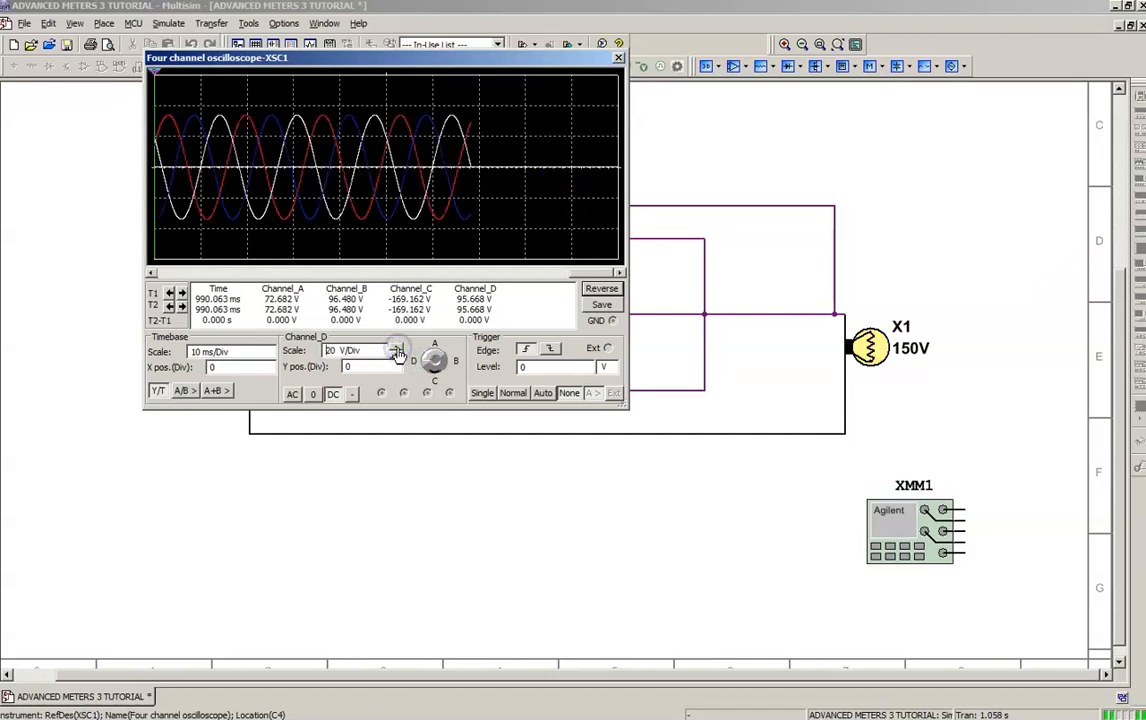
{"action": "left_click", "coordinate": [397, 347]}
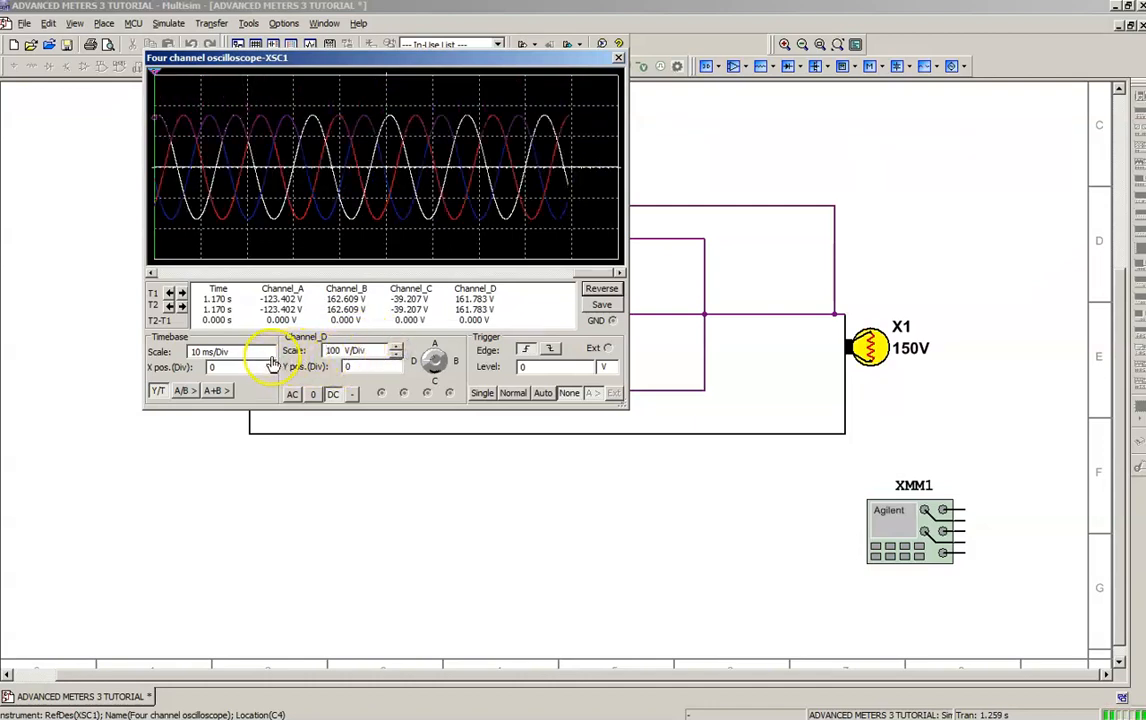
{"action": "left_click", "coordinate": [272, 351]}
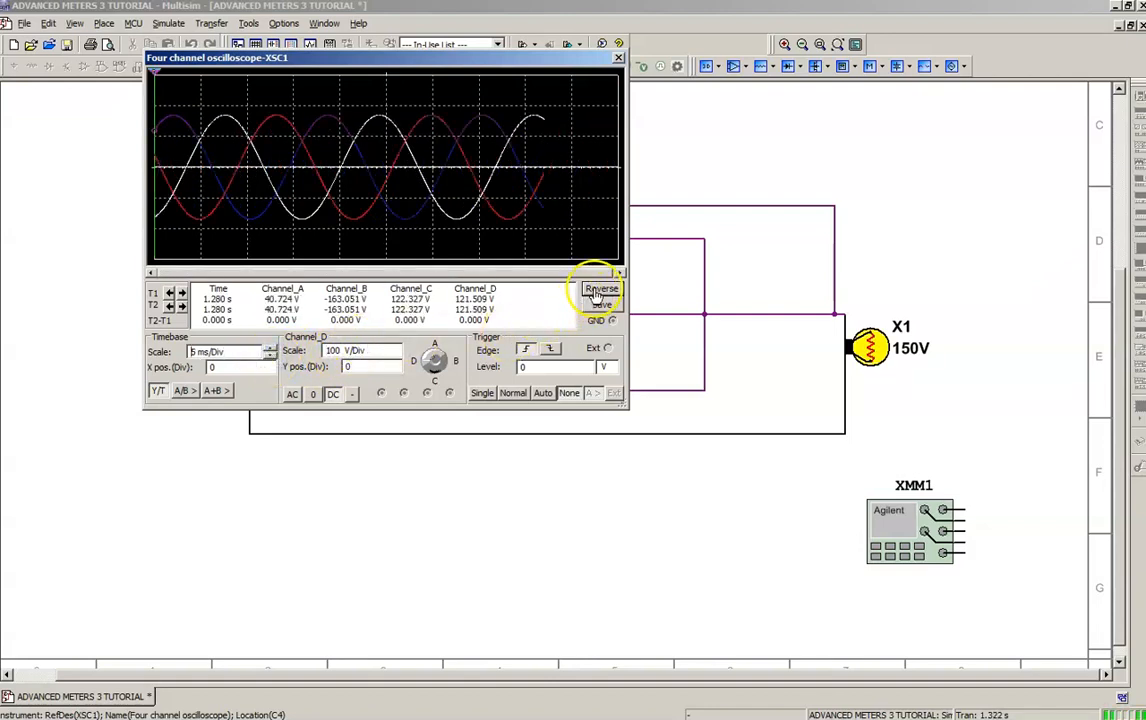
{"action": "left_click", "coordinate": [601, 289]}
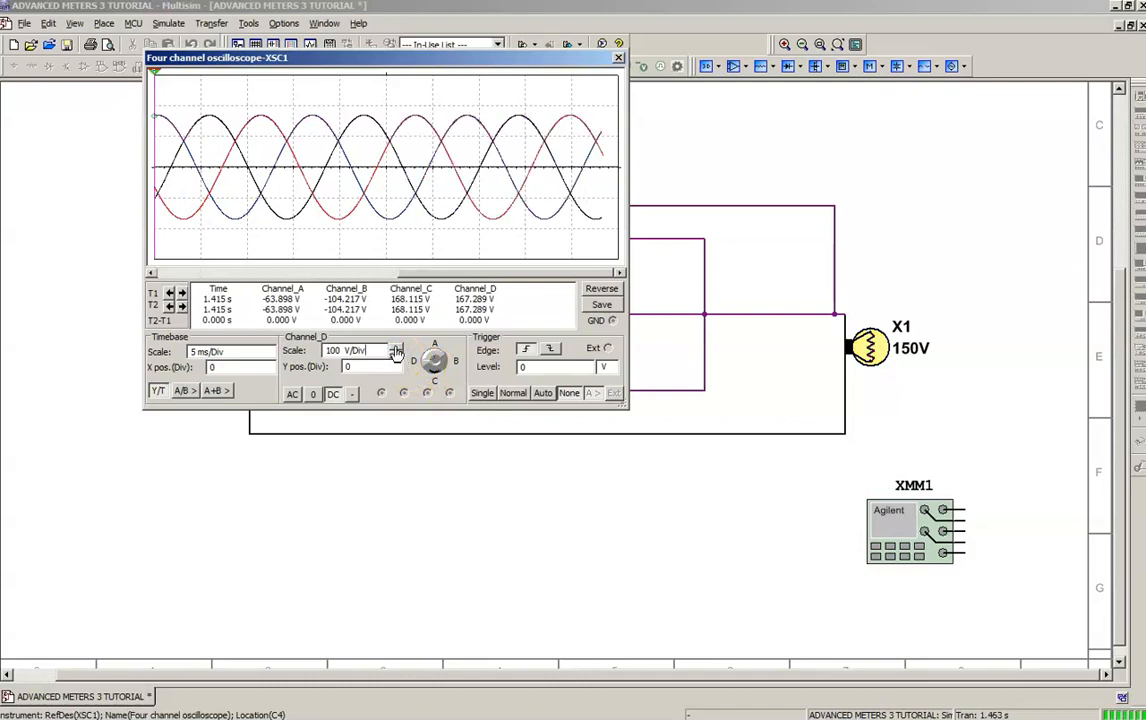
{"action": "left_click", "coordinate": [398, 347]}
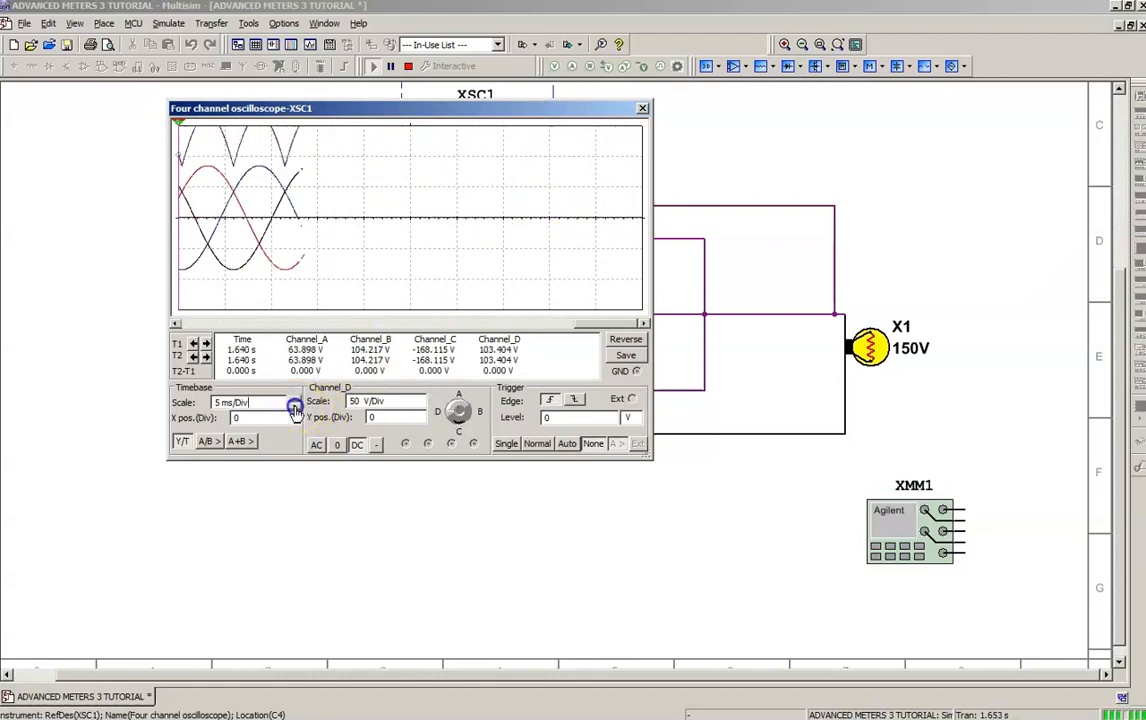
{"action": "left_click", "coordinate": [295, 408]}
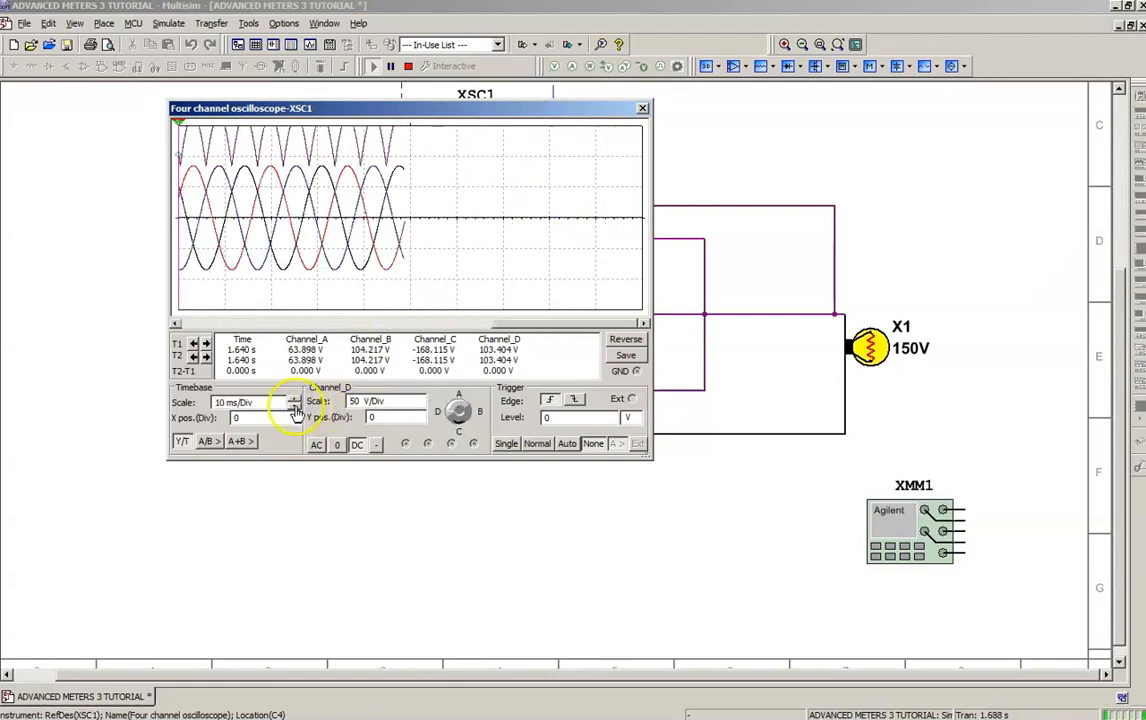
{"action": "left_click", "coordinate": [296, 406]}
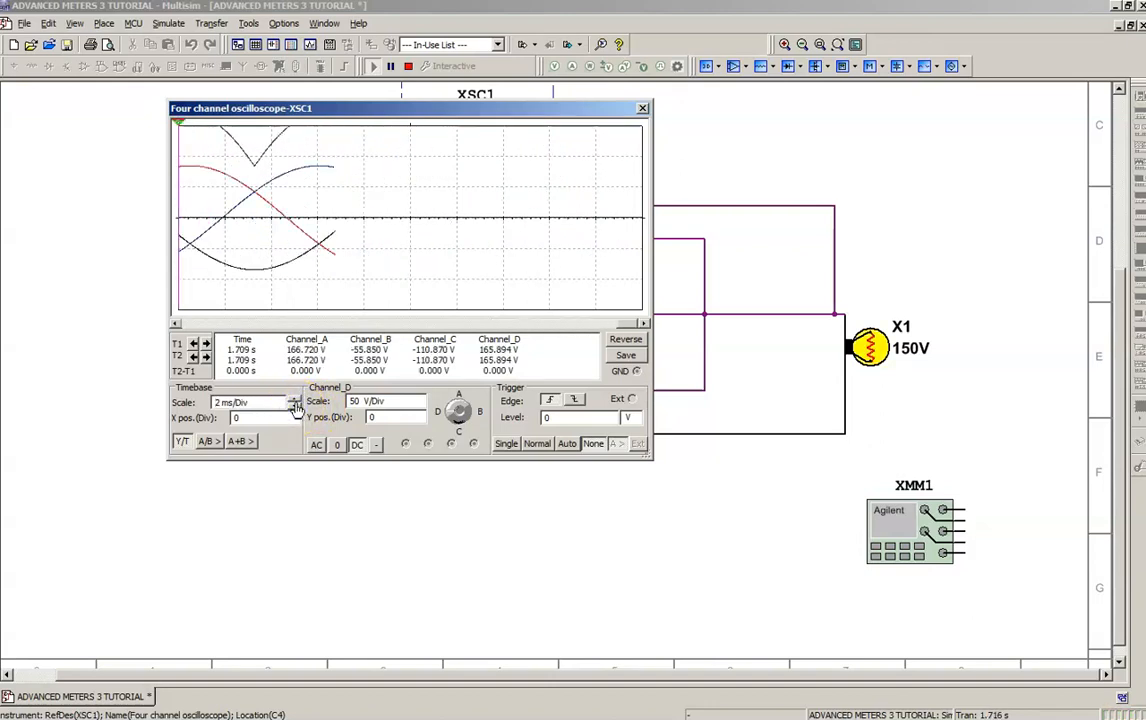
{"action": "left_click", "coordinate": [296, 406]}
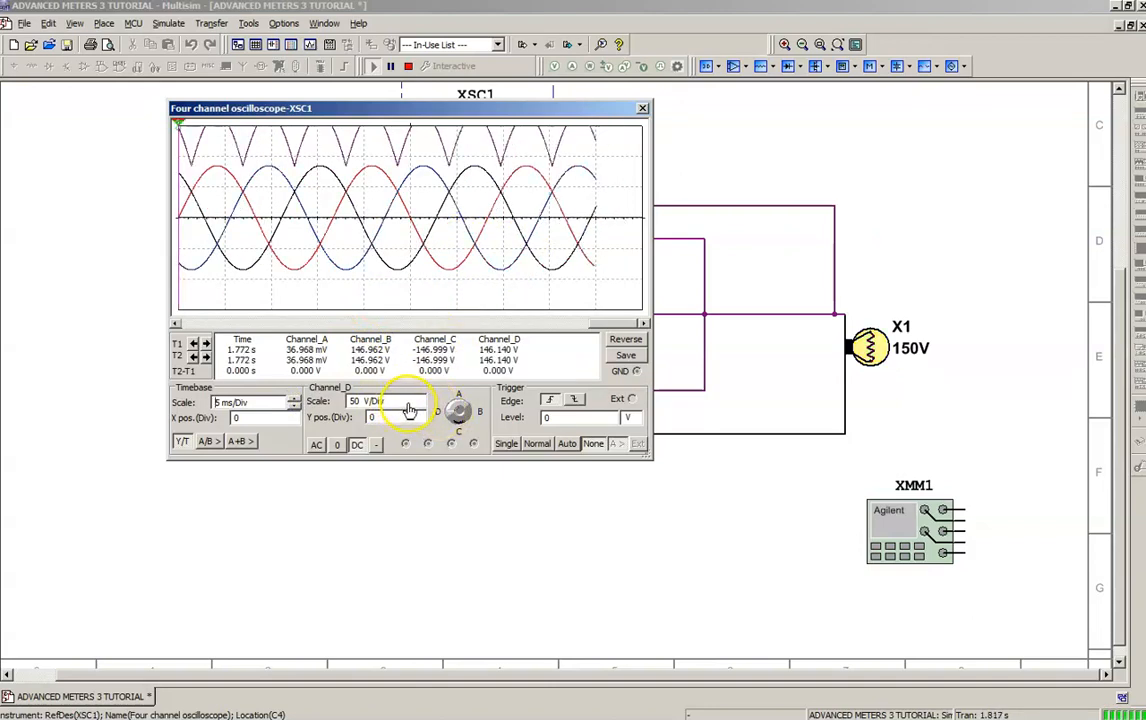
{"action": "left_click", "coordinate": [420, 400]}
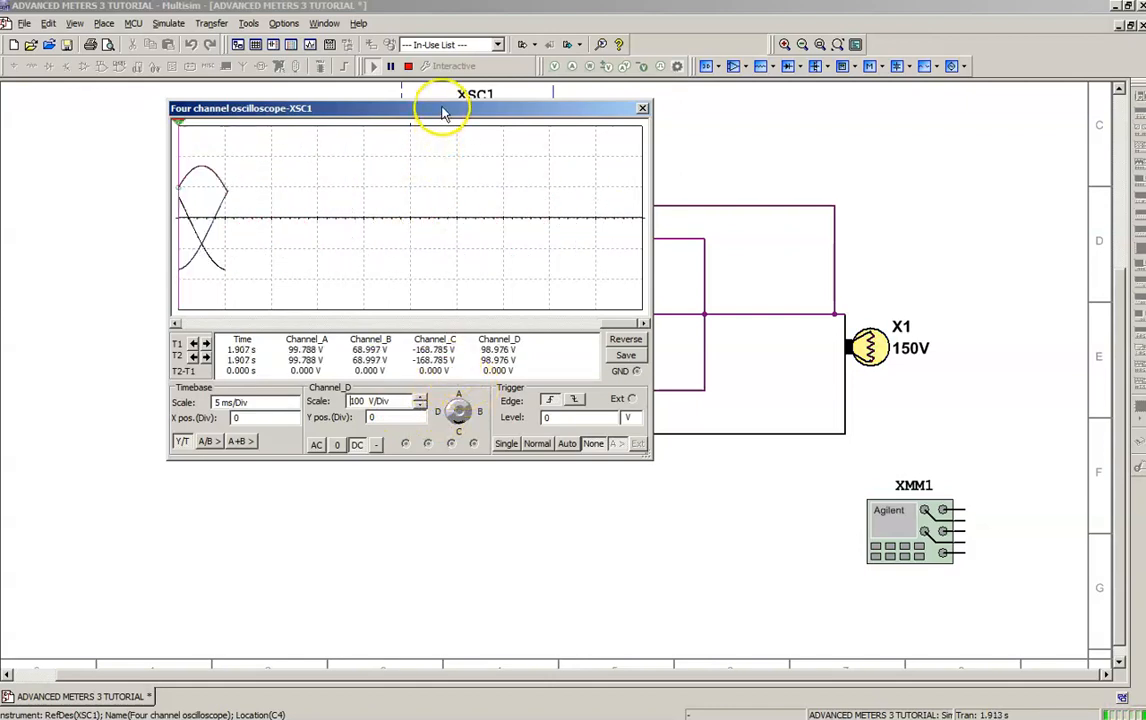
- Move the scope display off the diodes and colour the rectified output net light green
{"action": "left_click_drag", "start_coordinate": [440, 108], "coordinate": [328, 153]}
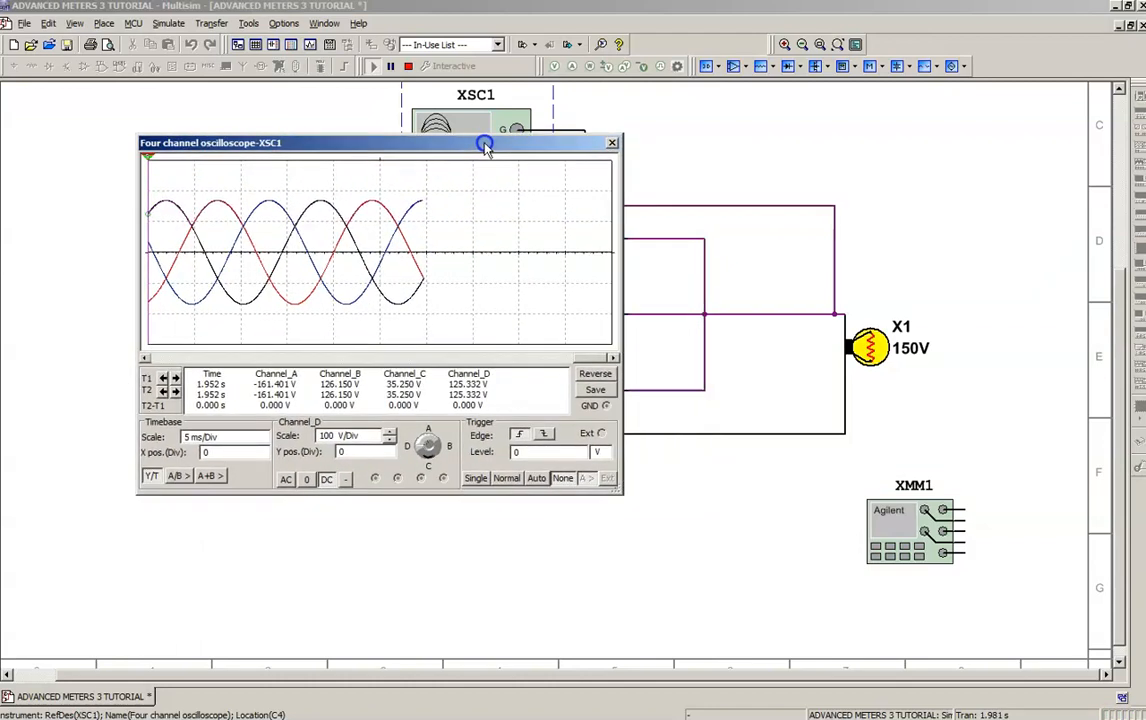
{"action": "left_click_drag", "start_coordinate": [485, 142], "coordinate": [433, 130]}
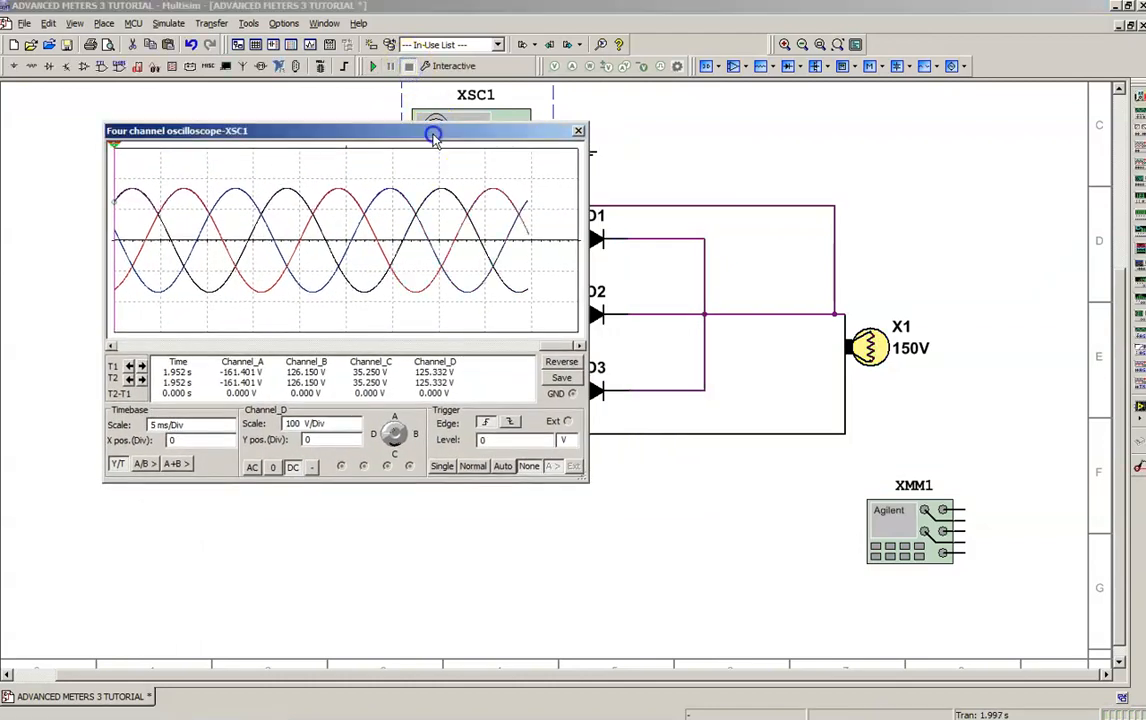
{"action": "left_click_drag", "start_coordinate": [345, 130], "coordinate": [258, 180]}
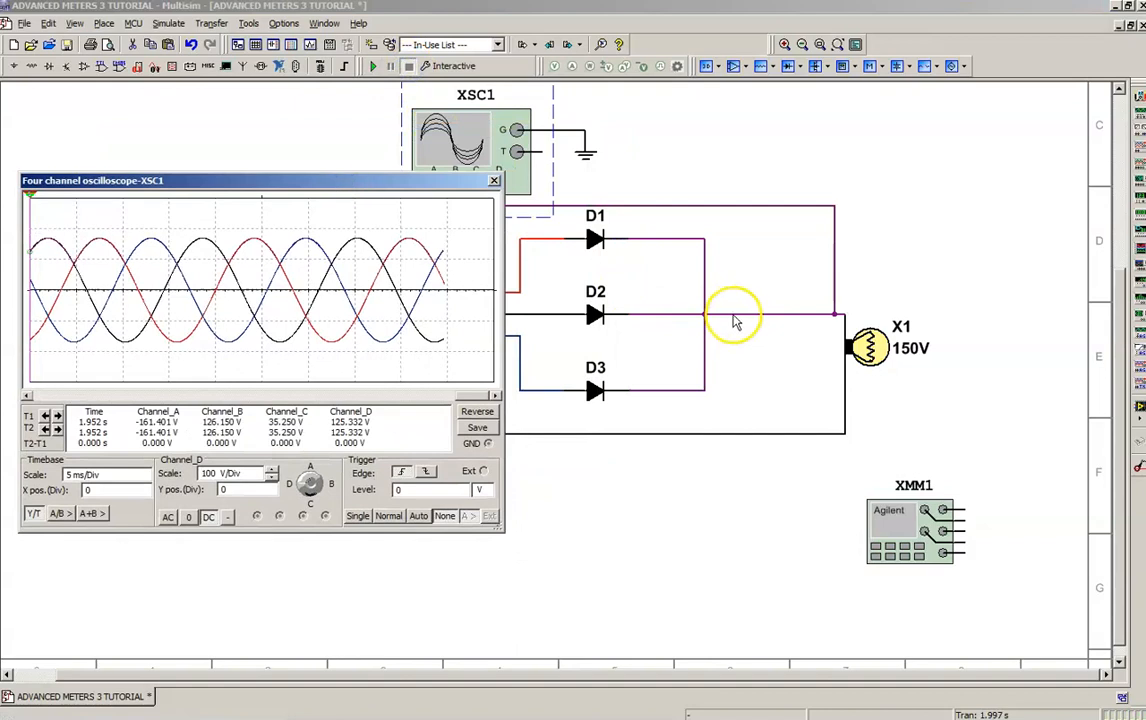
{"action": "right_click", "coordinate": [735, 315]}
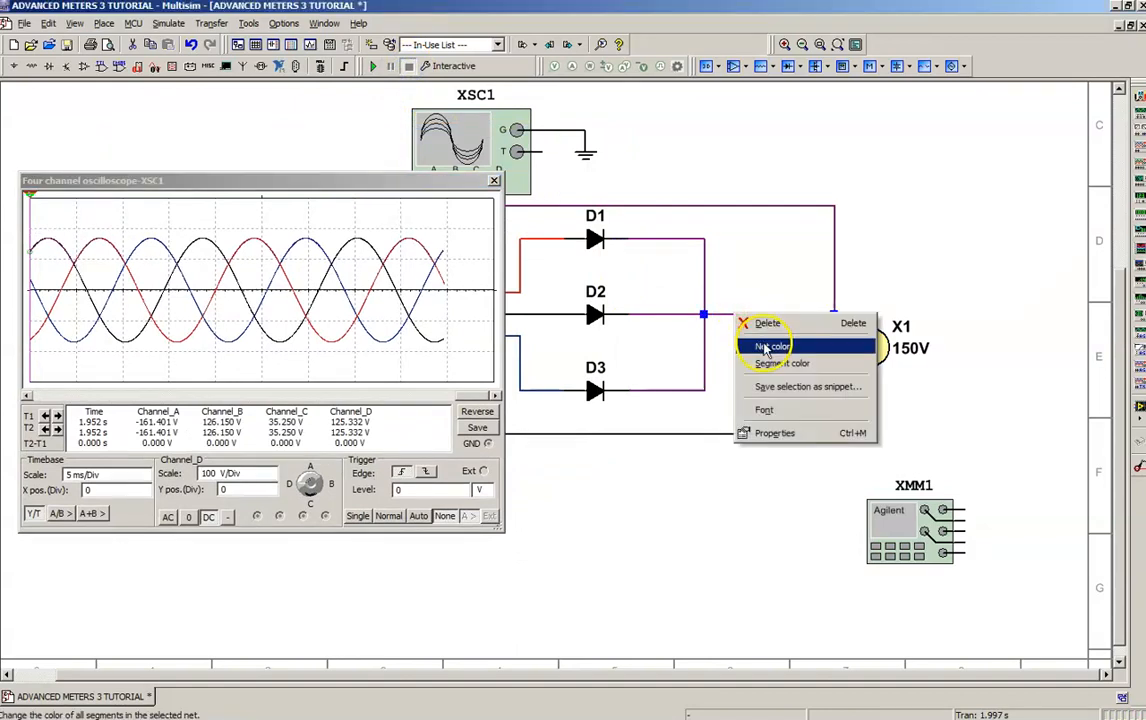
{"action": "left_click", "coordinate": [772, 345]}
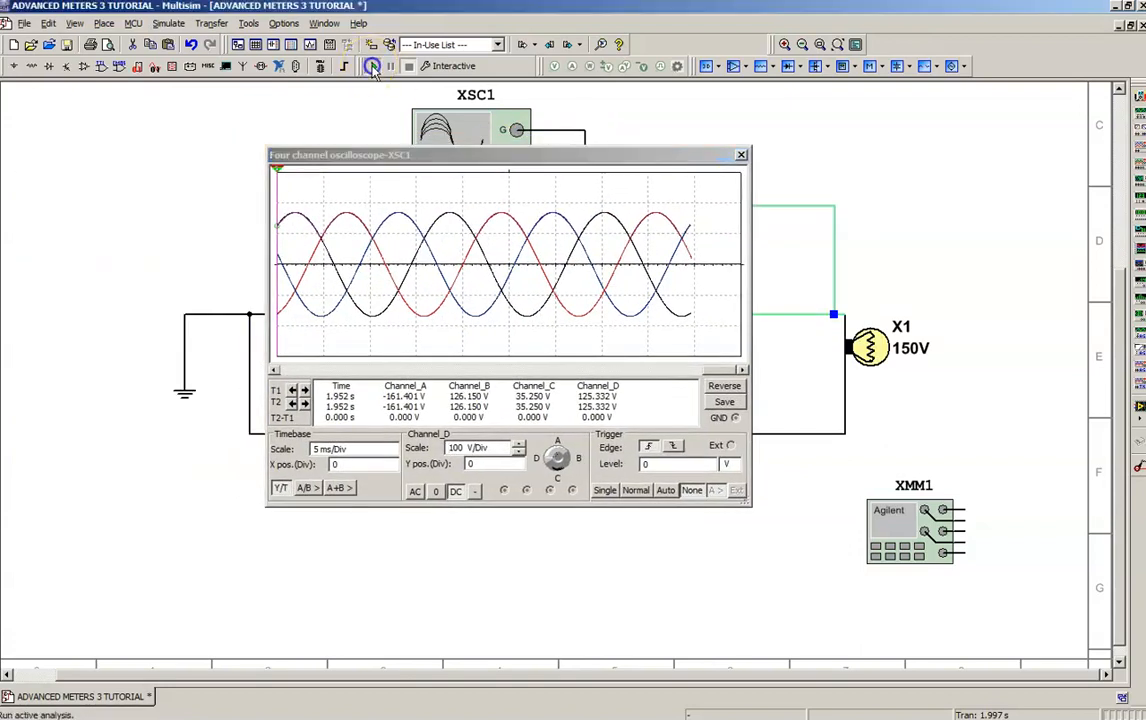
- Rerun the simulation to redraw the traces, then close the four-channel scope display
{"action": "left_click", "coordinate": [372, 66]}
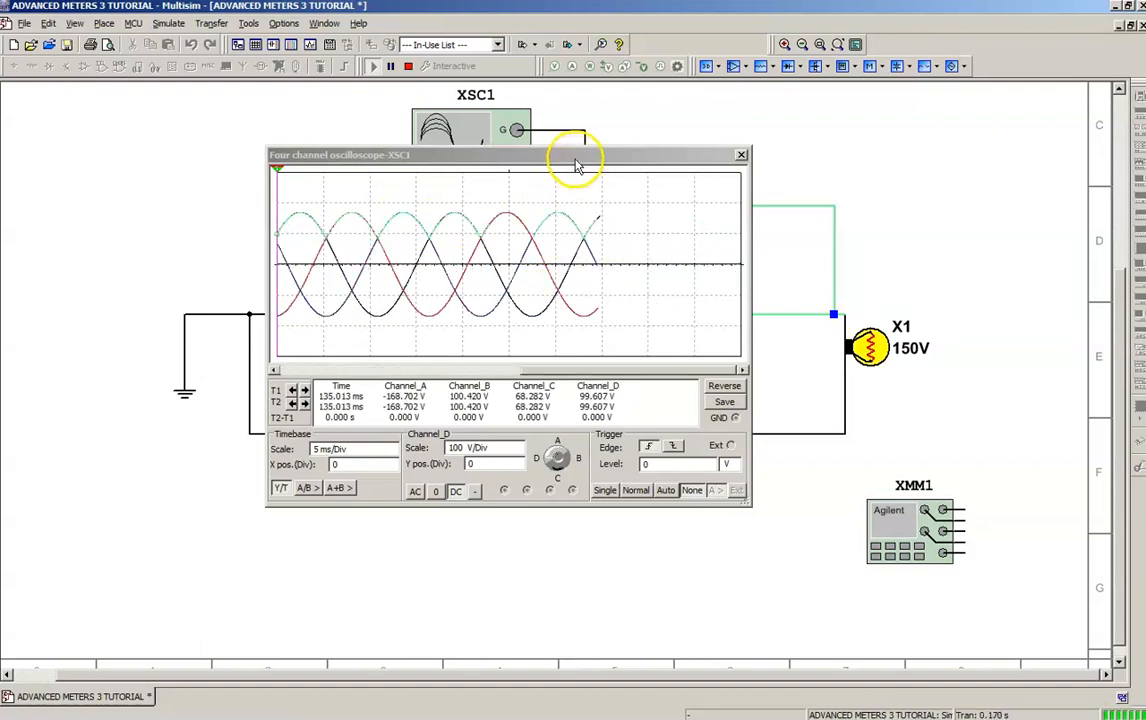
{"action": "left_click_drag", "start_coordinate": [575, 165], "coordinate": [425, 113]}
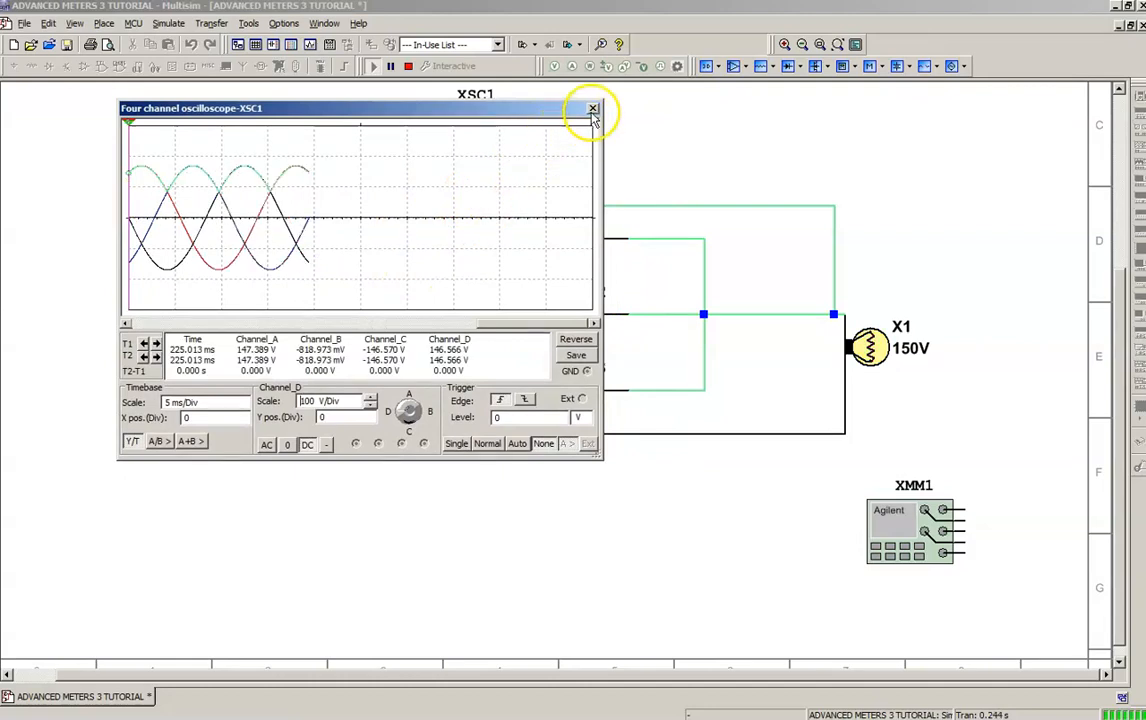
{"action": "left_click", "coordinate": [592, 108]}
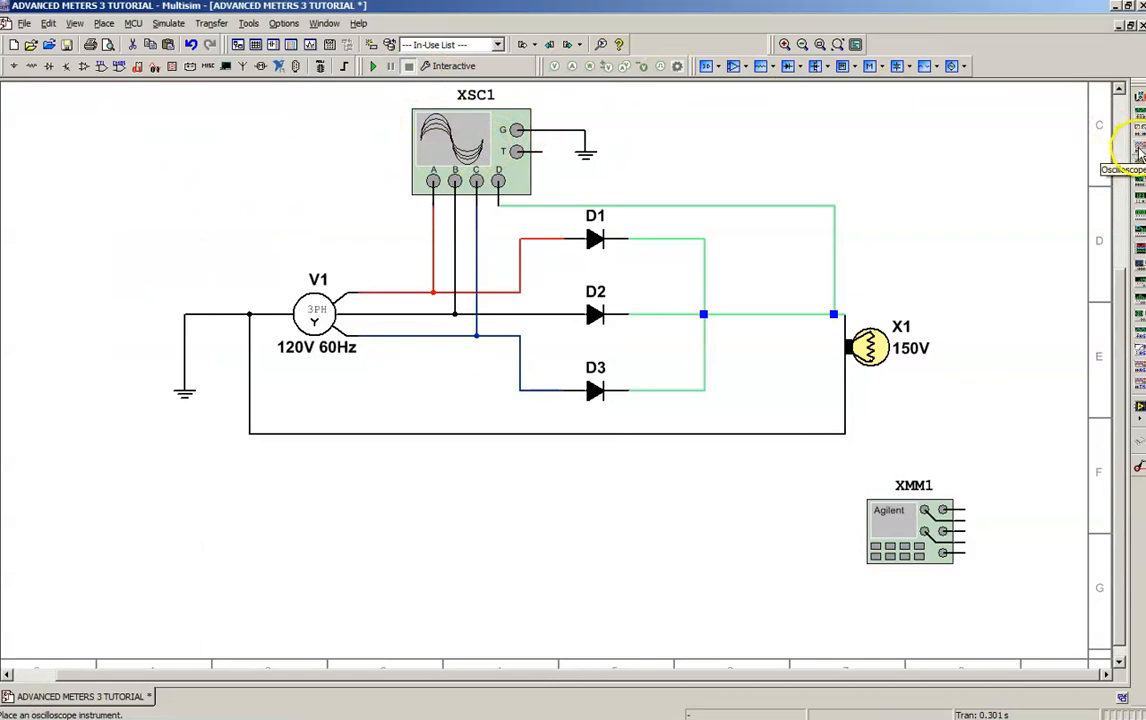
{"action": "mouse_move", "coordinate": [918, 234]}
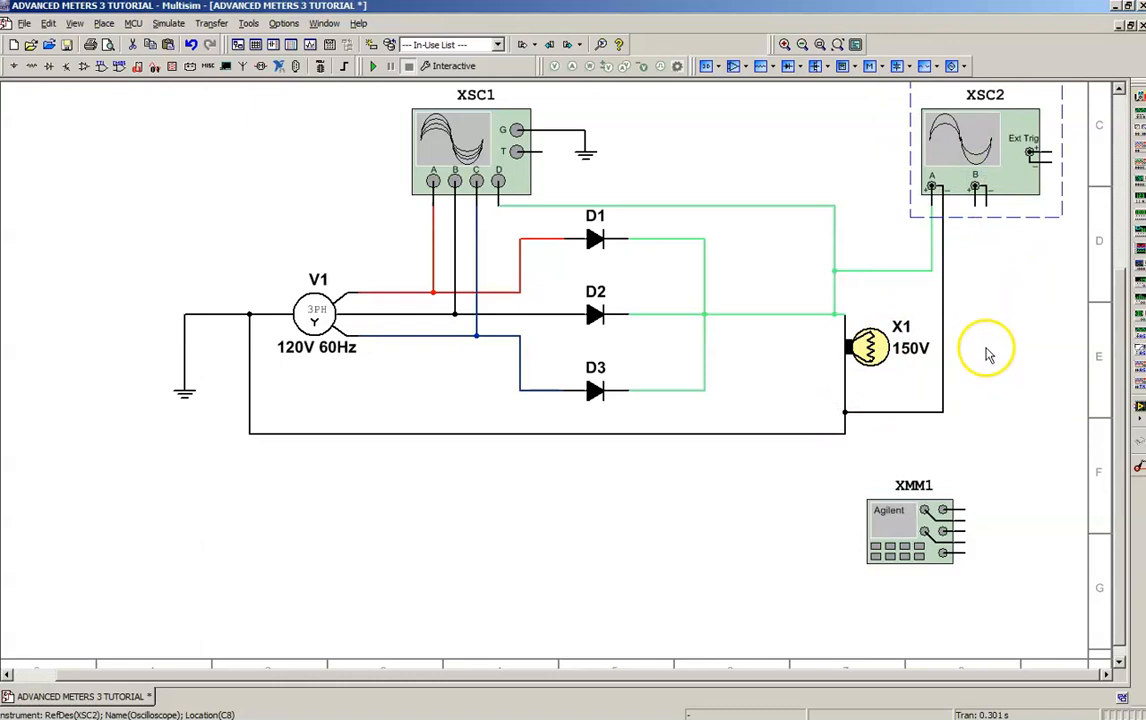
{"action": "mouse_move", "coordinate": [1003, 278]}
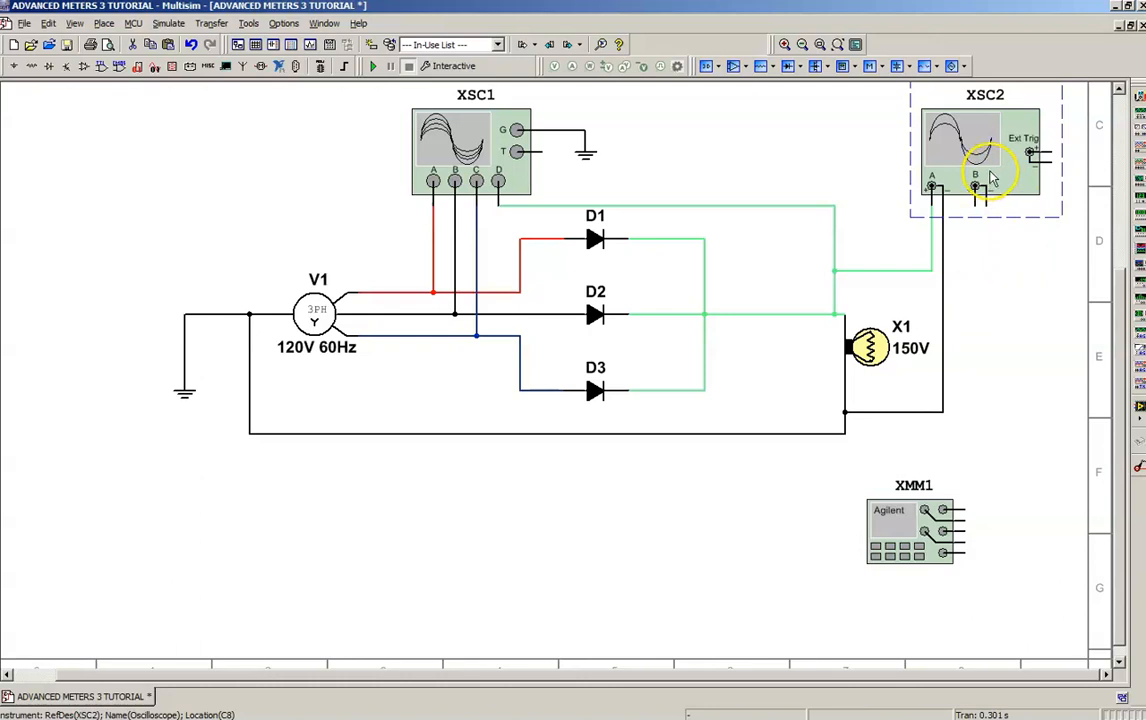
- Open the display of the newly wired oscilloscope XSC2
{"action": "double_click", "coordinate": [984, 150]}
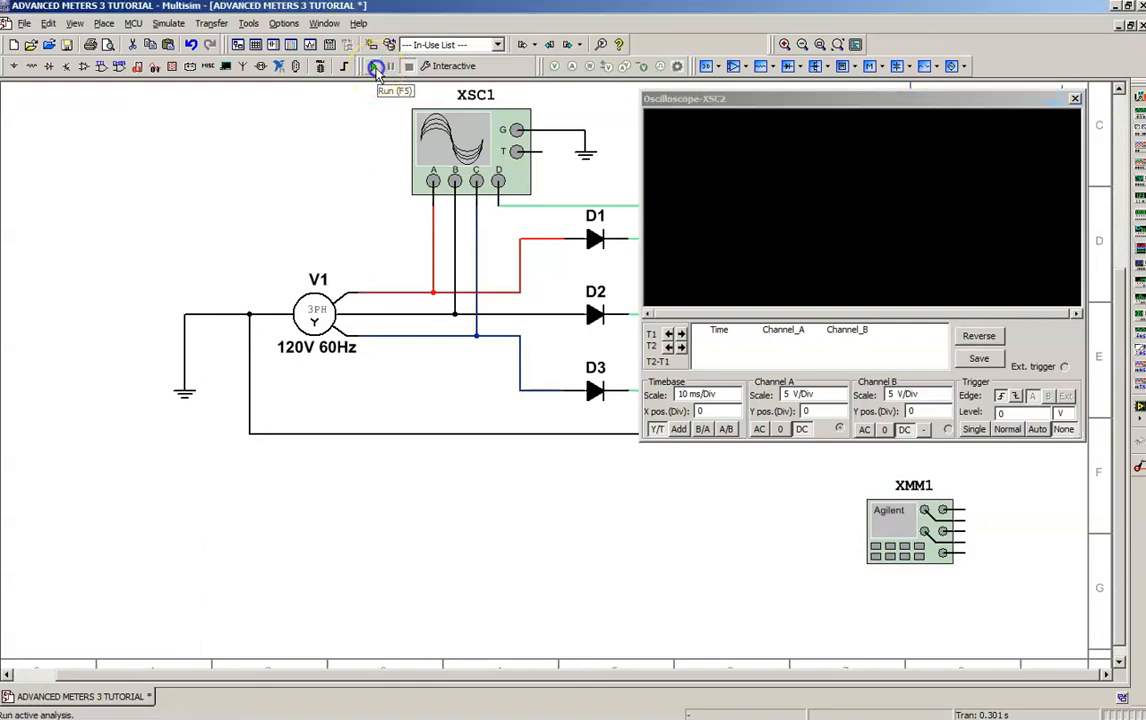
- Run the simulation, set the XSC2 timebase to 5 ms/Div, and close its display
{"action": "left_click", "coordinate": [375, 66]}
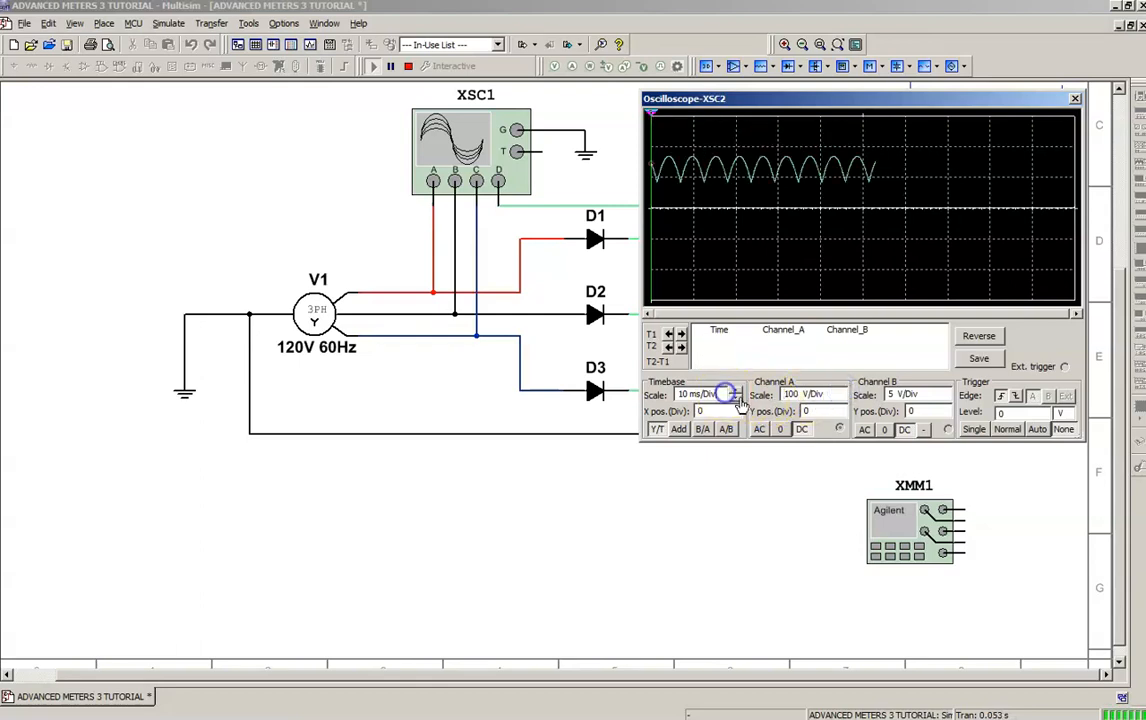
{"action": "left_click", "coordinate": [733, 398]}
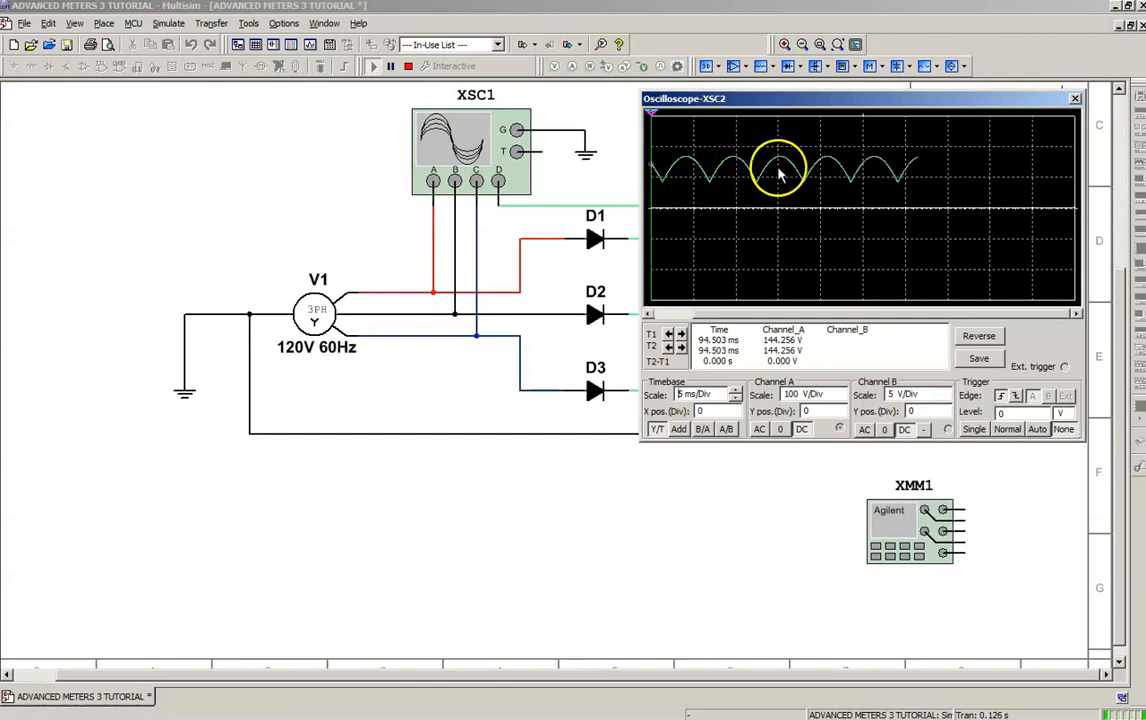
{"action": "mouse_move", "coordinate": [968, 172]}
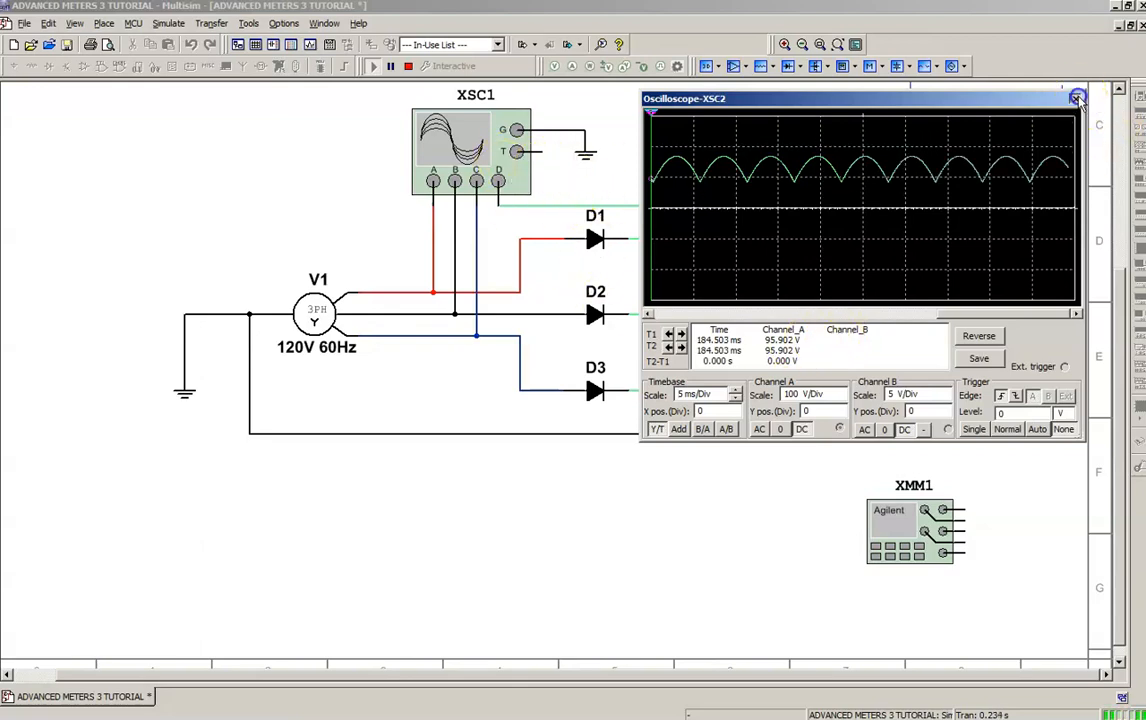
{"action": "left_click", "coordinate": [1077, 98]}
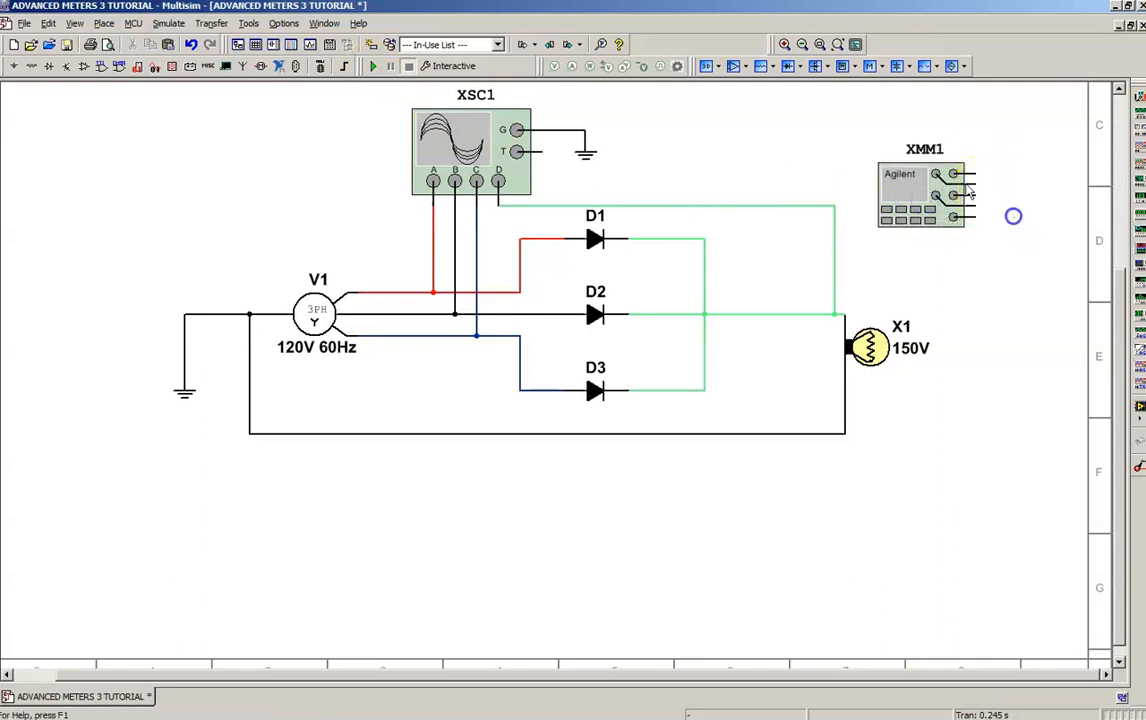
- Wire the Agilent meter XMM1 across the lamp output and run to read 180 Hz
{"action": "double_click", "coordinate": [920, 195]}
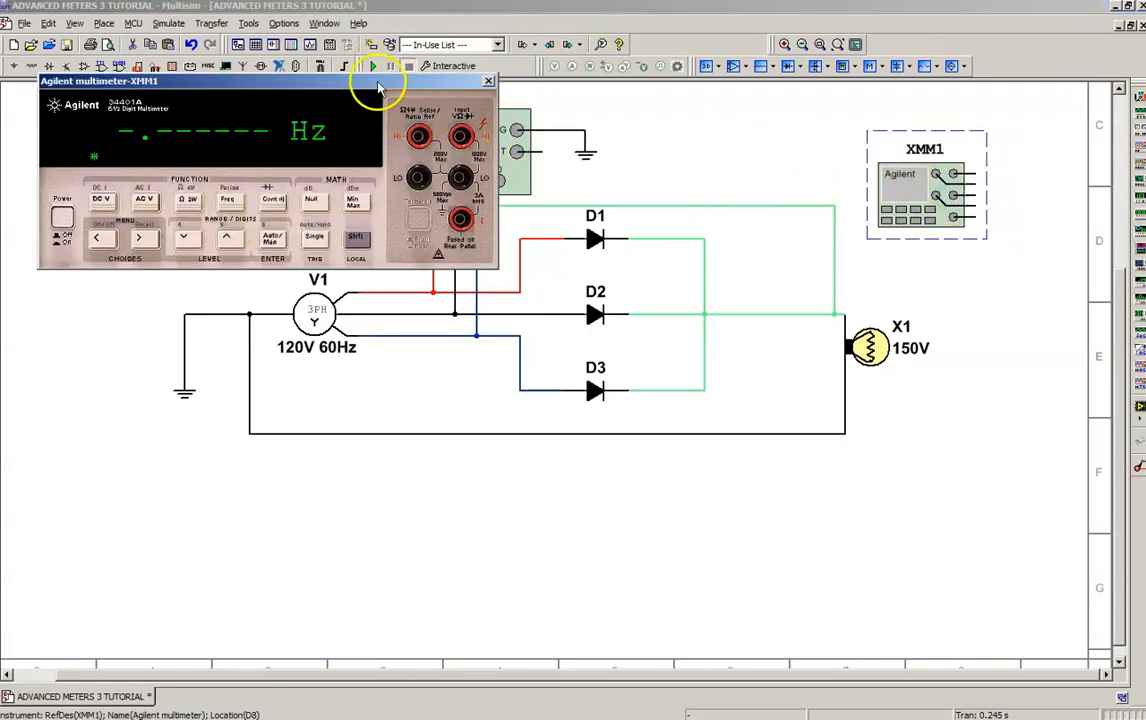
{"action": "left_click_drag", "start_coordinate": [210, 81], "coordinate": [540, 86]}
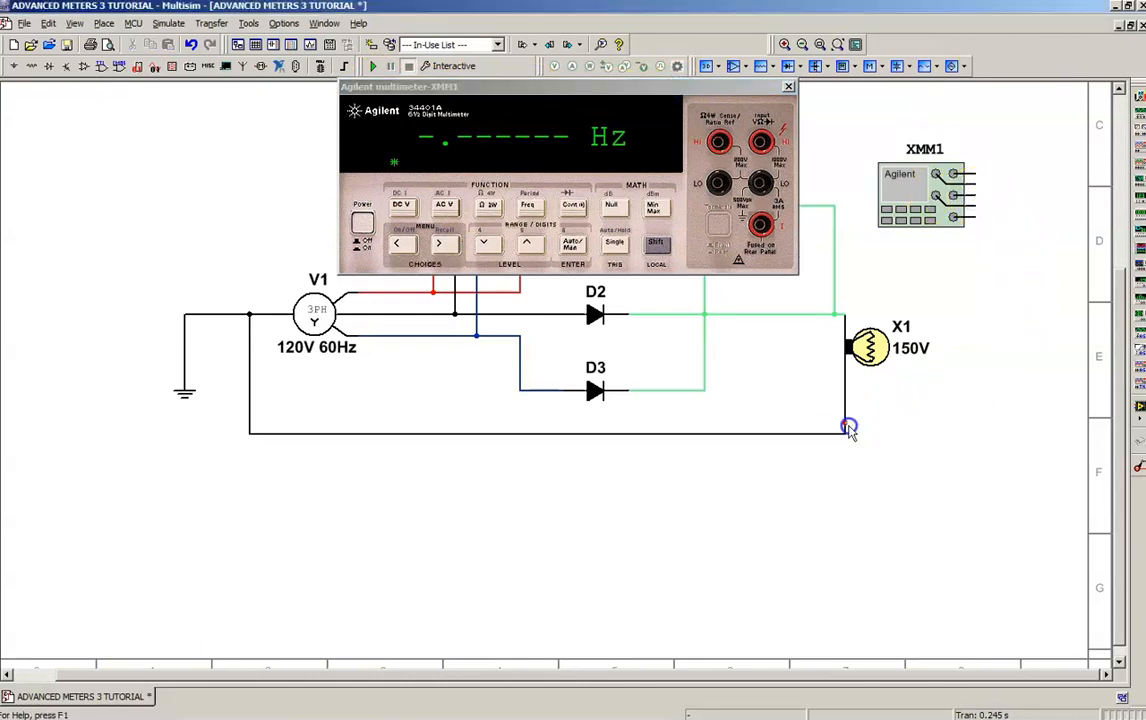
{"action": "left_click_drag", "start_coordinate": [850, 425], "coordinate": [975, 175]}
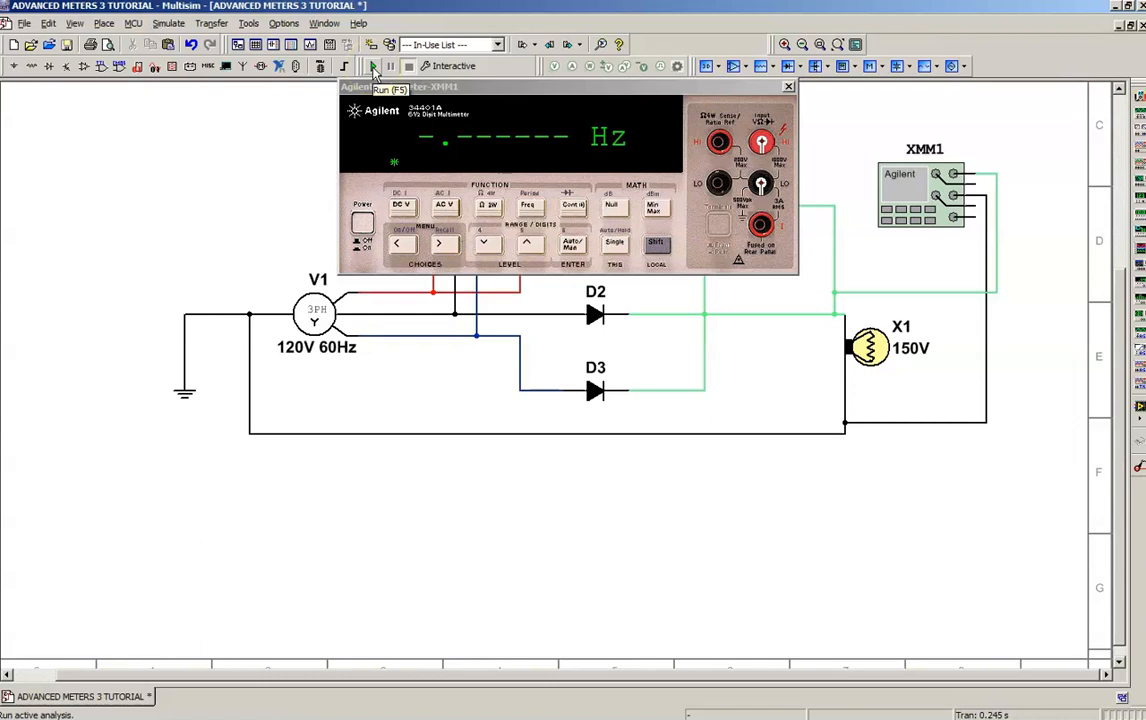
{"action": "left_click", "coordinate": [373, 66]}
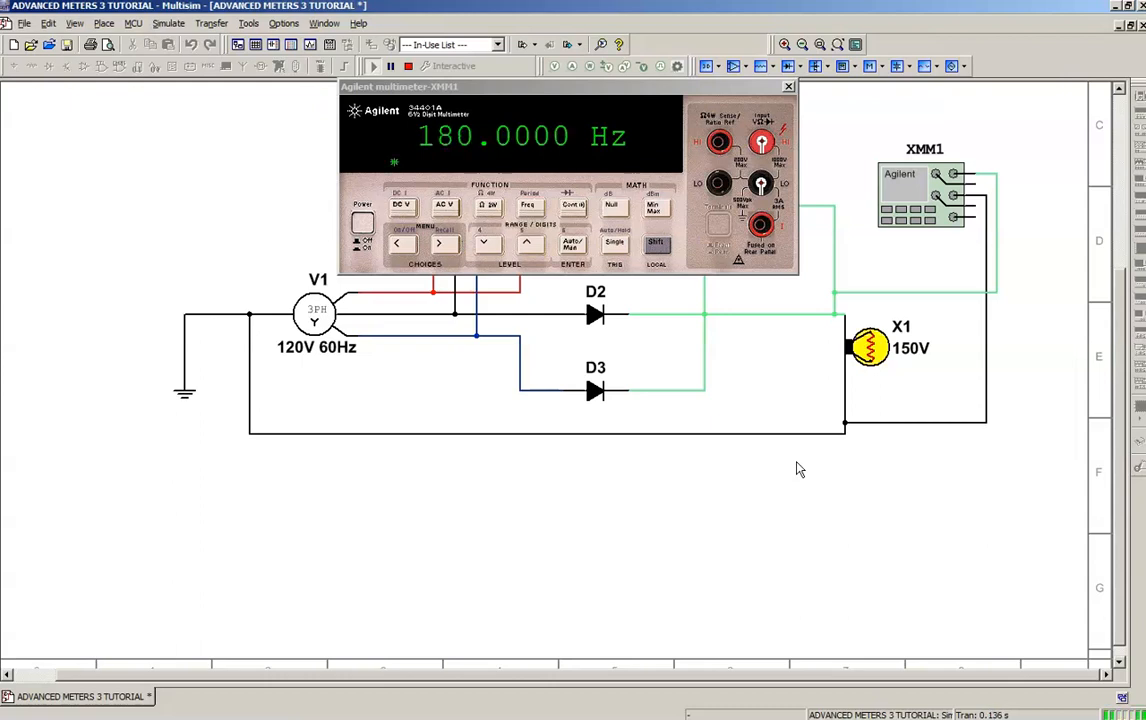
{"action": "mouse_move", "coordinate": [828, 502]}
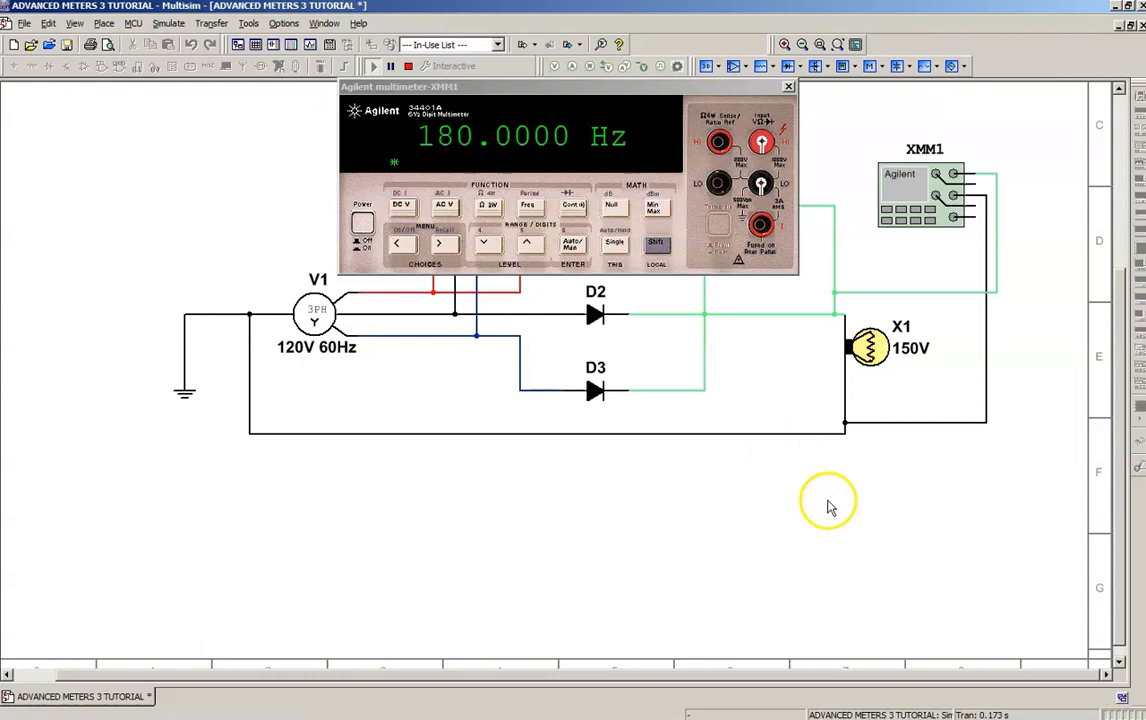
{"action": "mouse_move", "coordinate": [660, 90]}
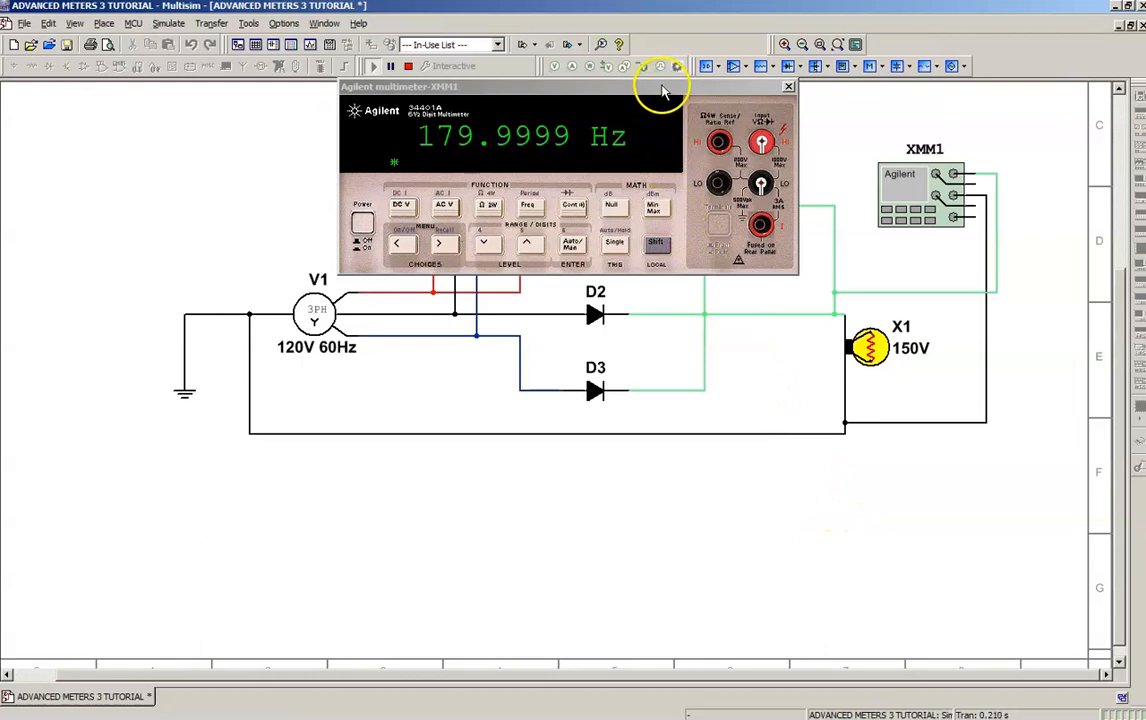